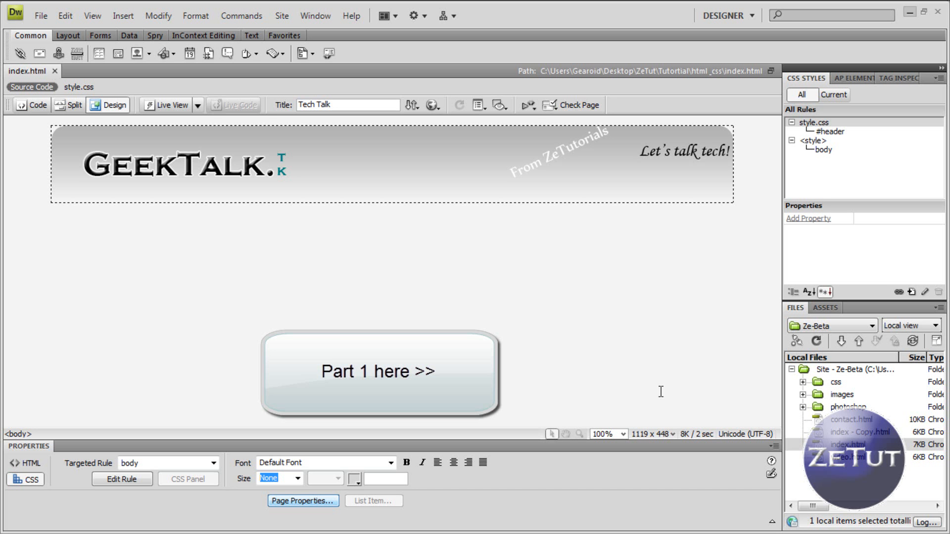
mouse_move(273, 265)
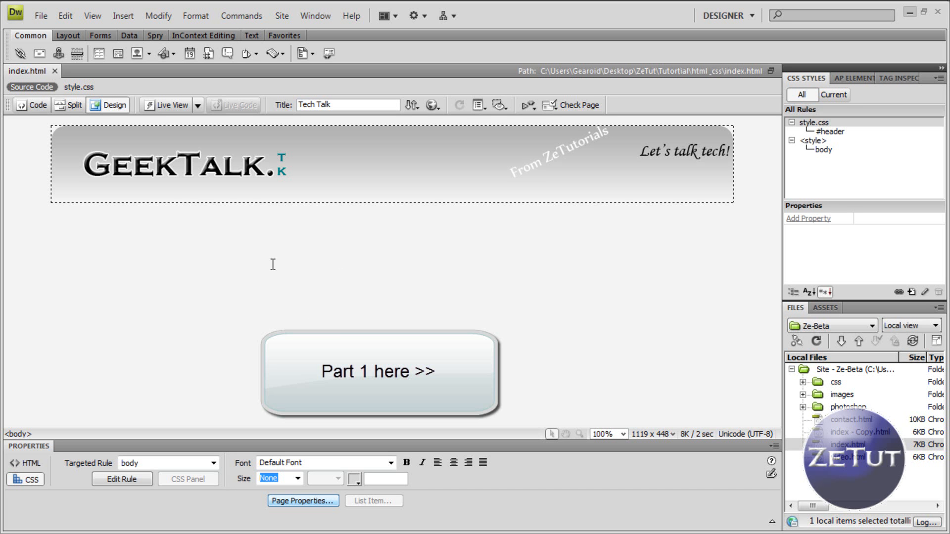
mouse_move(267, 290)
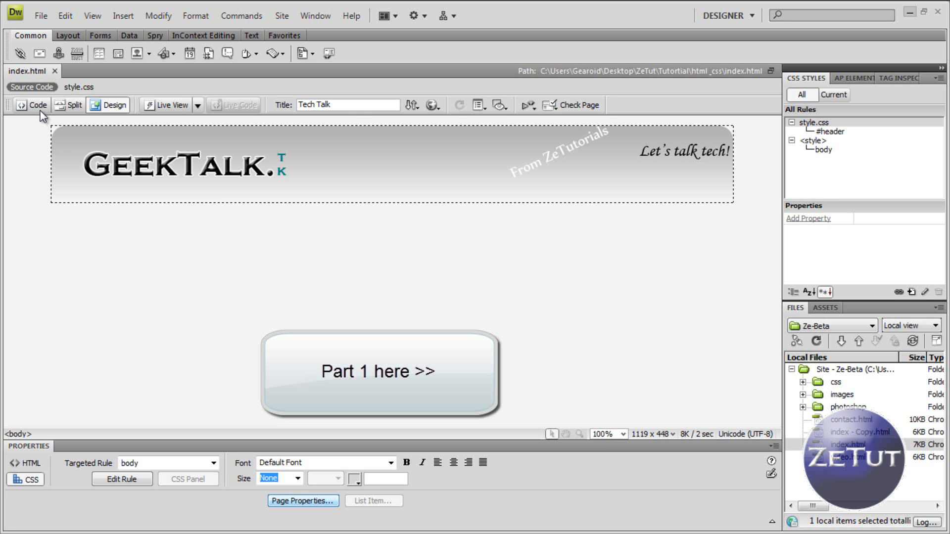
Review the page source and linked stylesheet, then position below the header div in Code view
left_click(32, 104)
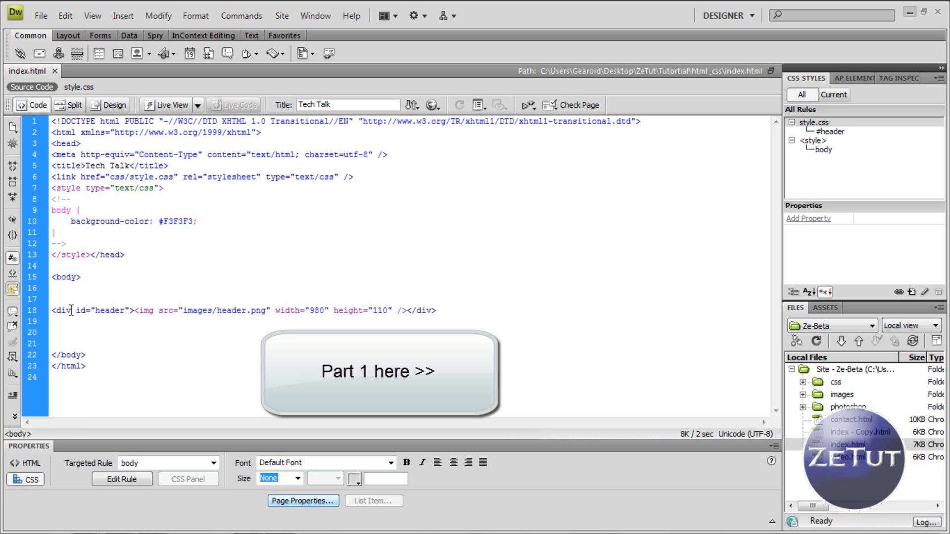
left_click(71, 310)
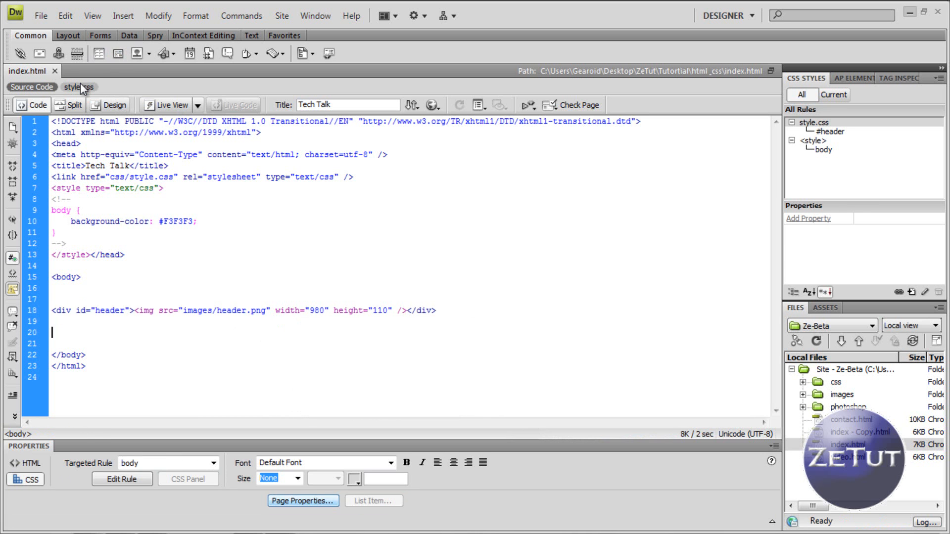
left_click(78, 87)
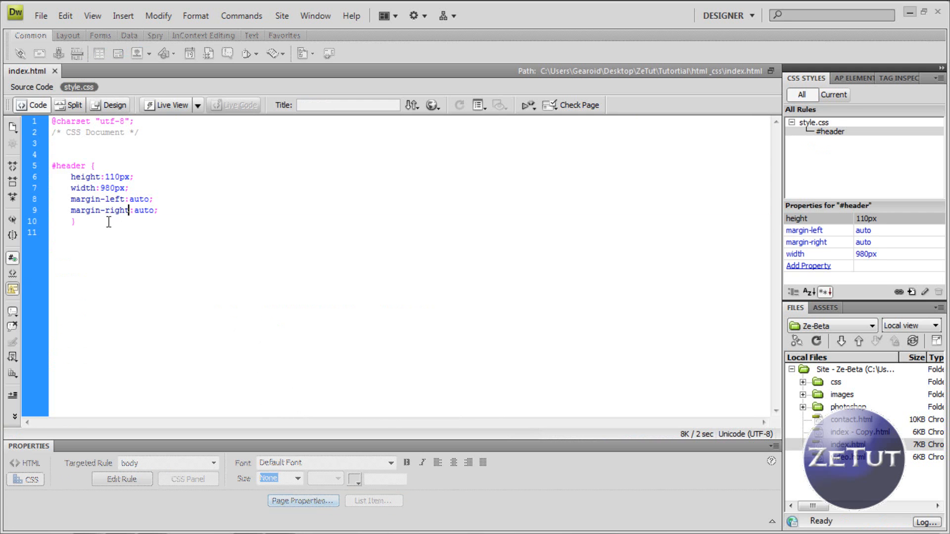
left_click_drag(51, 166, 74, 221)
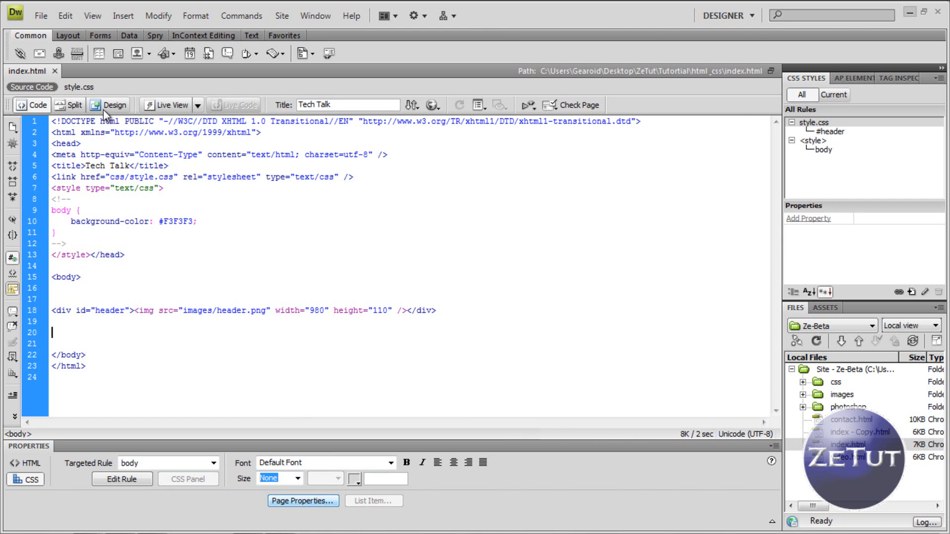
left_click(113, 105)
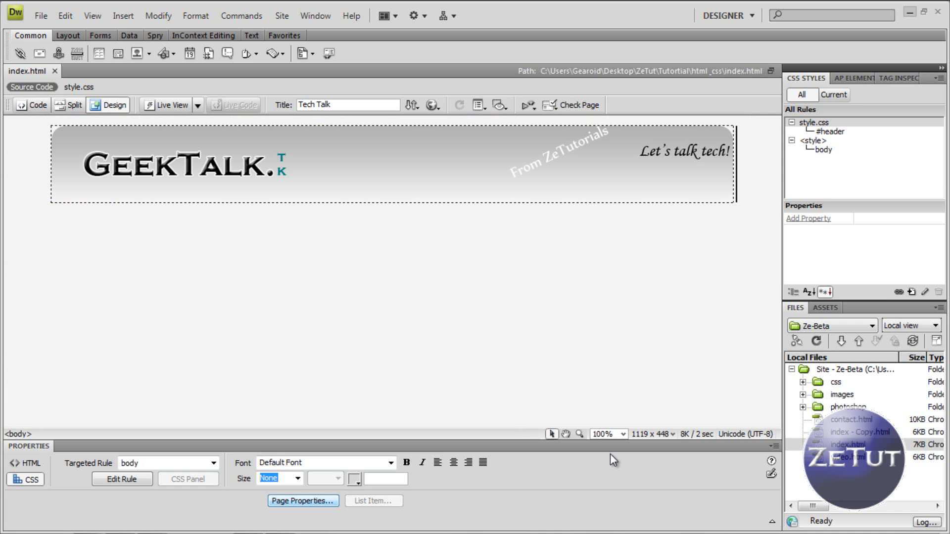
left_click(33, 105)
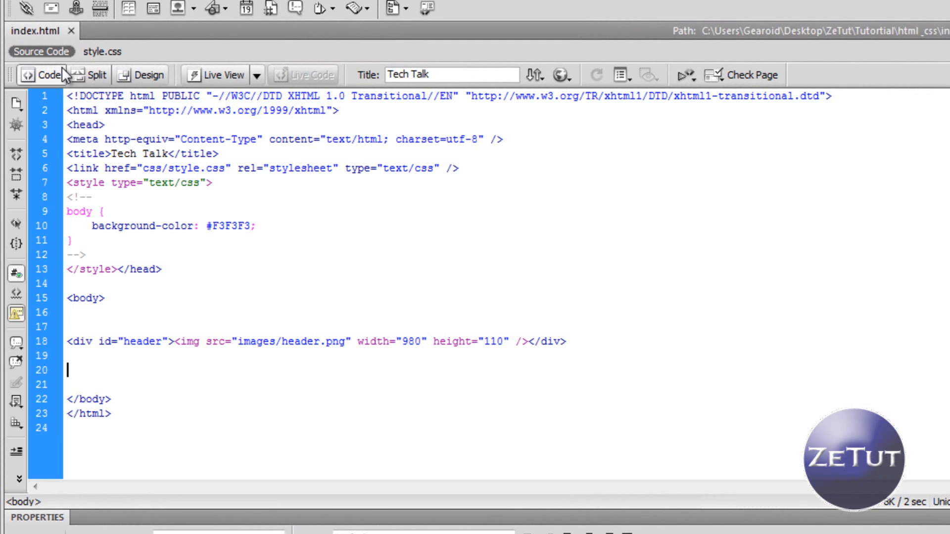
Insert an empty <div id="content_wrap"> element on new lines after the header div
key("Enter")
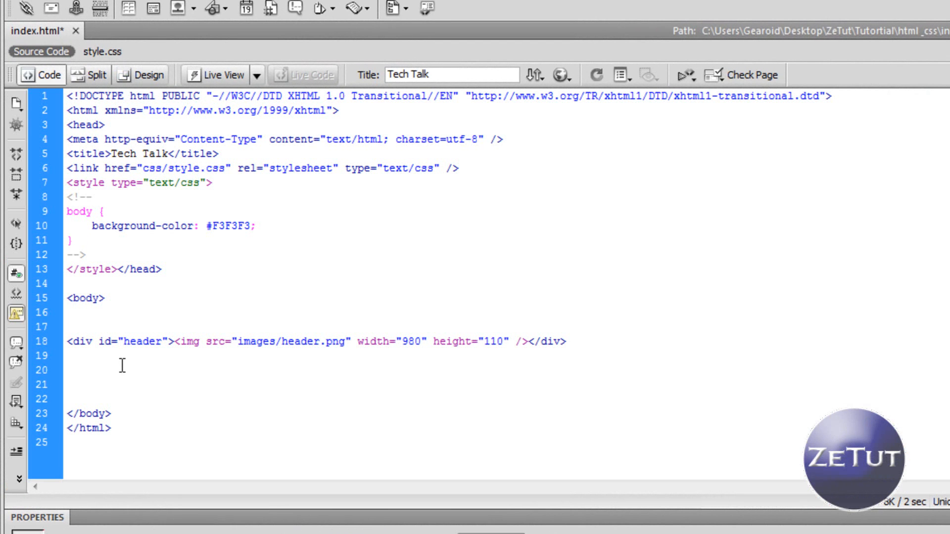
key("Enter")
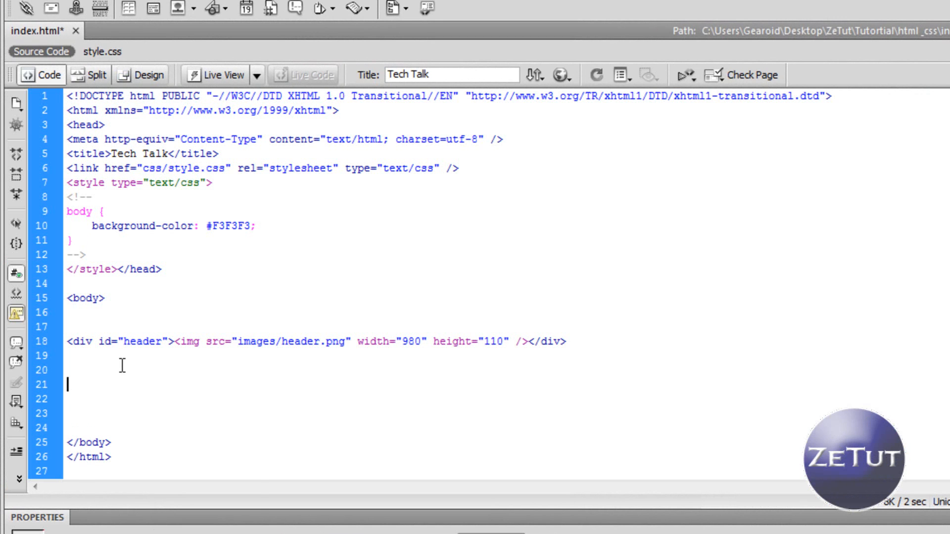
type("<div")
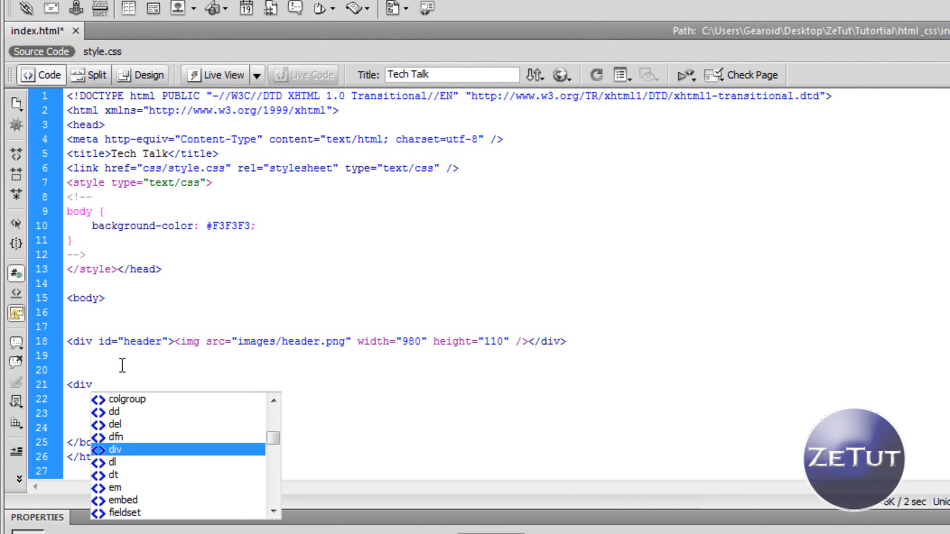
type("id=\"")
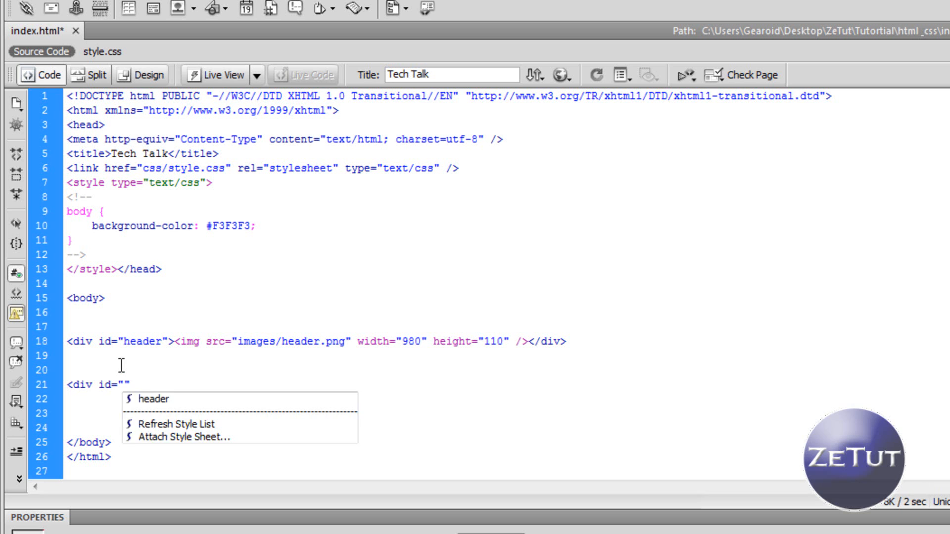
type("content_w")
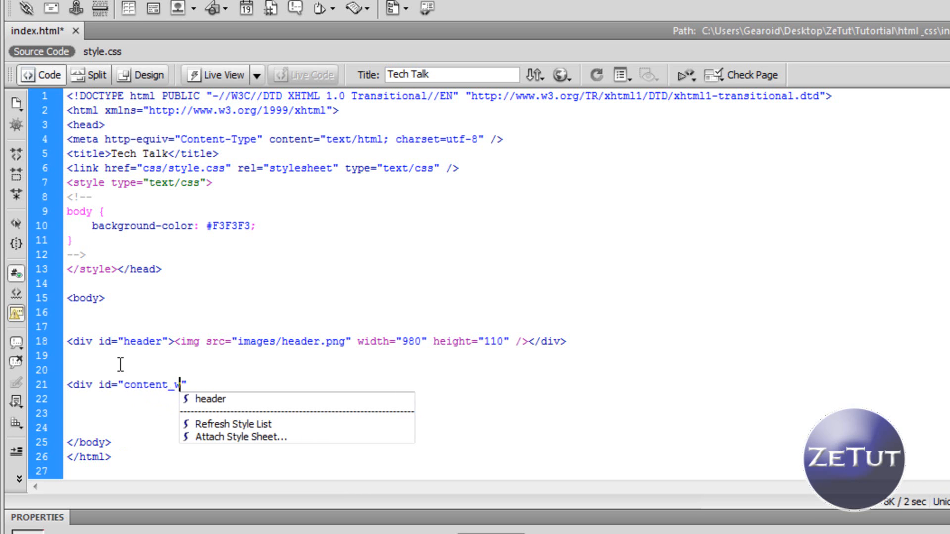
type("rap")
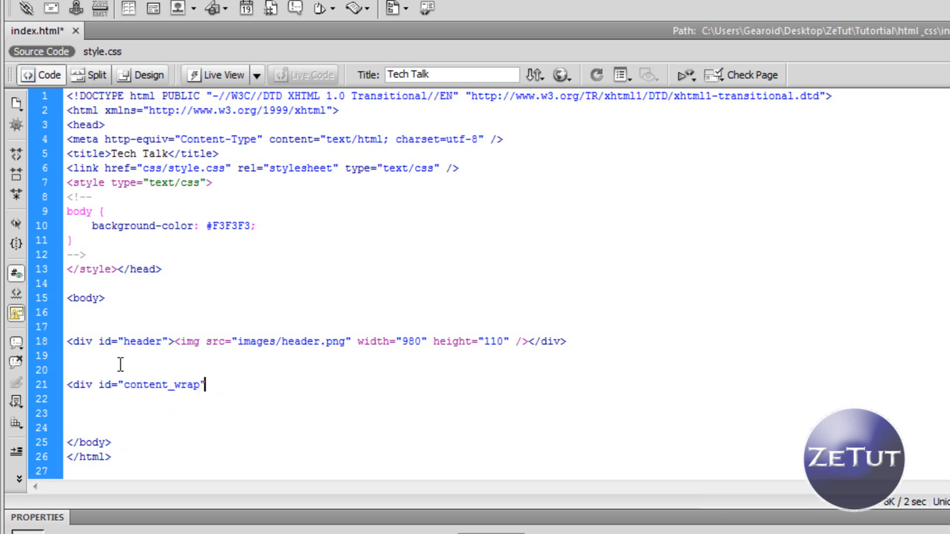
type("></div>")
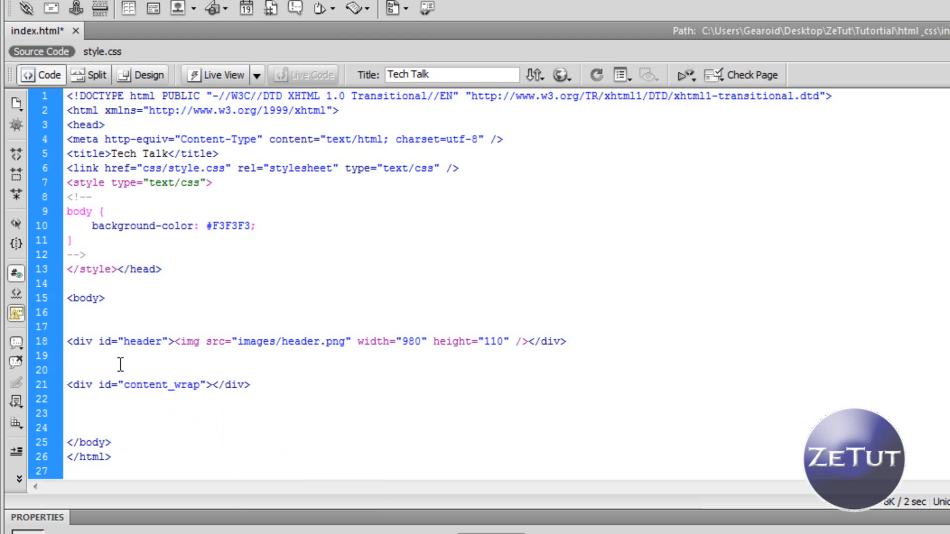
left_click(210, 384)
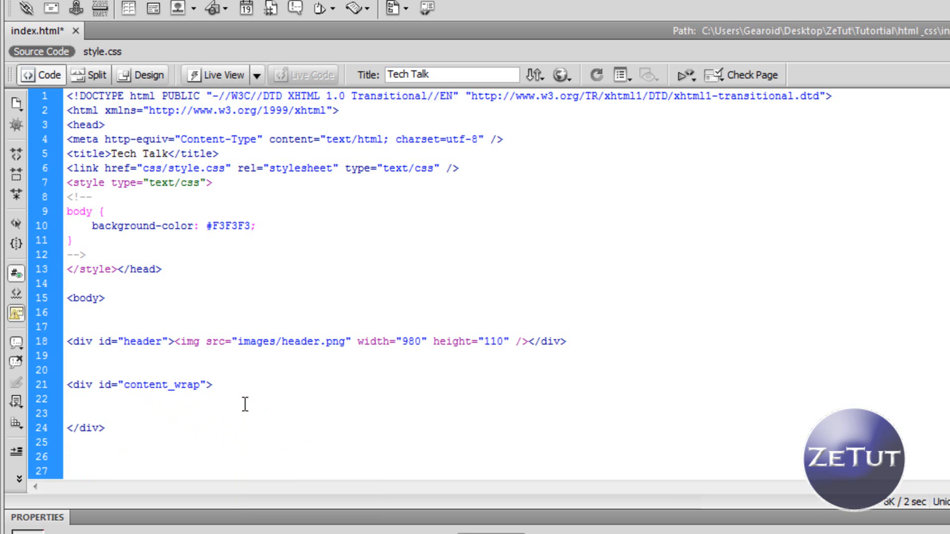
left_click(67, 398)
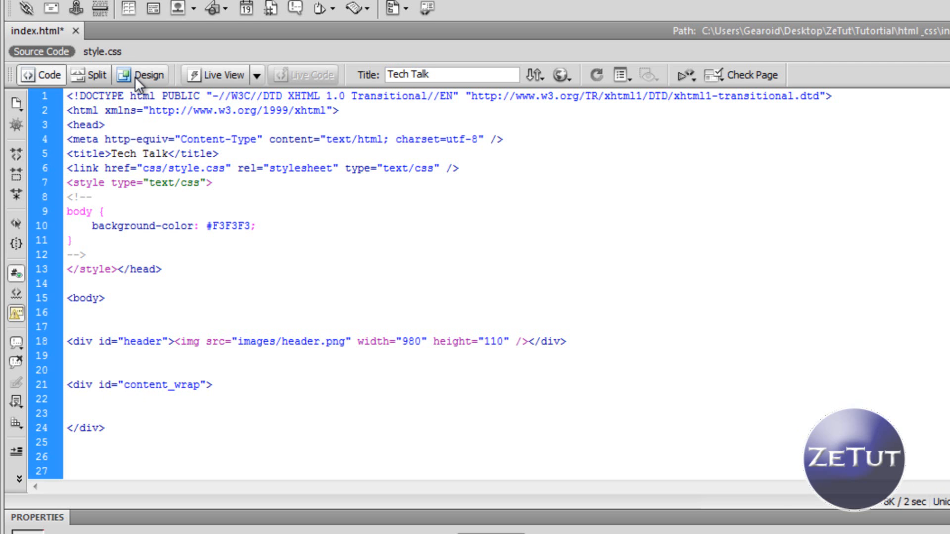
Check the content_wrap box in Design and Split views, leaving the div empty
left_click(142, 75)
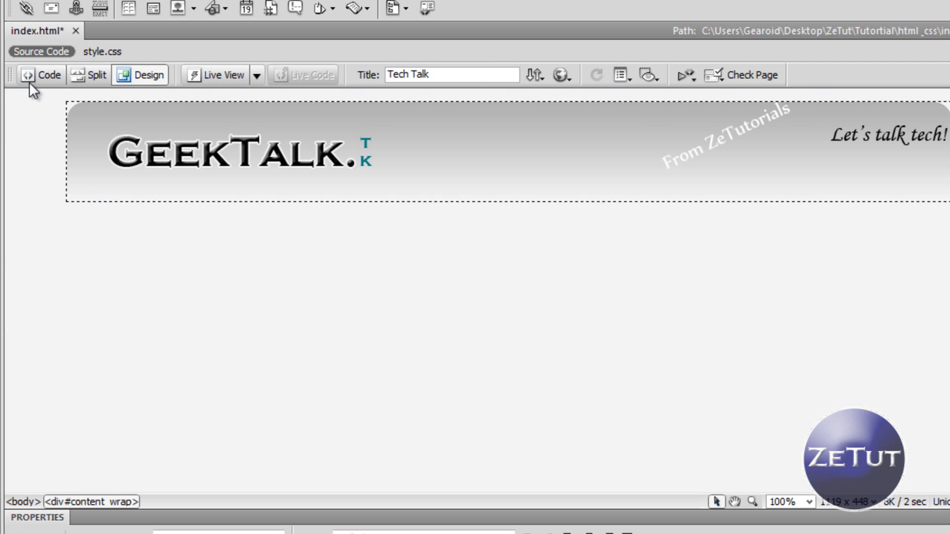
left_click(44, 75)
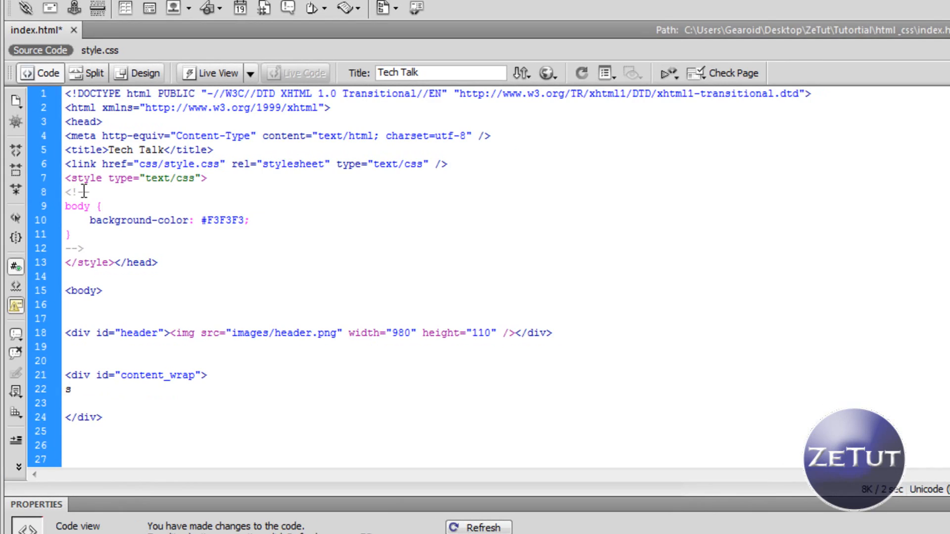
left_click(138, 69)
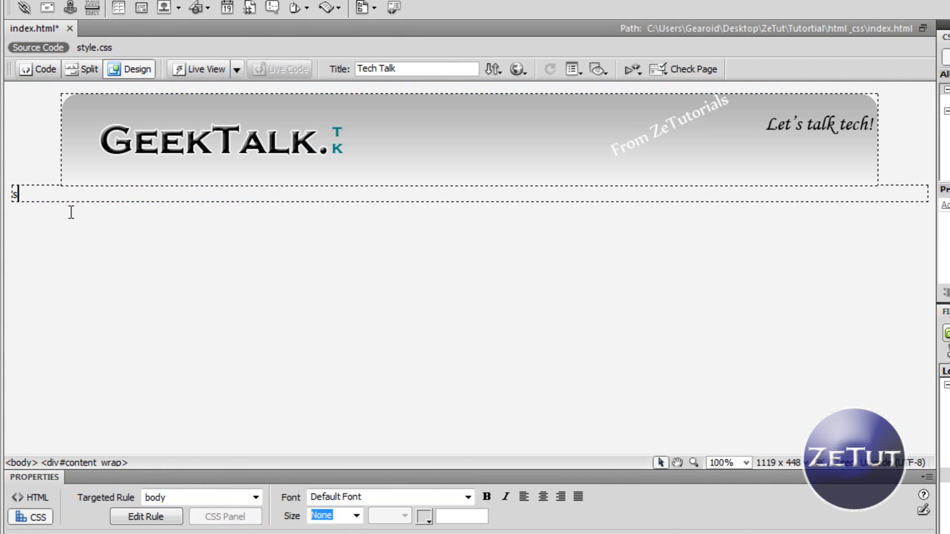
mouse_move(79, 173)
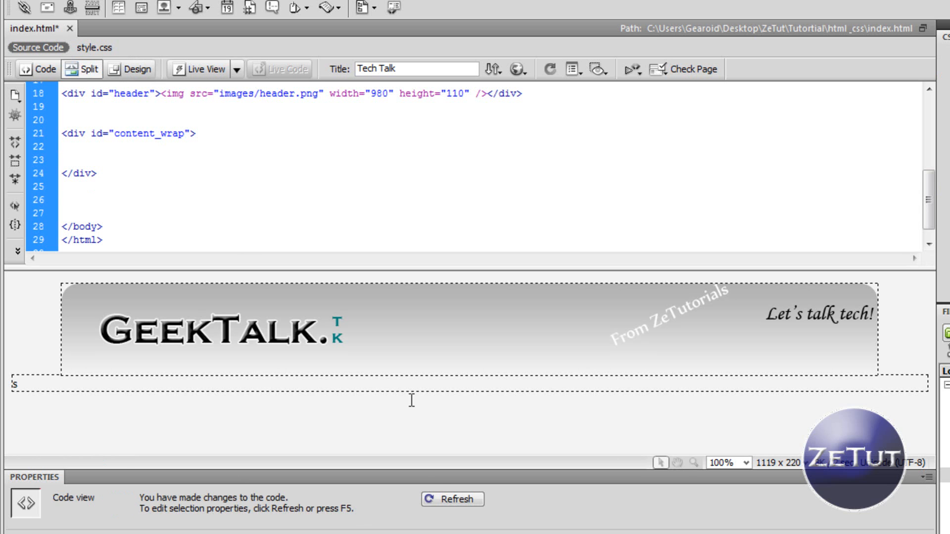
left_click(62, 145)
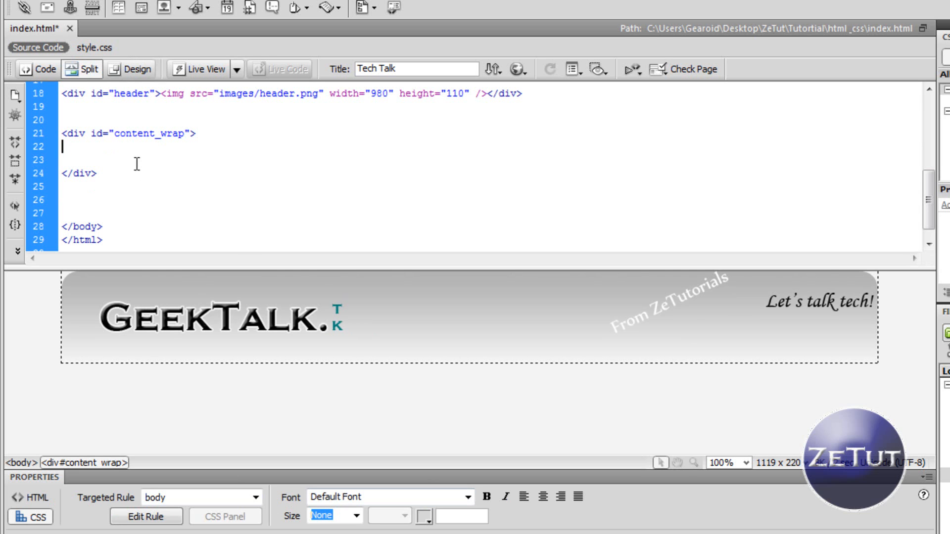
mouse_move(79, 72)
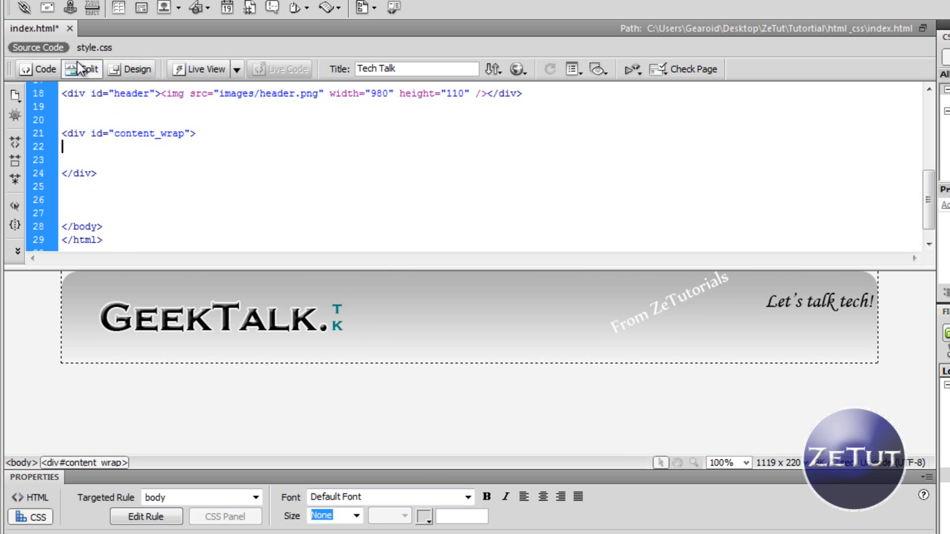
Start a new #content_wrap rule with braces after the header rule in style.css
left_click(99, 48)
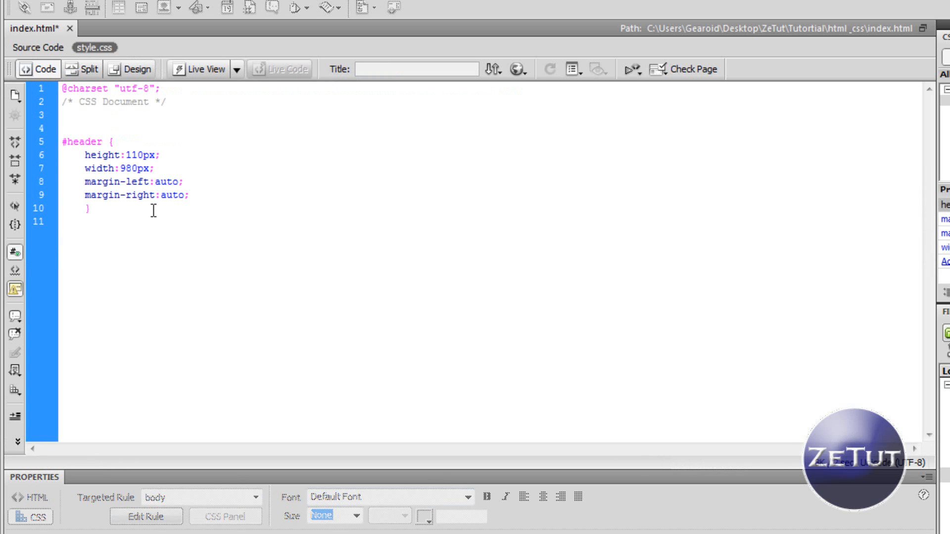
key("Enter")
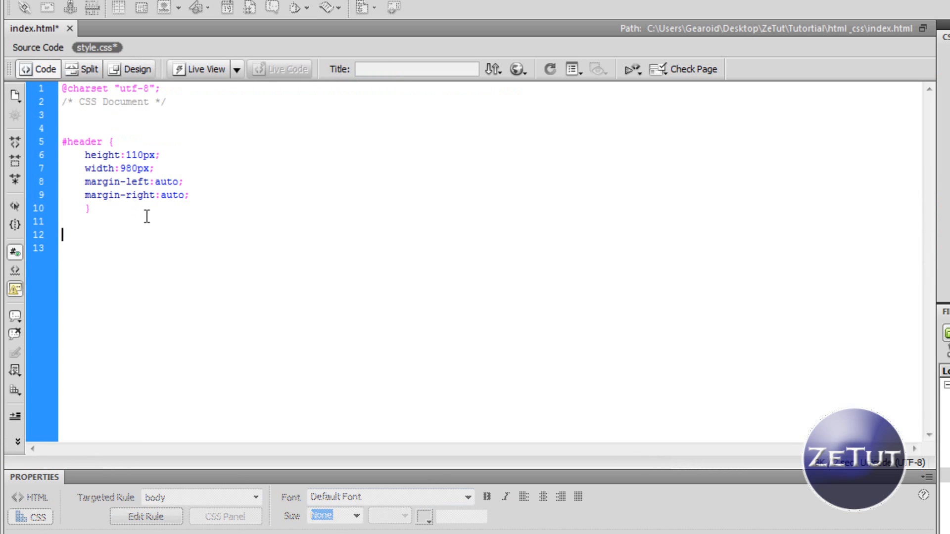
key("Enter")
type("#")
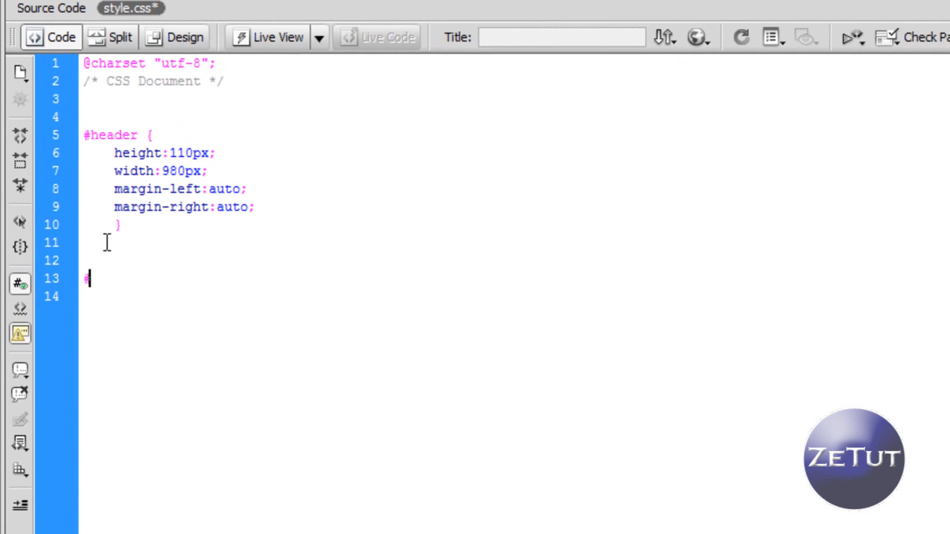
key("Backspace")
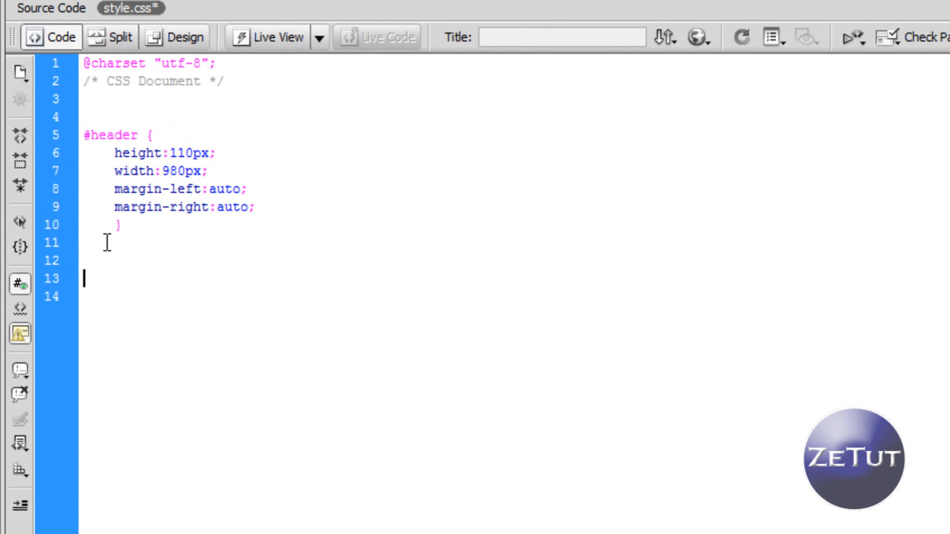
left_click(105, 243)
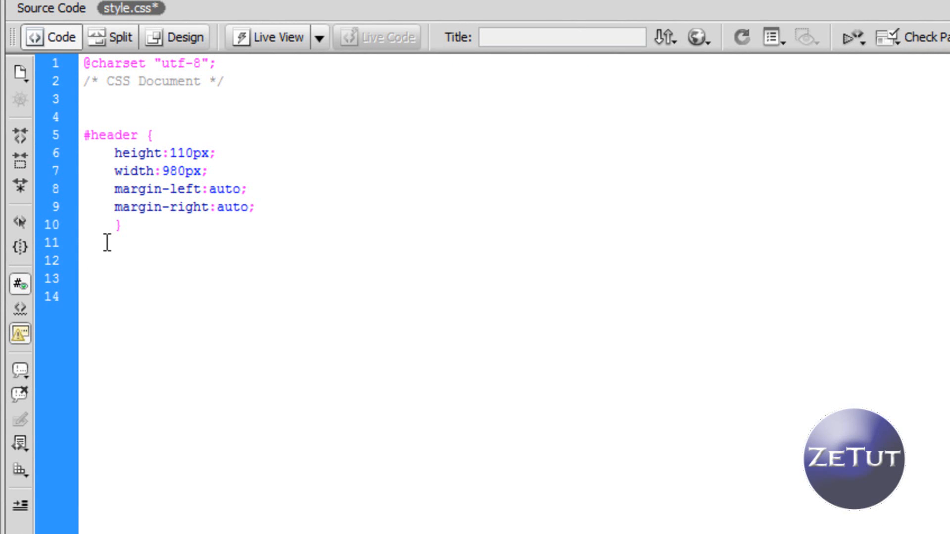
type("#")
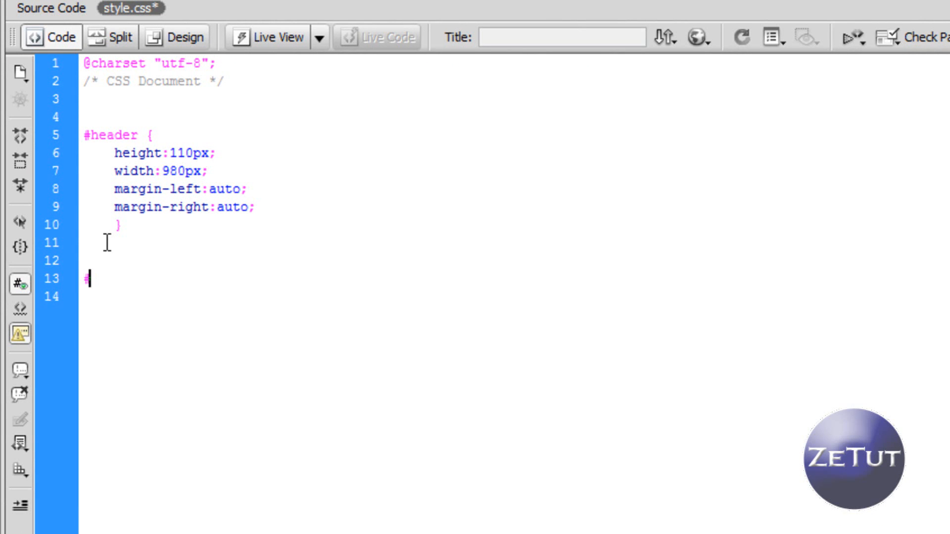
type("content")
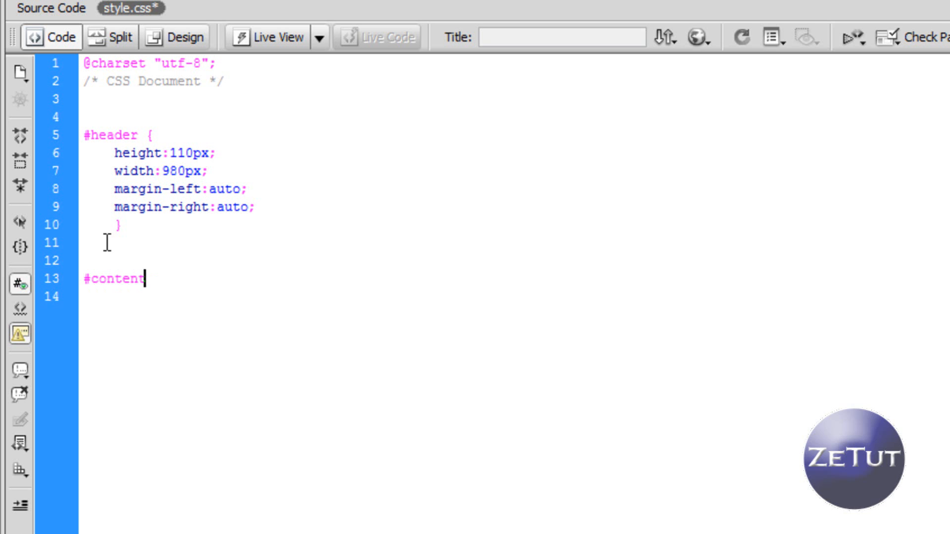
type("_wra")
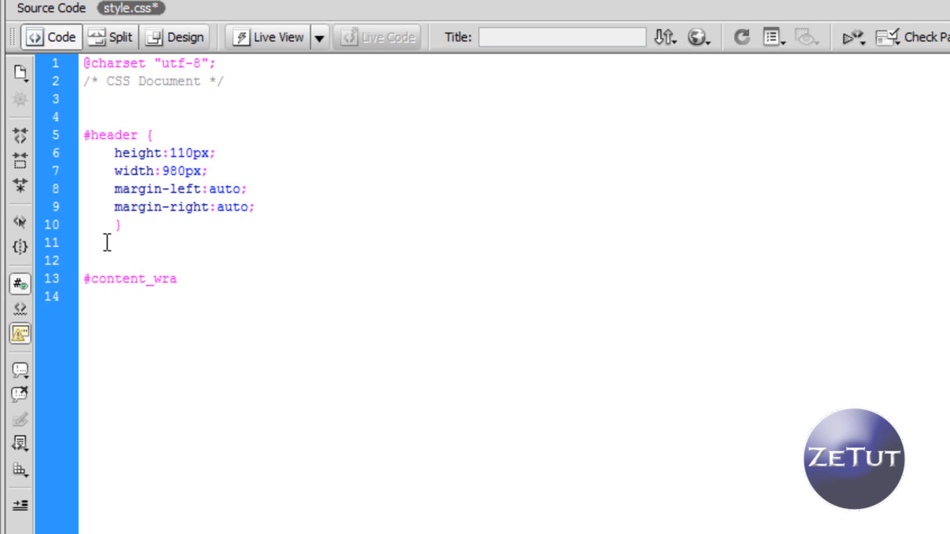
type("p")
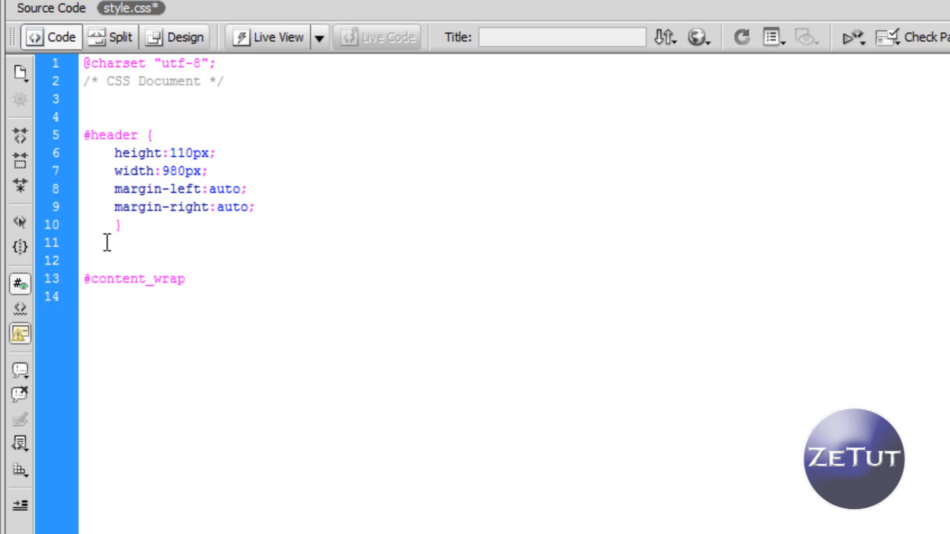
type("{}")
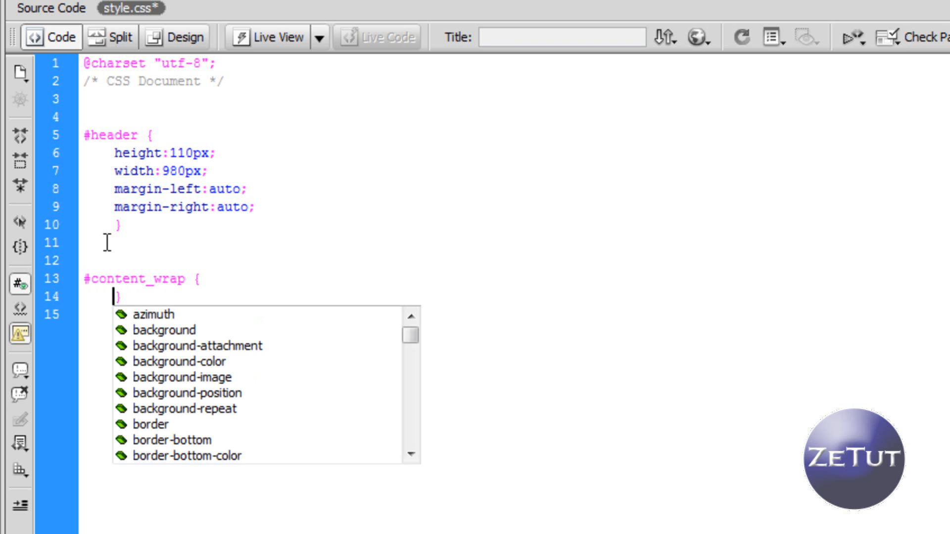
Give #content_wrap height 800px, width 980px and auto left and right margins
type("height:")
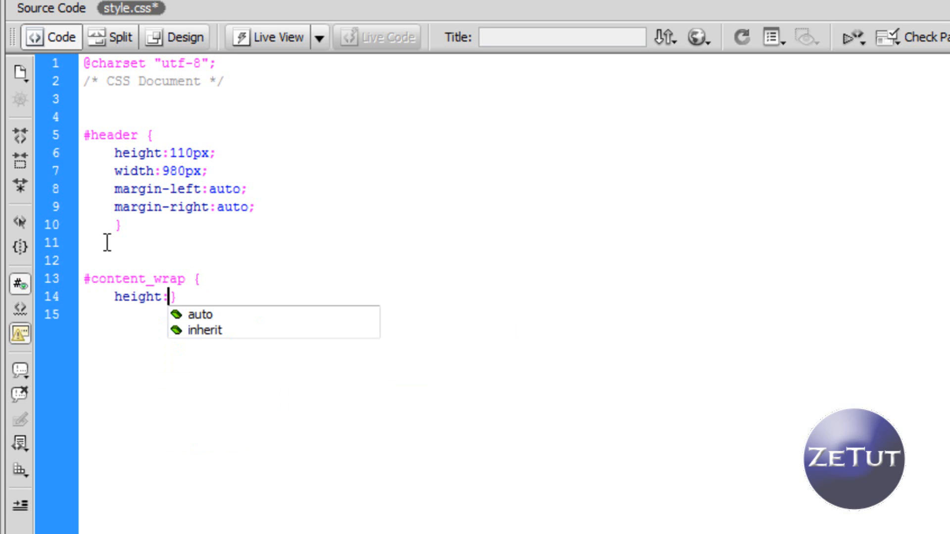
type("800")
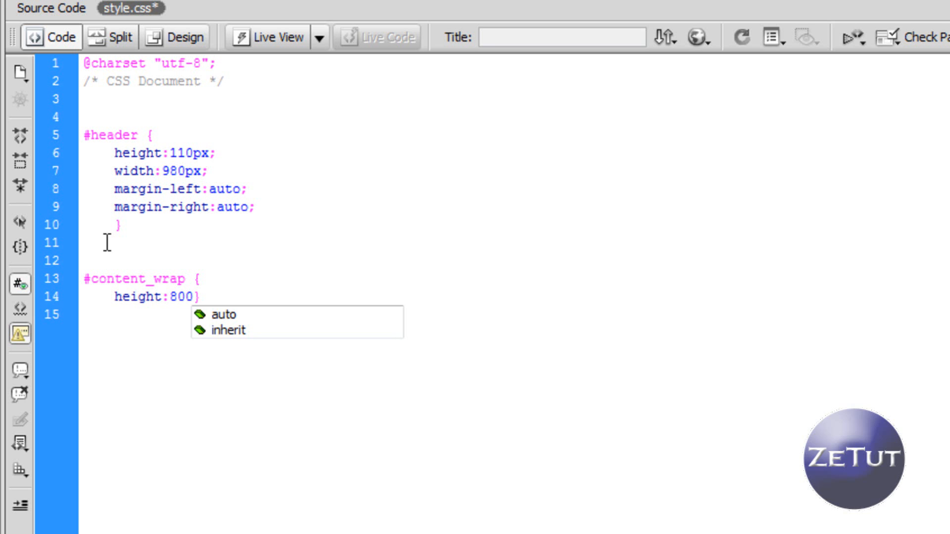
type("px;")
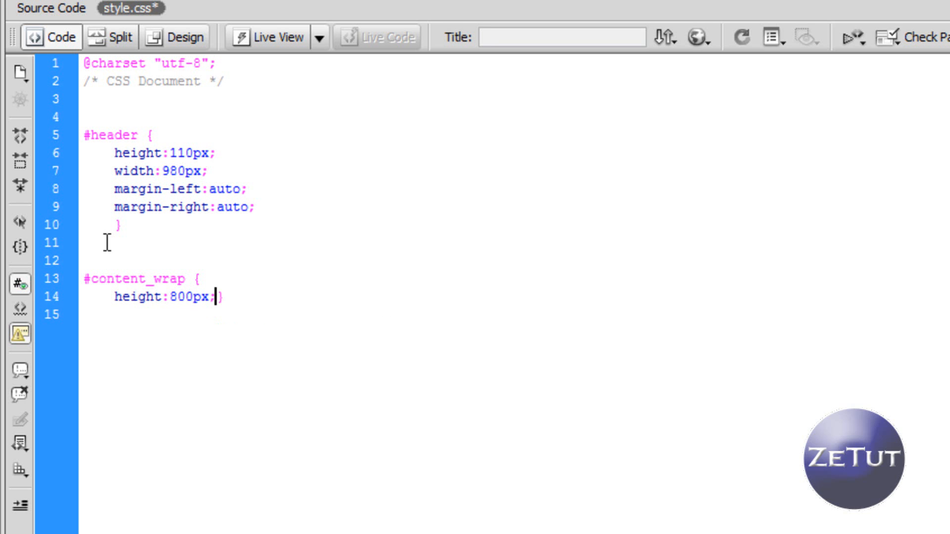
type("w}")
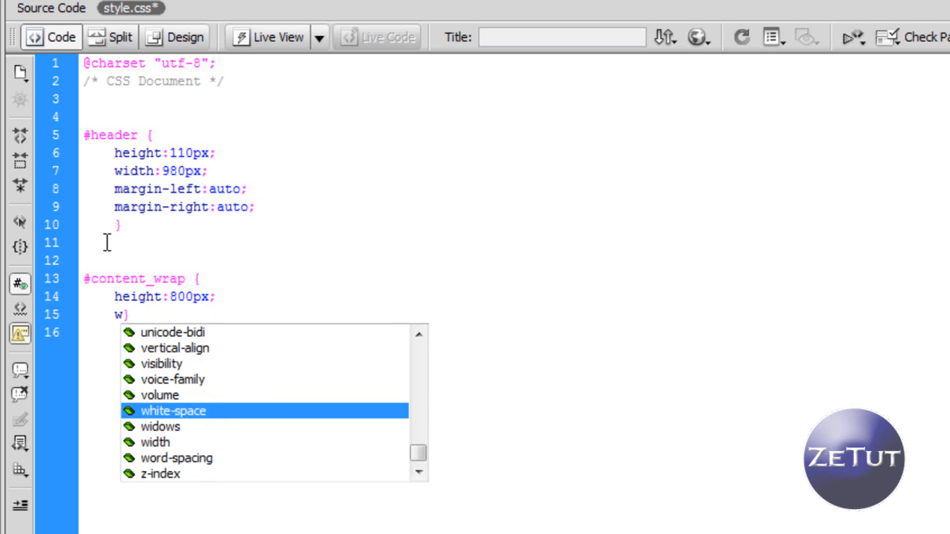
type("idth:")
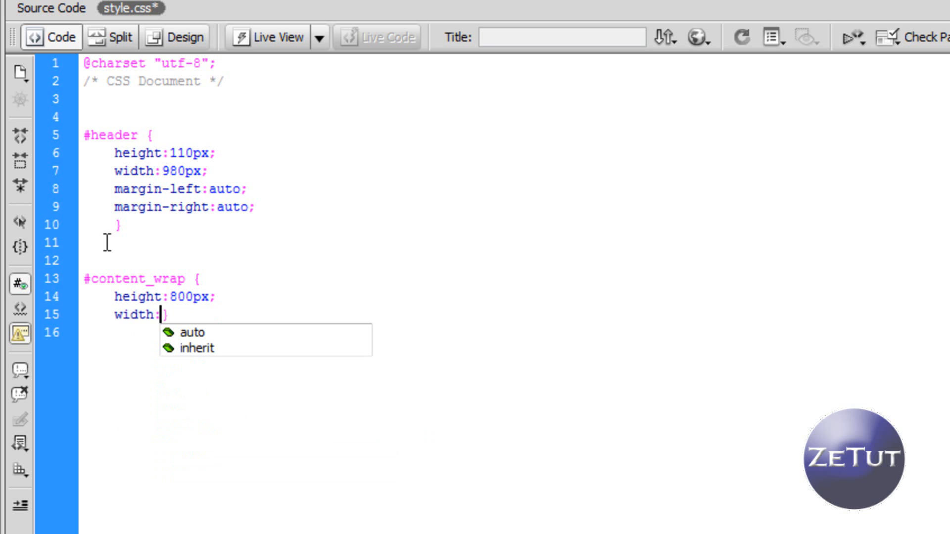
mouse_move(191, 171)
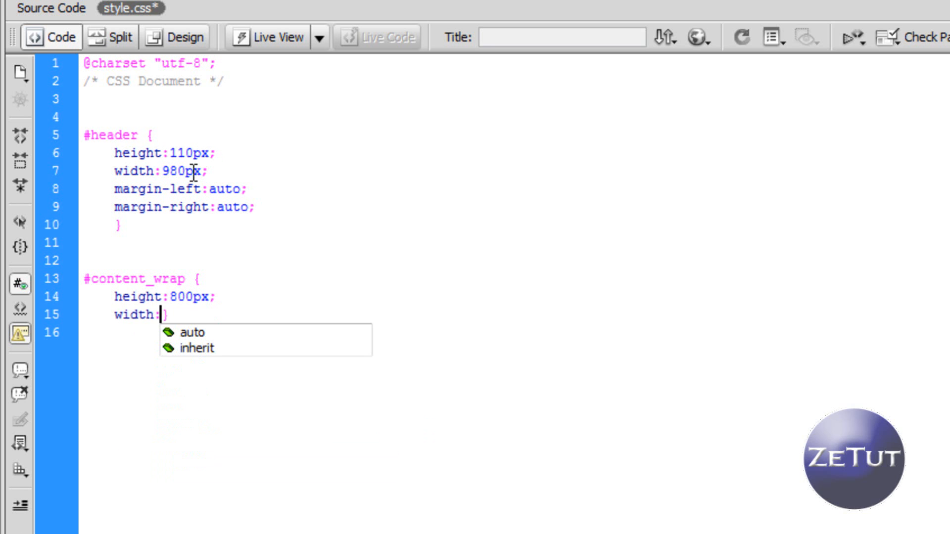
type("980")
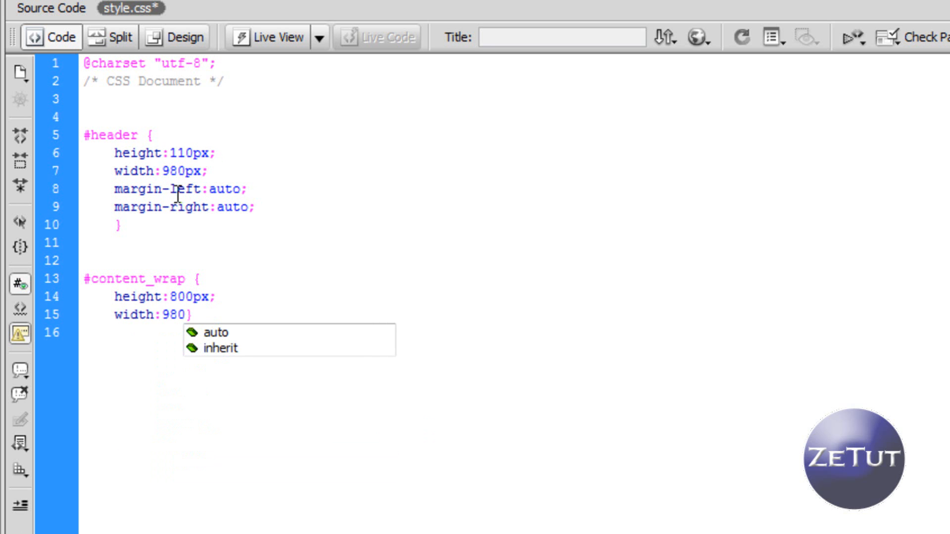
type("px;")
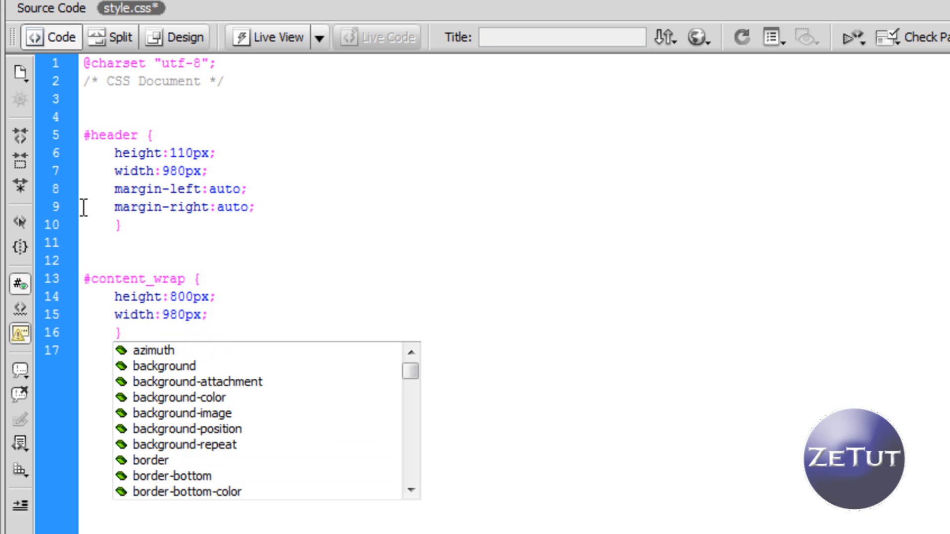
type("margin-left:")
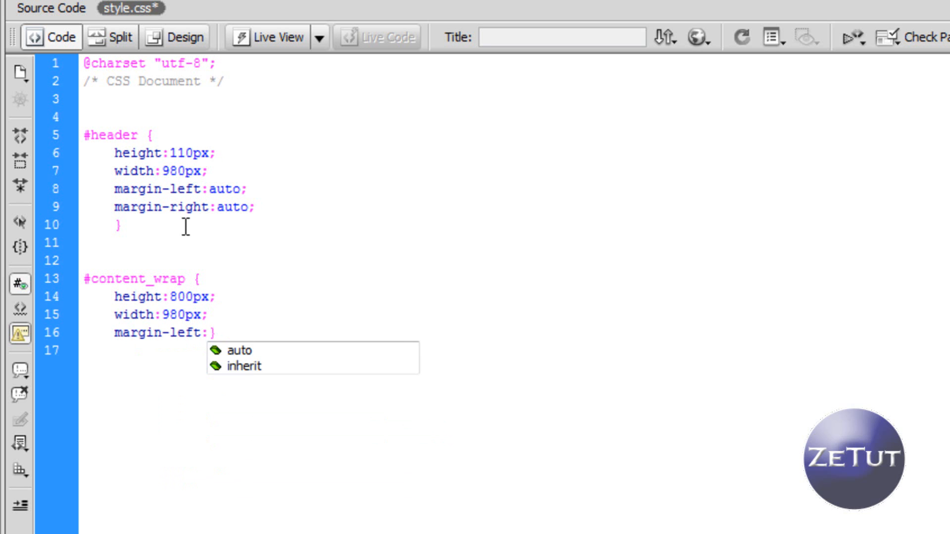
left_click(238, 351)
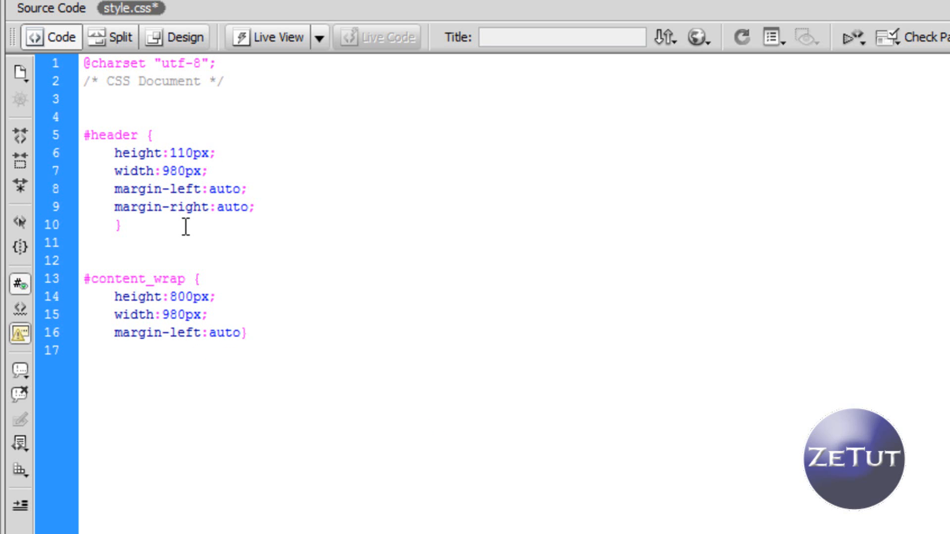
type("ma}")
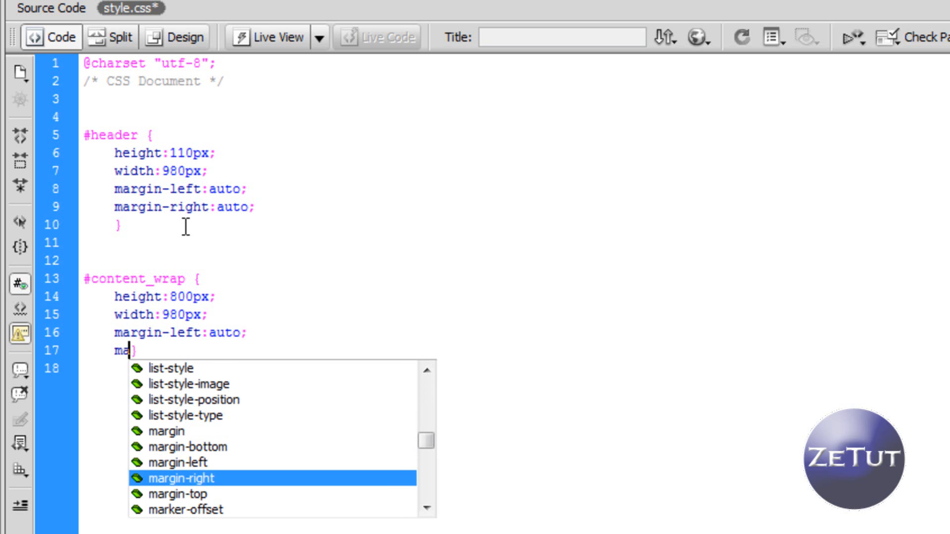
type("rgin-right:au")
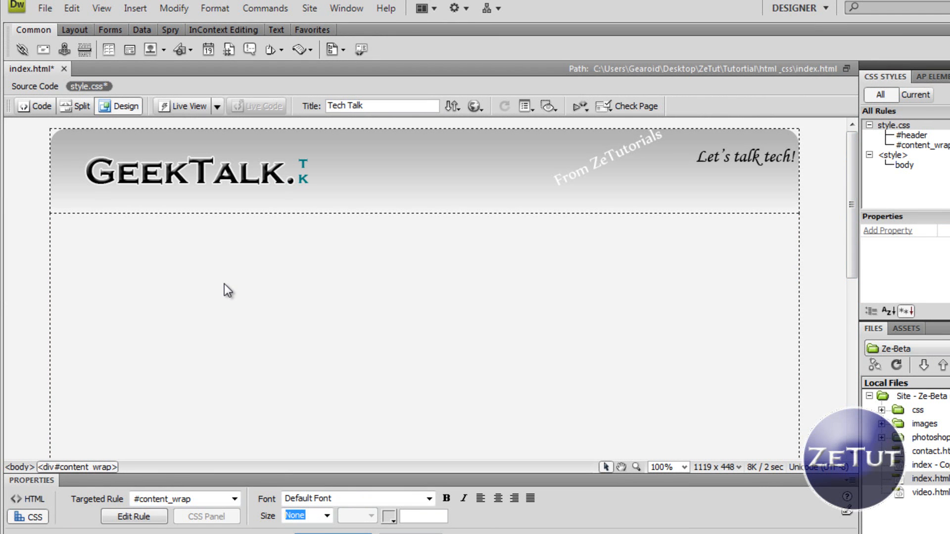
mouse_move(228, 321)
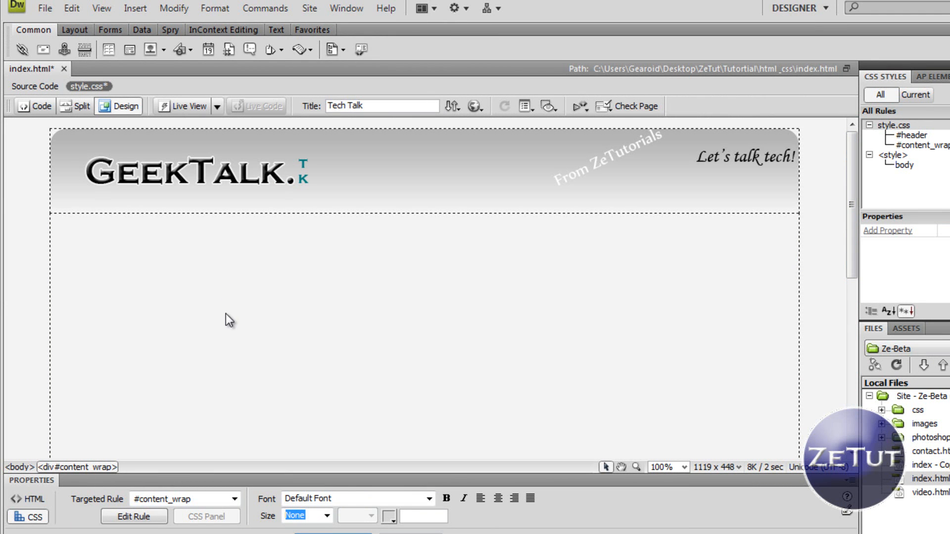
mouse_move(226, 326)
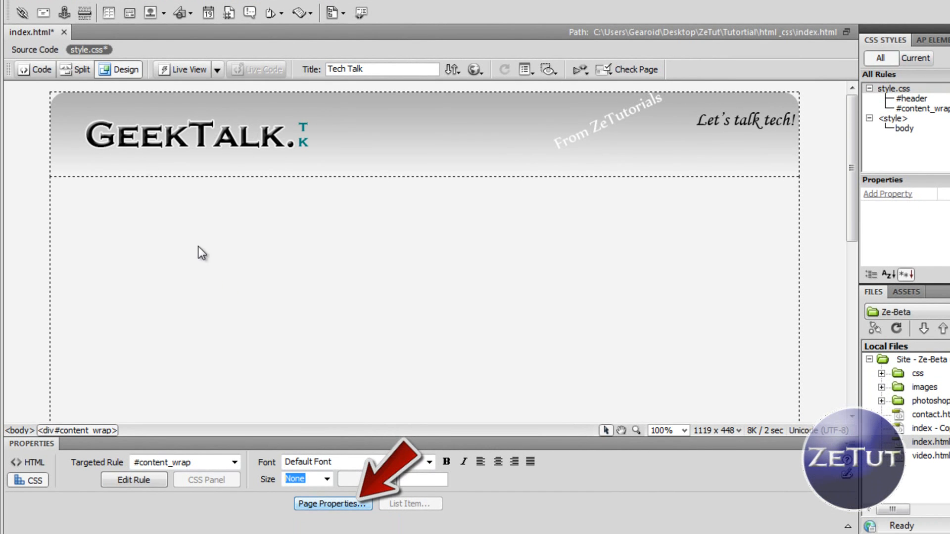
Switch back to the index.html page's HTML source
left_click(35, 70)
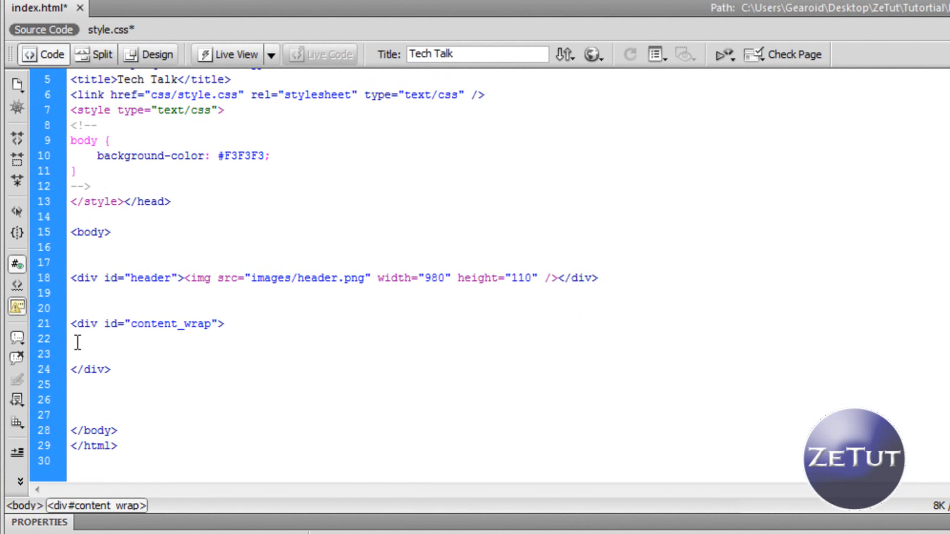
Nest an empty <div id="left_content"> inside content_wrap and copy its id name
left_click(71, 338)
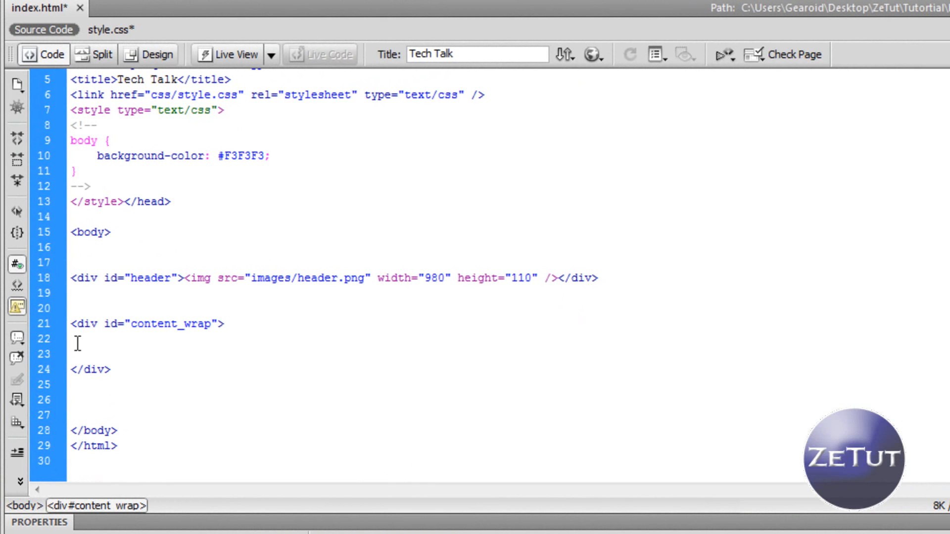
type("<div id=\"")
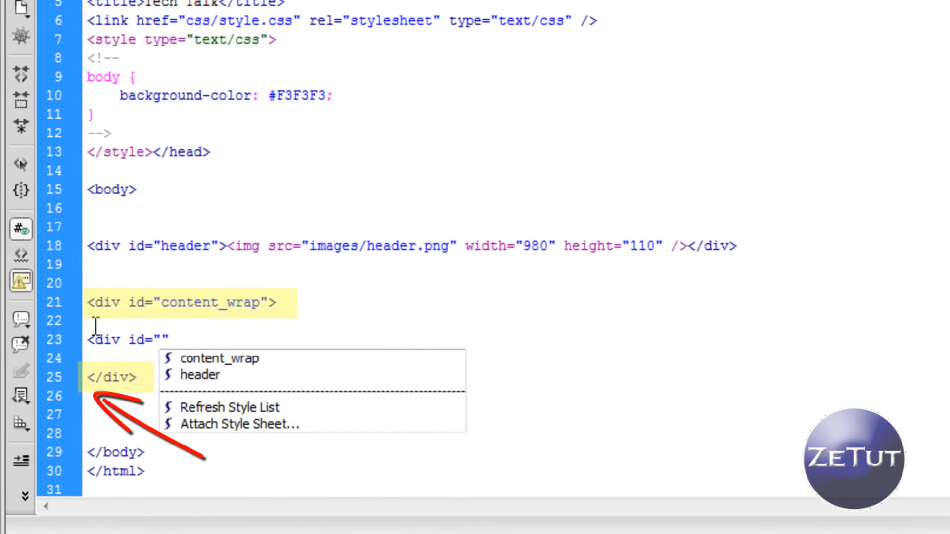
type("lef")
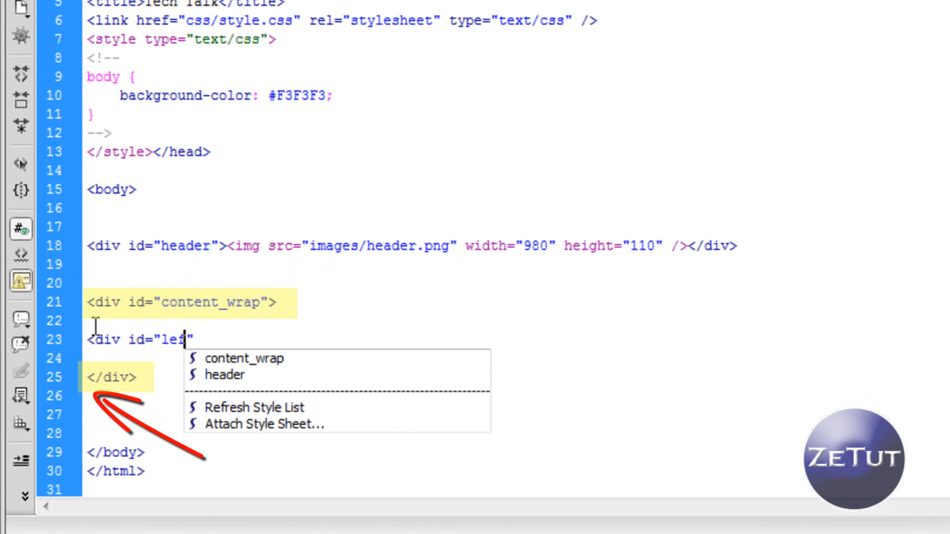
type("t")
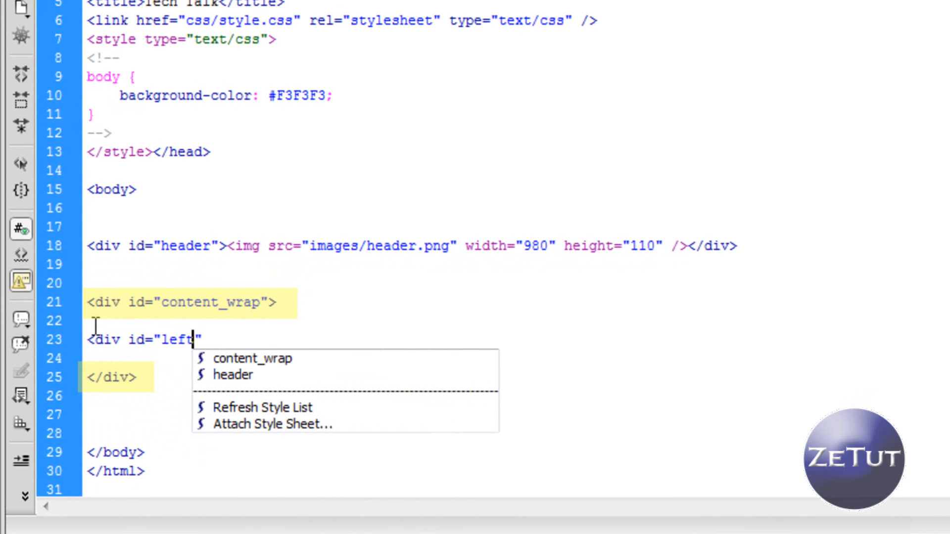
type("_col")
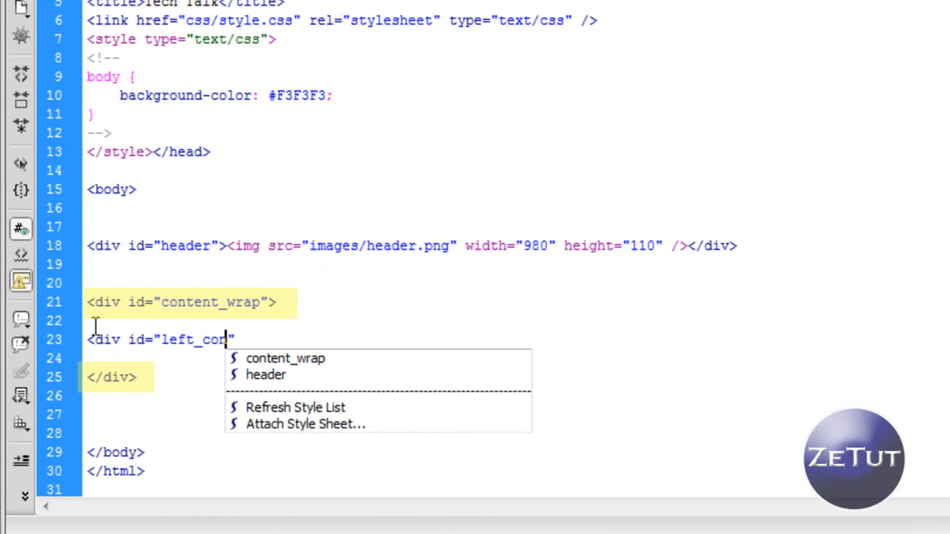
type("tent")
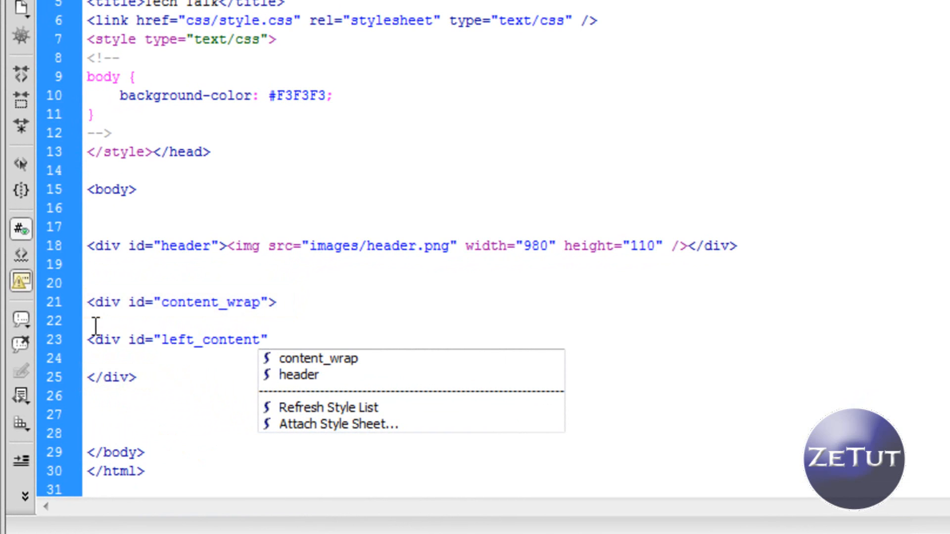
type("></div>")
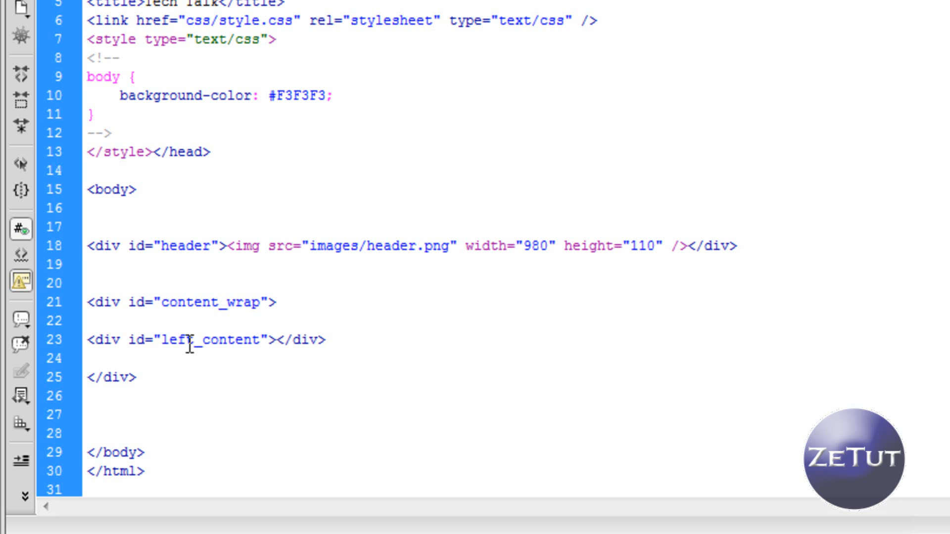
double_click(209, 340)
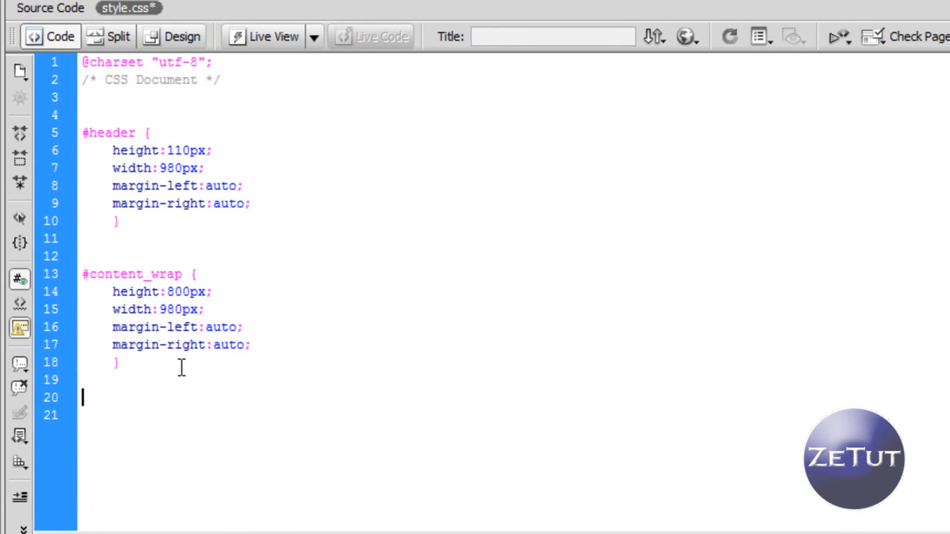
Add a #left_content rule with height 800px and width 240px to style.css
type("#left_content")
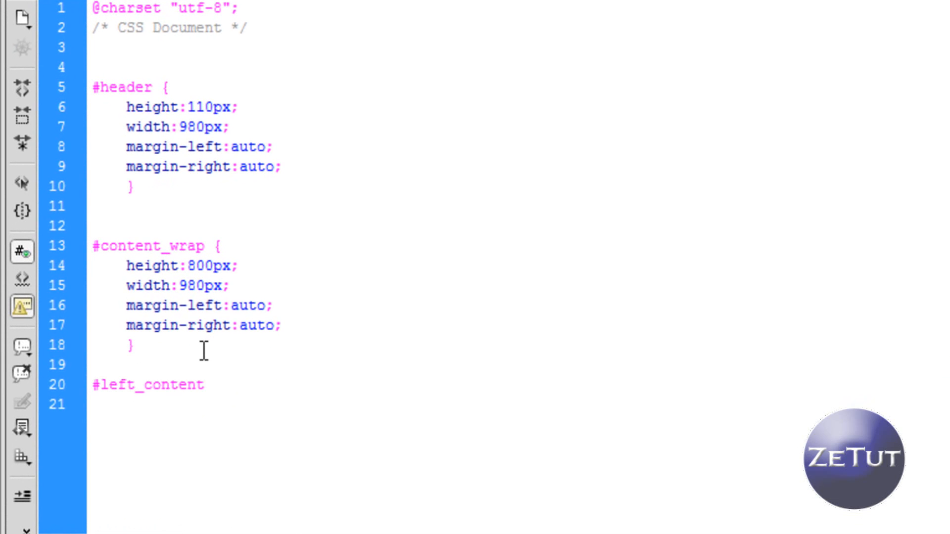
left_click(216, 386)
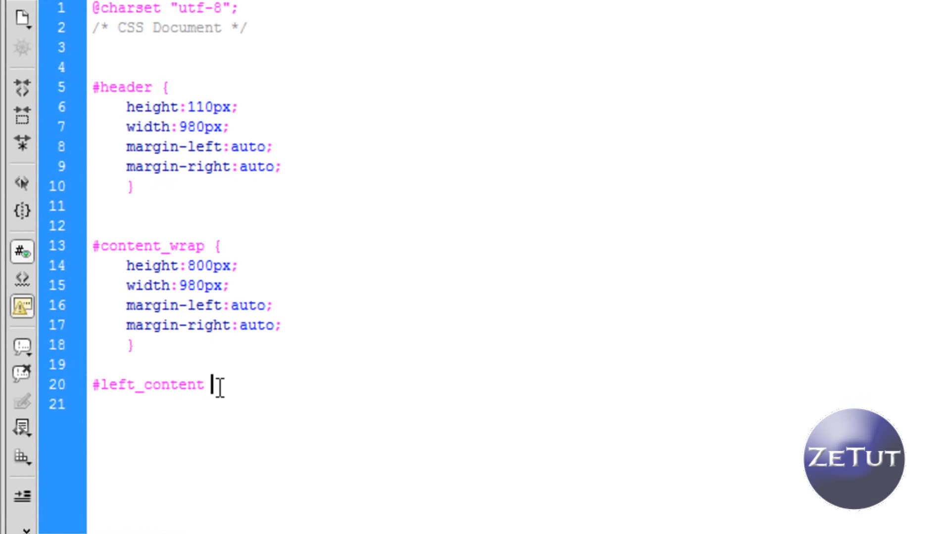
type("{")
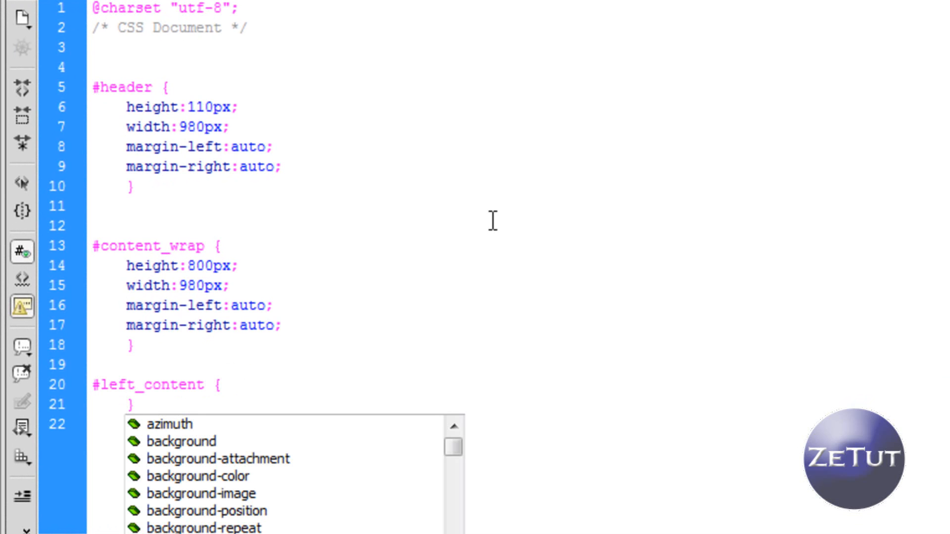
type("height:")
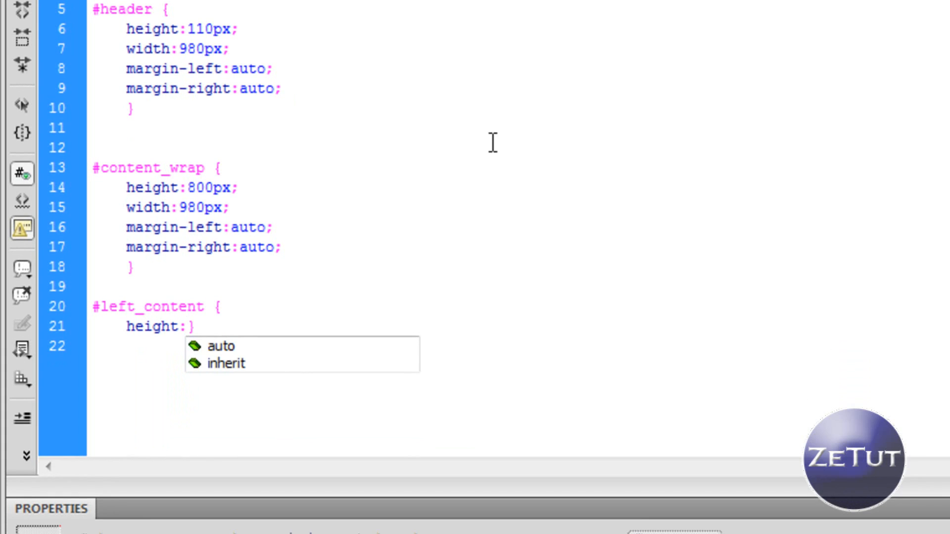
type("800px")
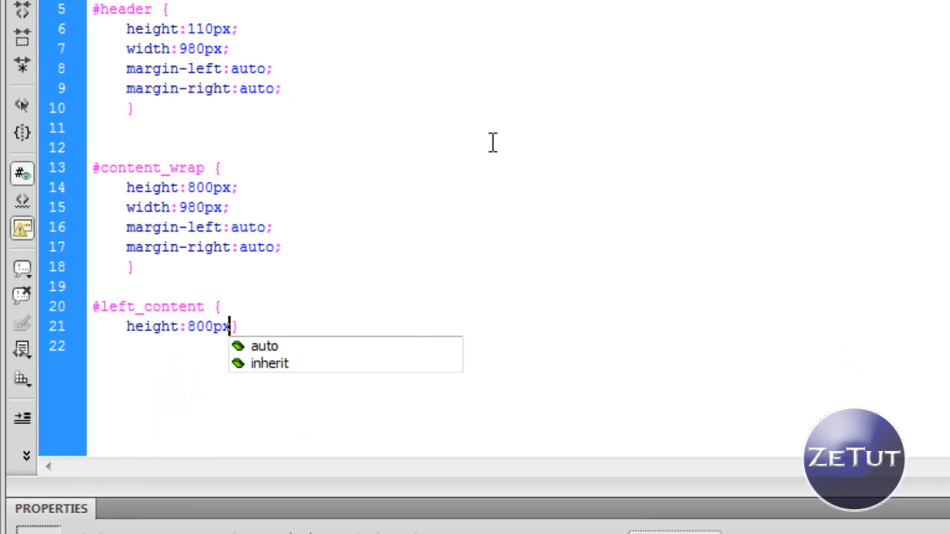
type(";")
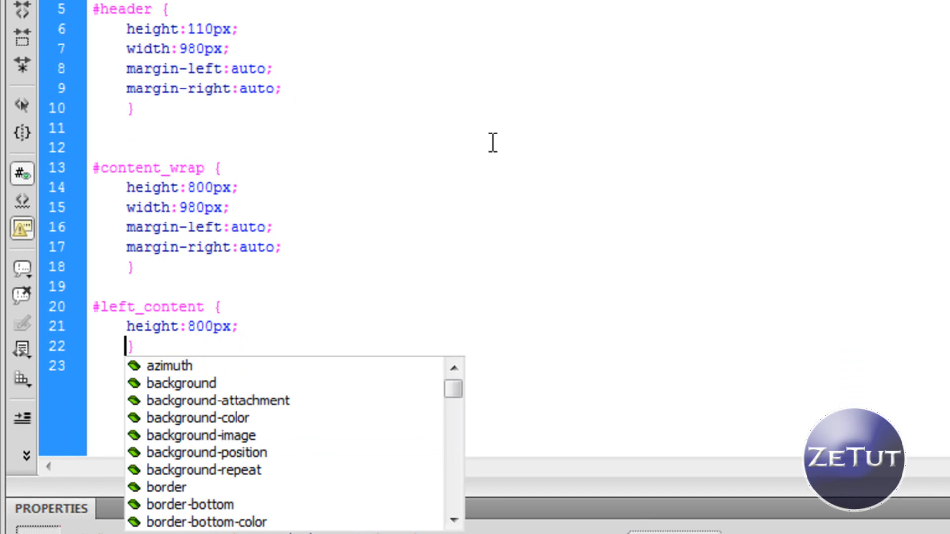
type("width:240")
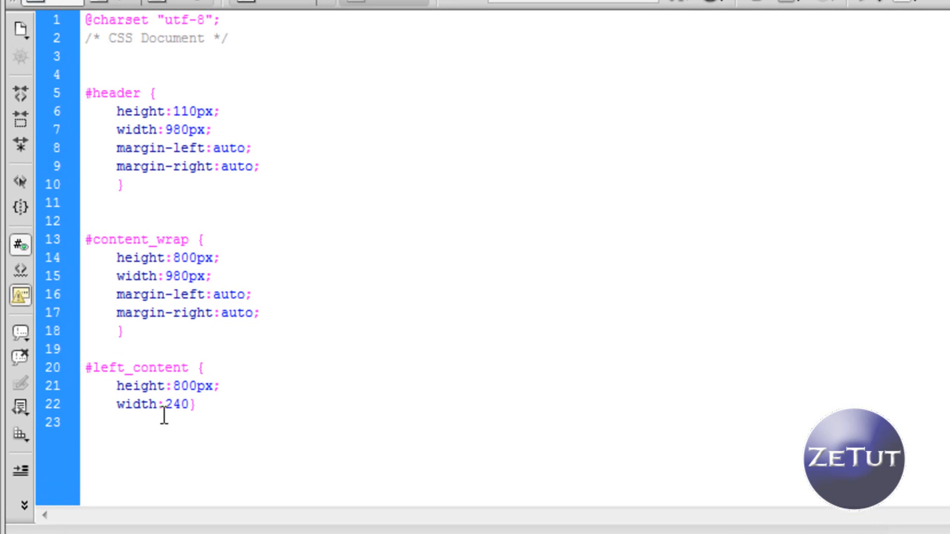
type("px;")
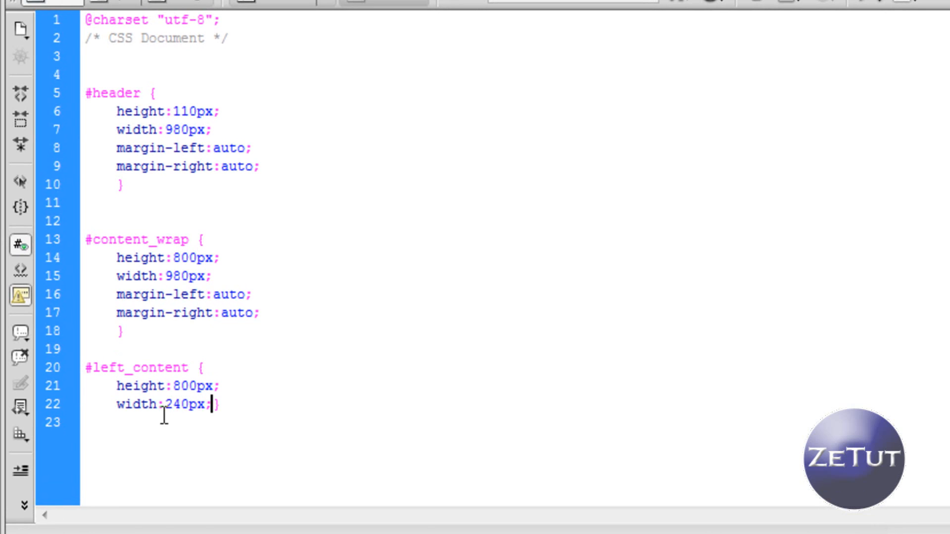
key("Enter")
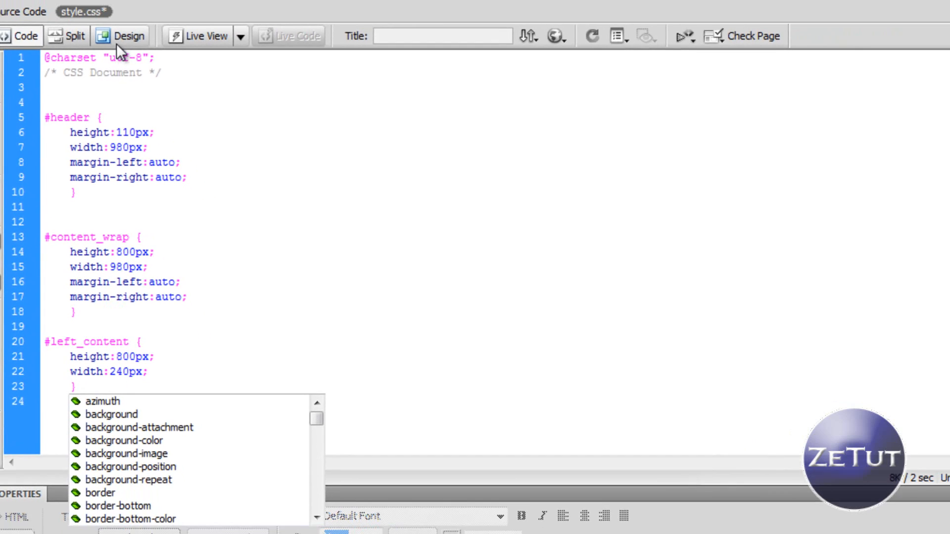
Preview the 240px left column under the header, then return to the stylesheet
left_click(127, 35)
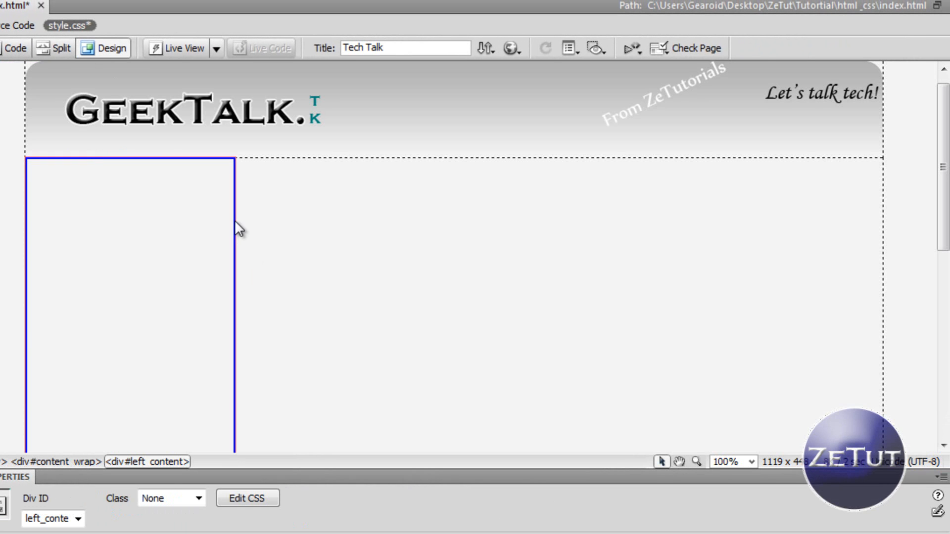
mouse_move(225, 269)
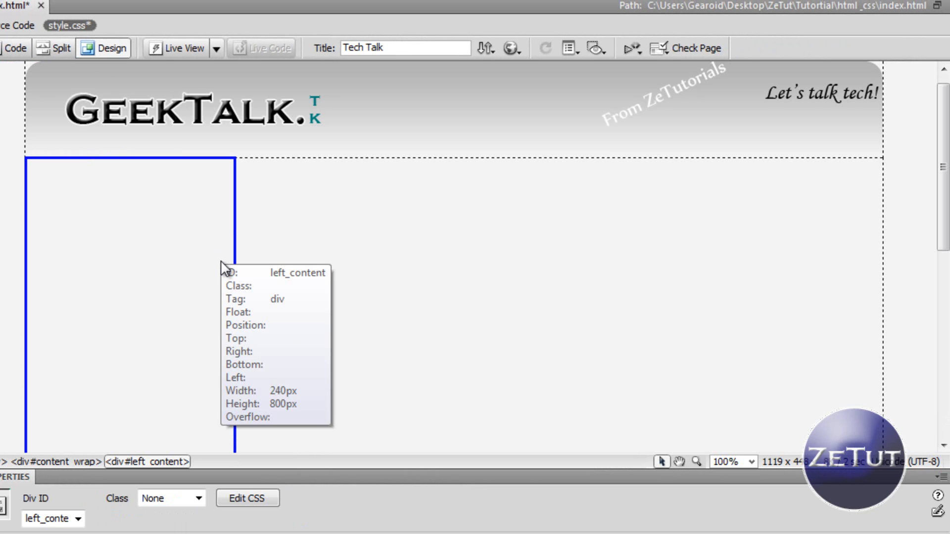
mouse_move(322, 249)
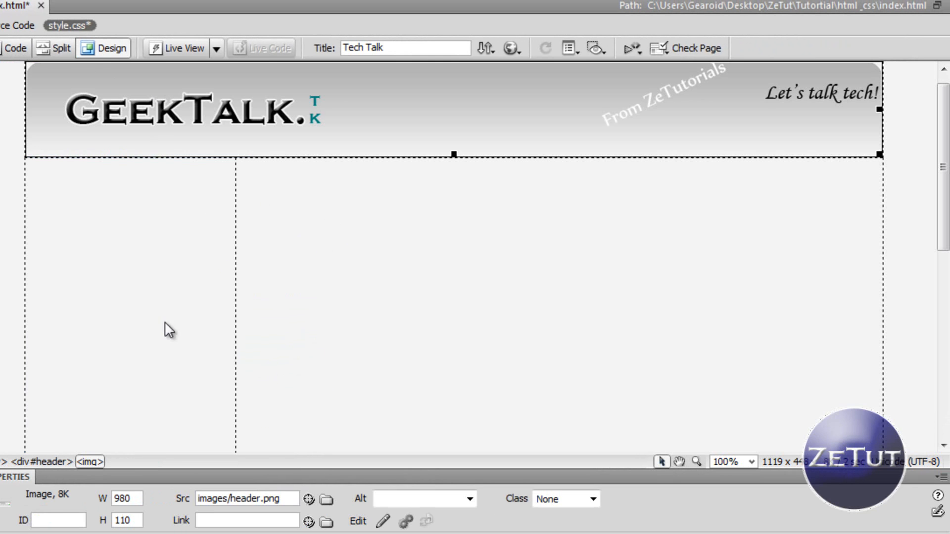
left_click(13, 47)
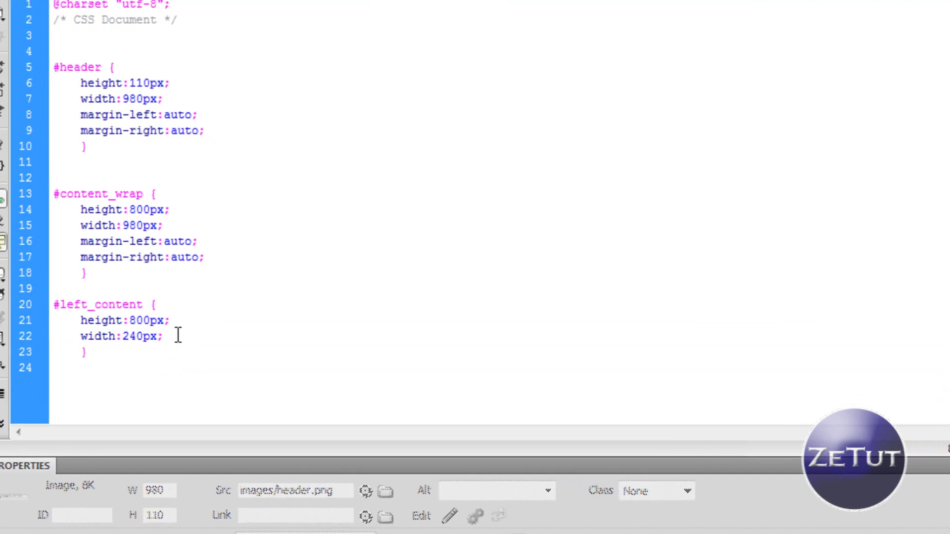
Add float: left to the #left_content rule and view the floated column
type("float:")
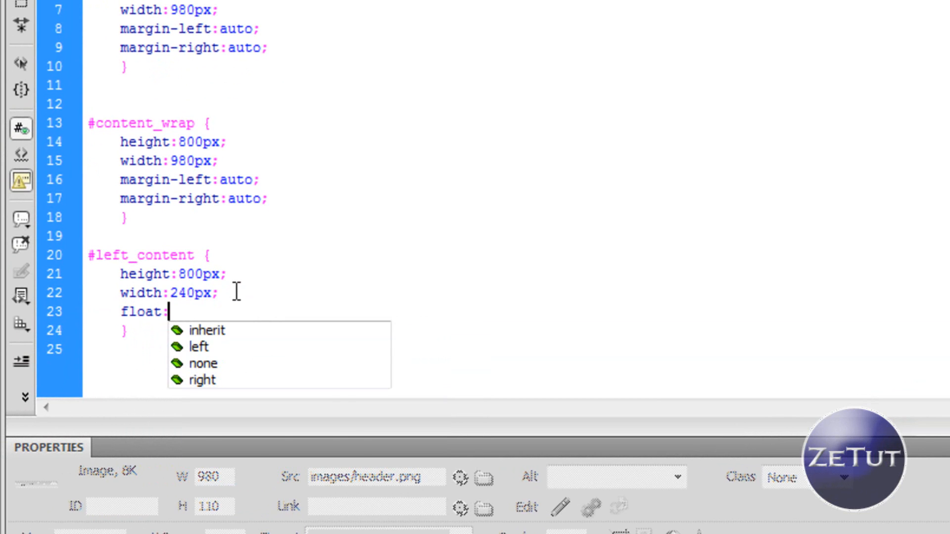
type("#")
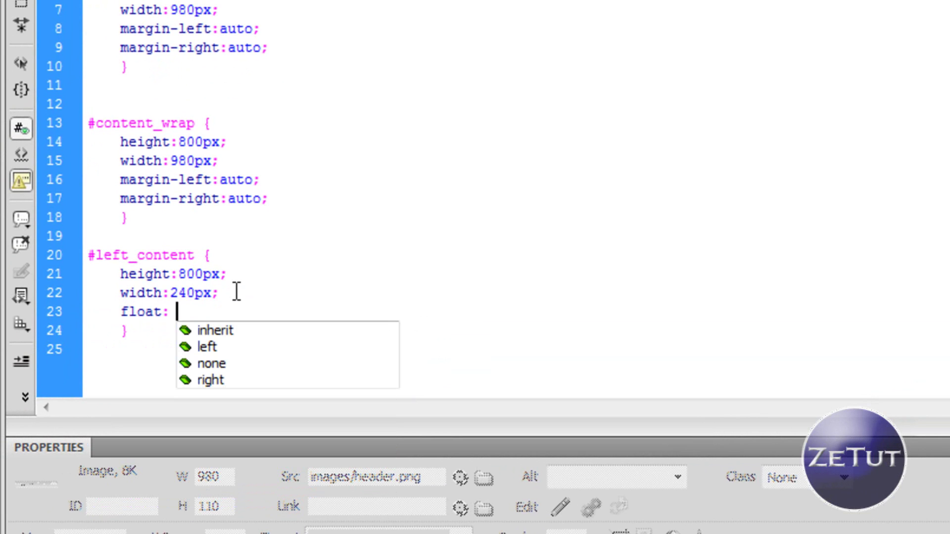
type("left;")
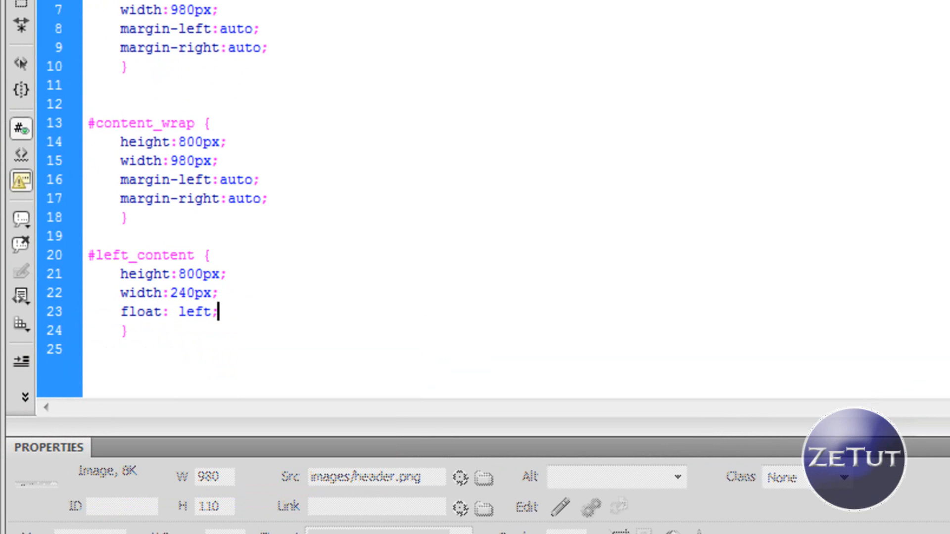
left_click(115, 14)
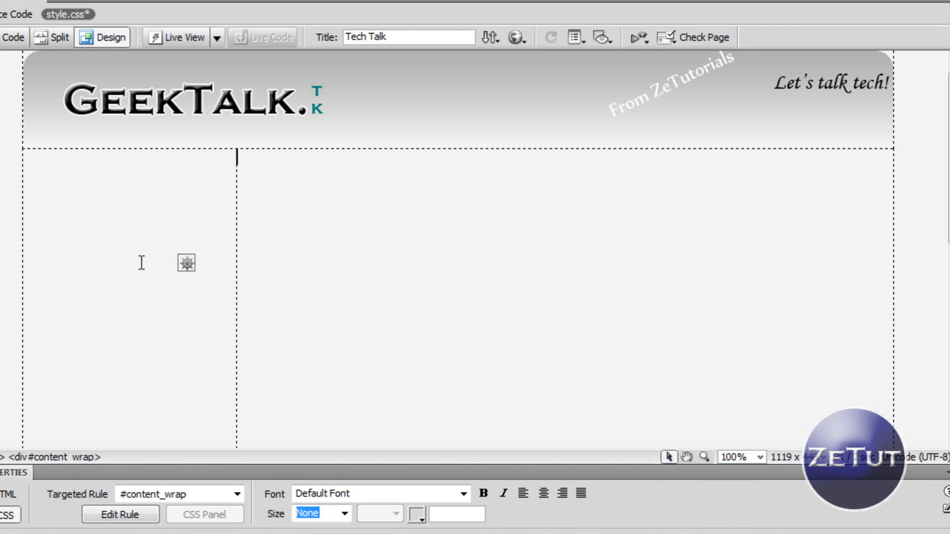
mouse_move(131, 178)
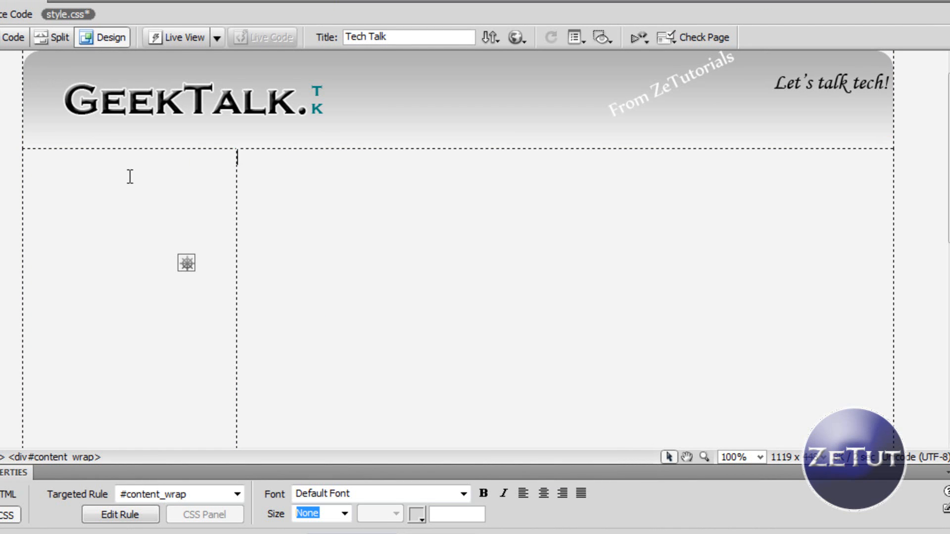
Show the index.html source with the empty left_content div
left_click(14, 38)
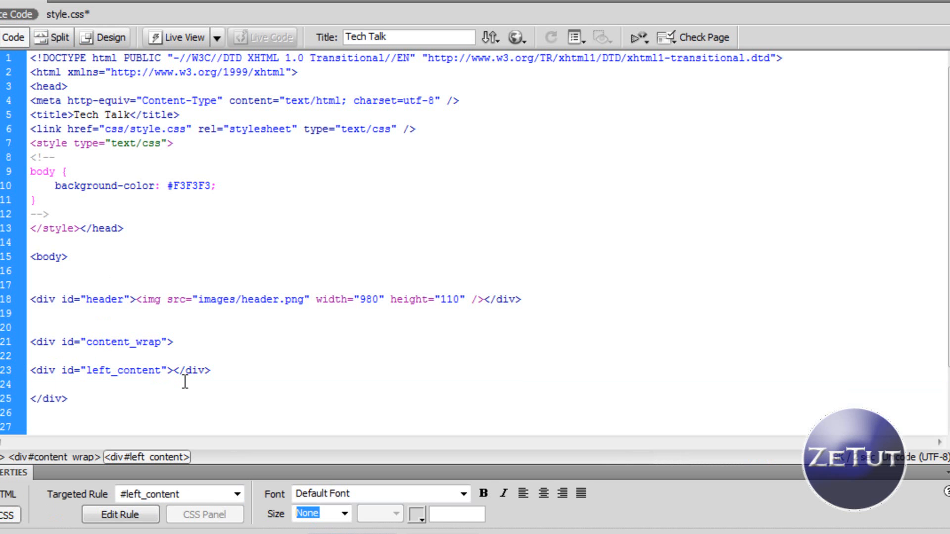
Enter the text Menu Navigation in the left_content div and preview it
left_click(170, 370)
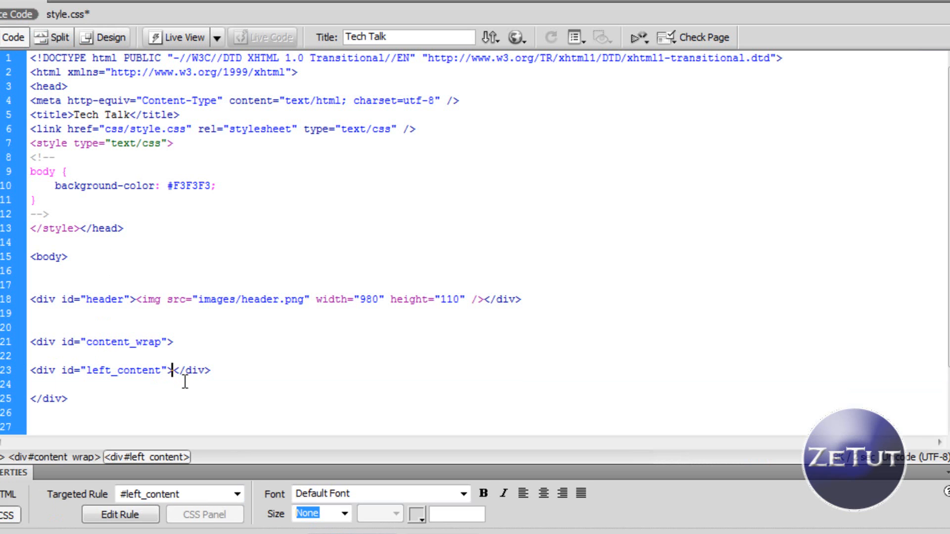
type("Menu Na")
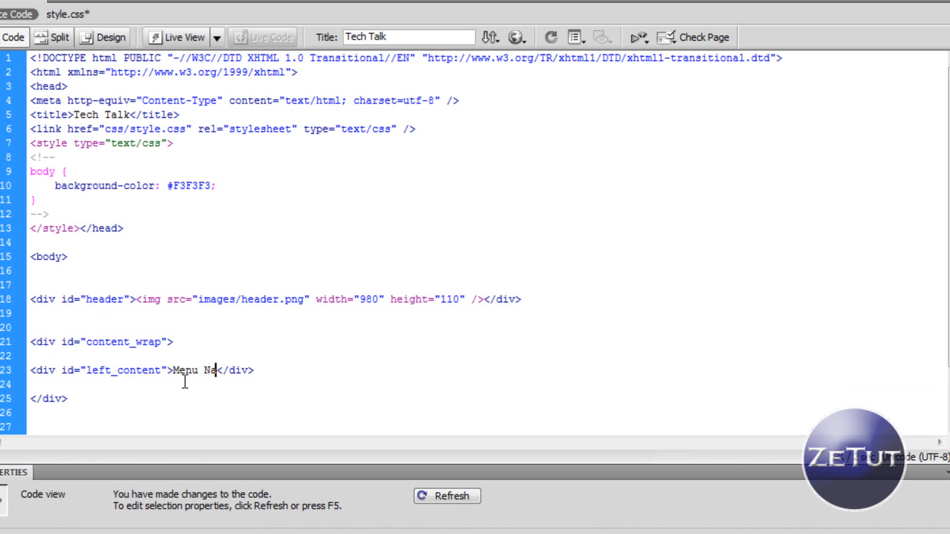
type("vigation")
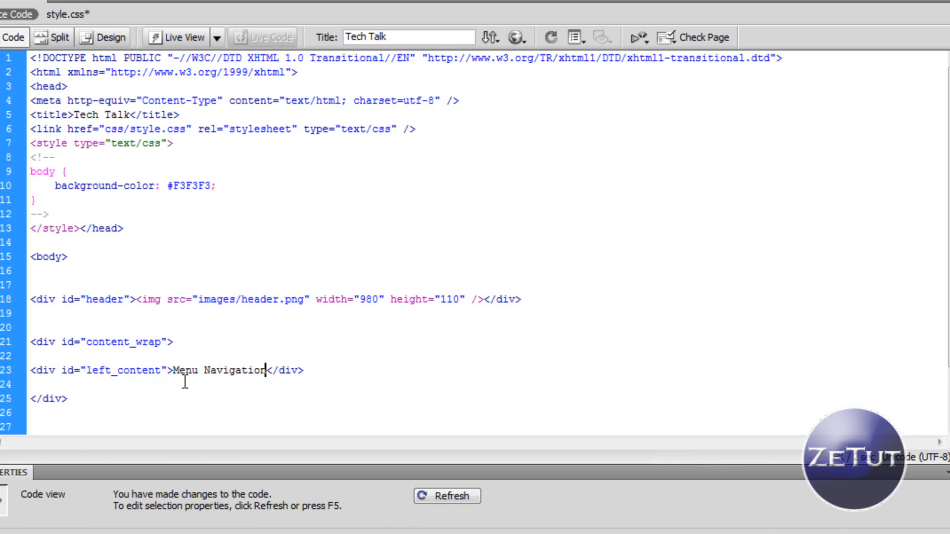
left_click(105, 37)
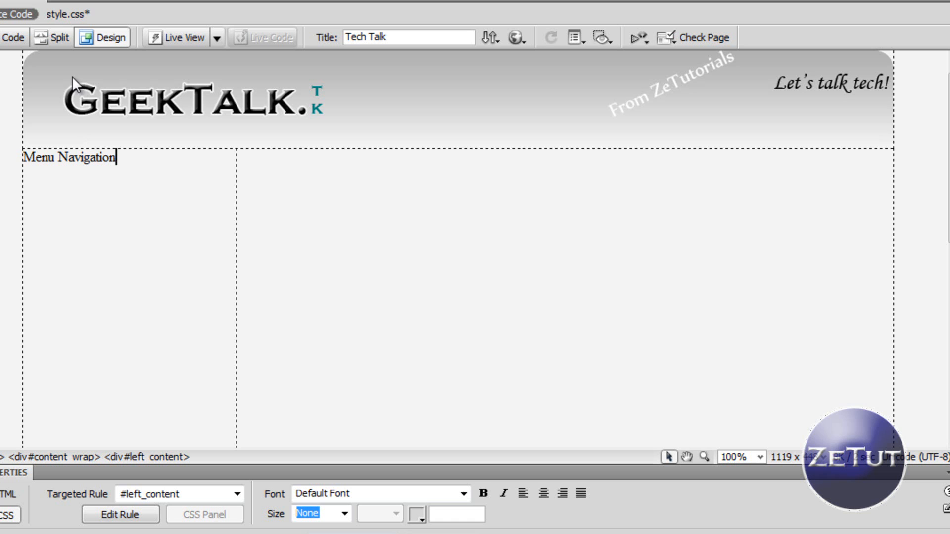
left_click(13, 38)
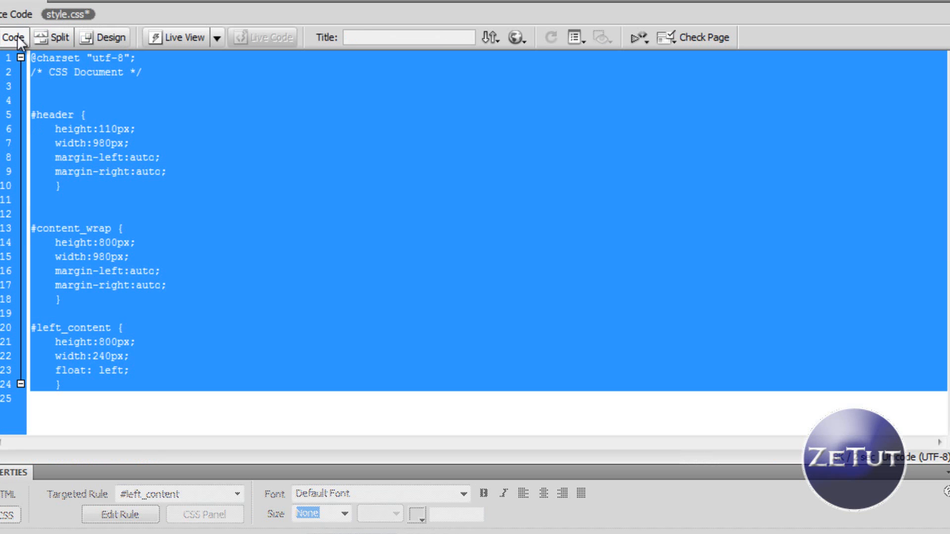
Add margin-top:10px to #content_wrap and check the gap below the header in Design view
type("margin-top:")
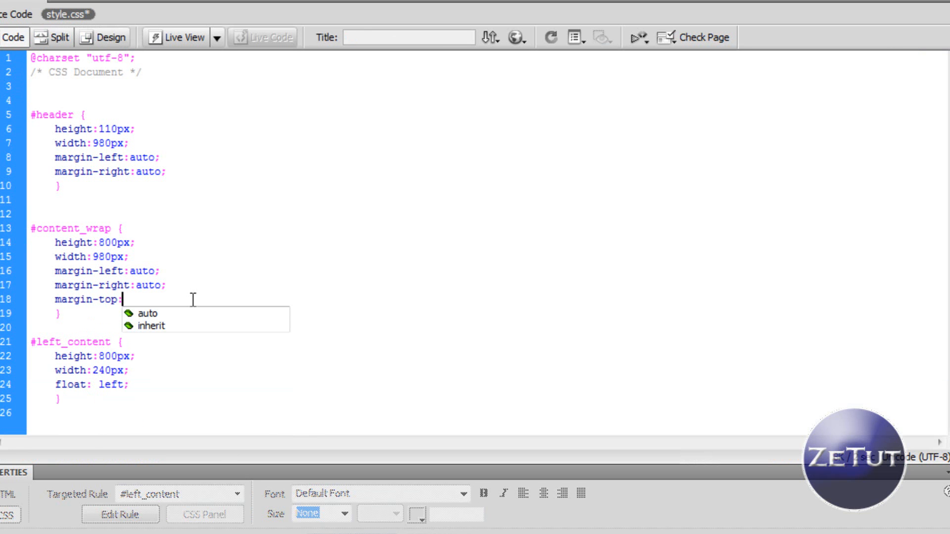
type("10px")
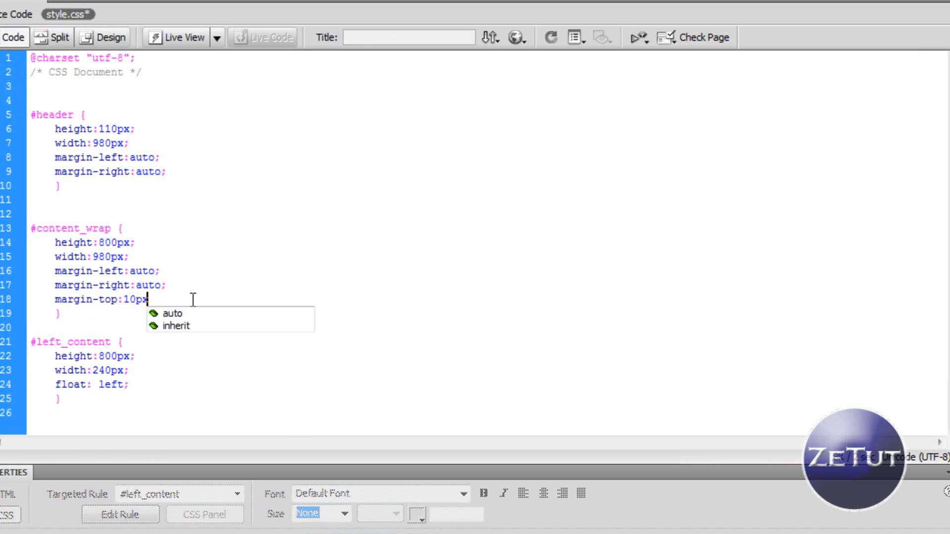
left_click(104, 38)
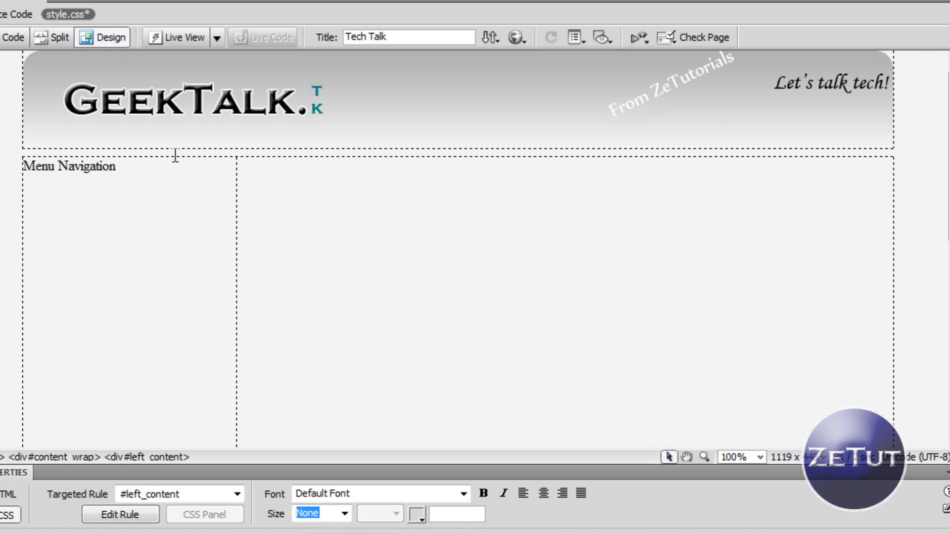
mouse_move(121, 174)
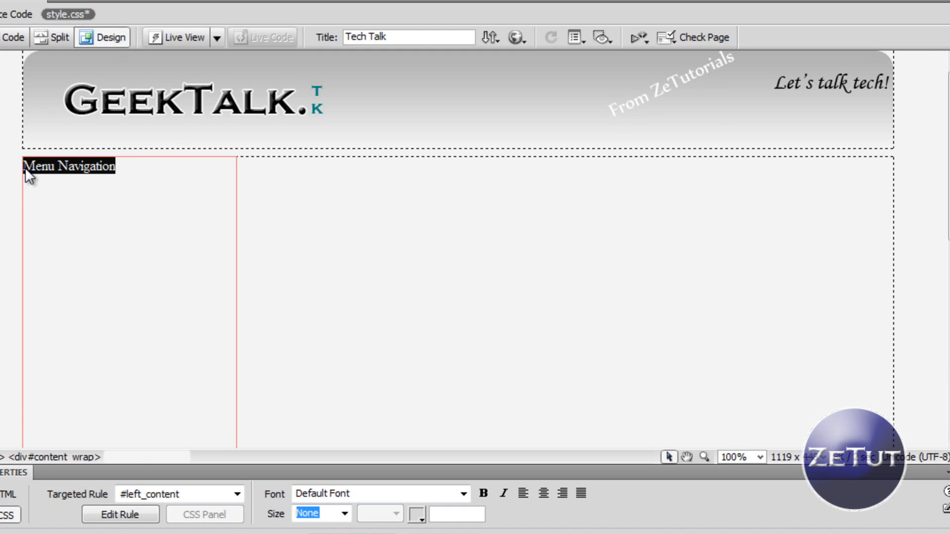
left_click(70, 166)
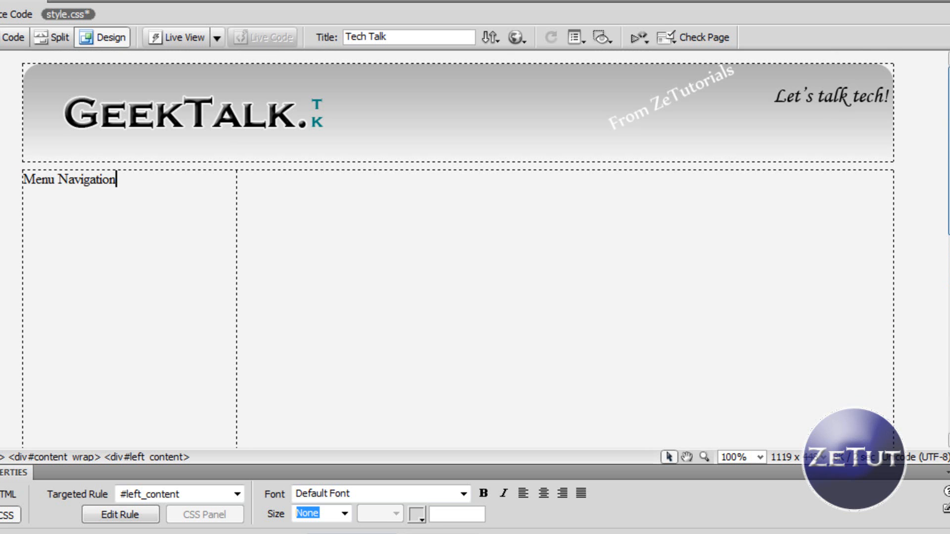
left_click(14, 38)
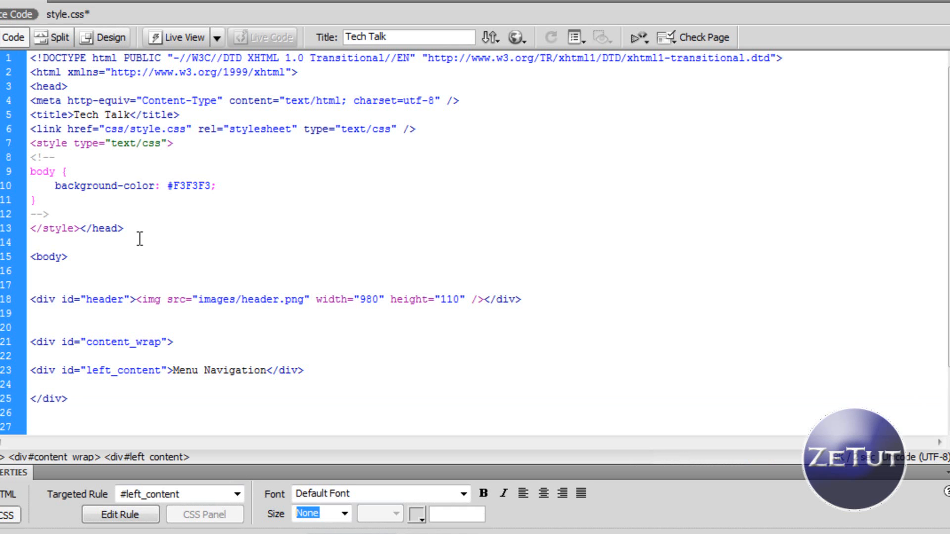
Replace 'Menu Navigation' with 'Advertisments' and add blank lines before content_wrap's closing </div>
double_click(218, 370)
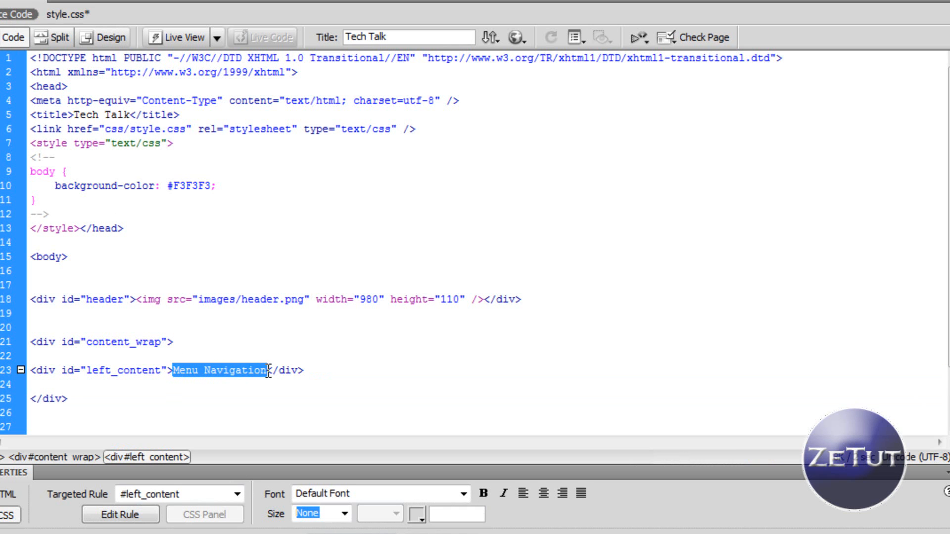
type("Adve")
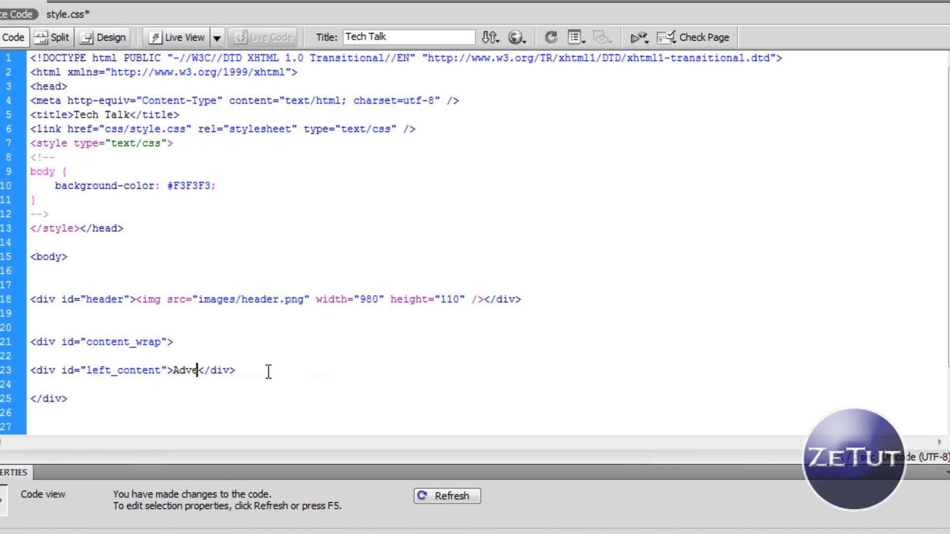
type("rtisments")
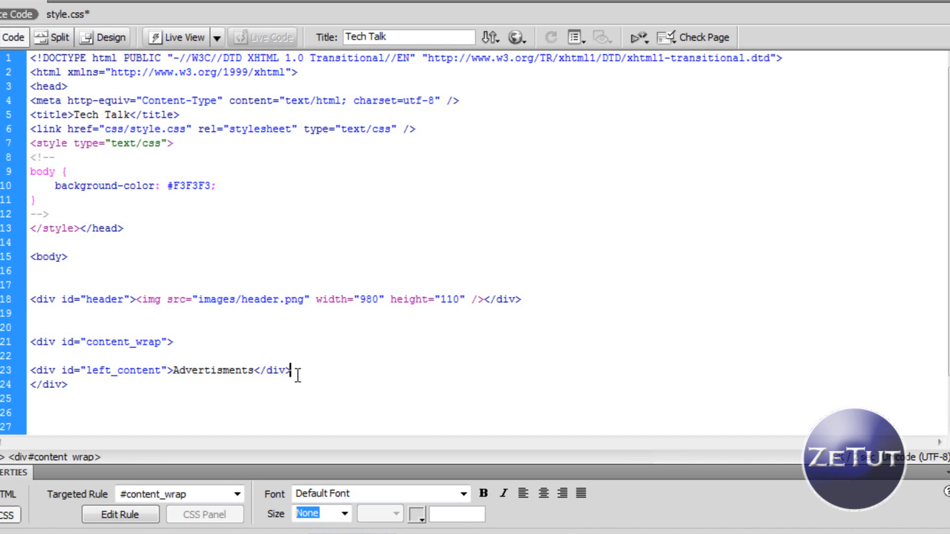
key("Enter")
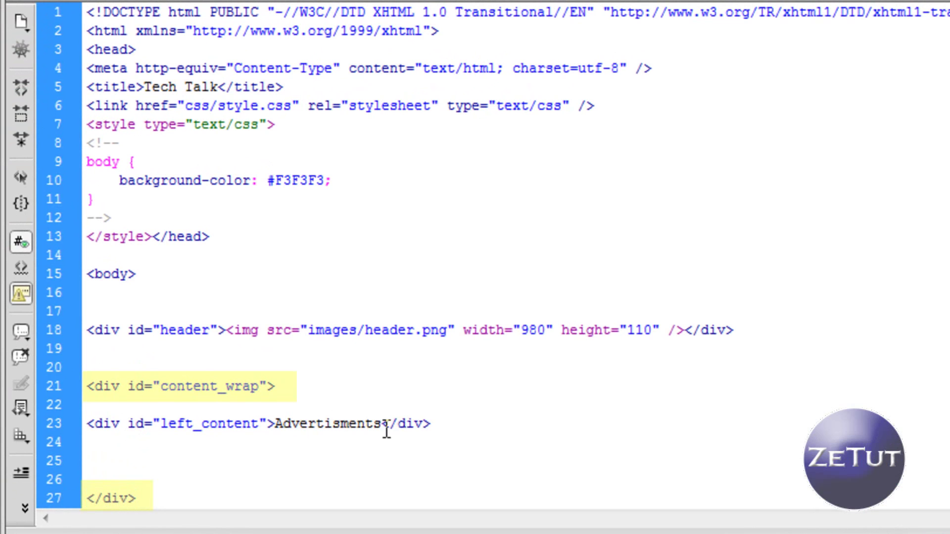
mouse_move(113, 461)
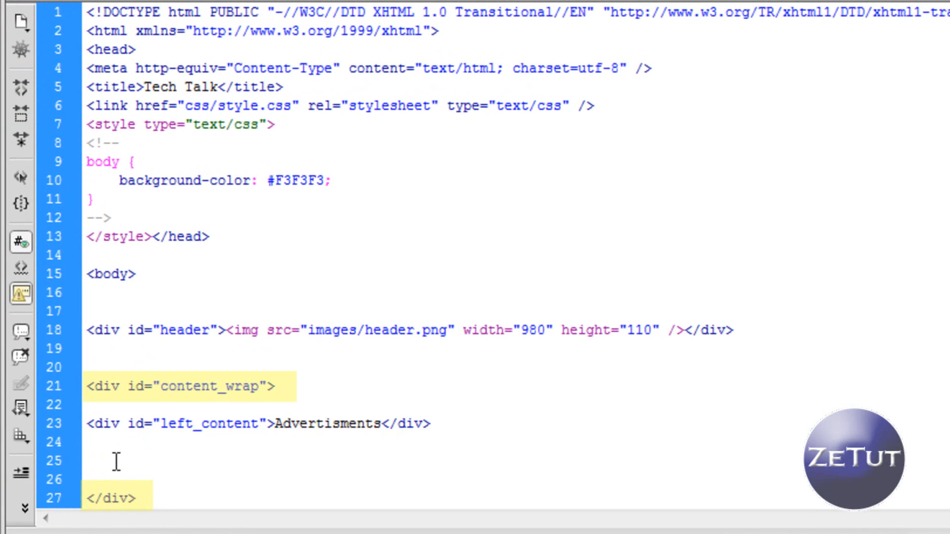
Insert <div id="right_content"></div> after left_content, then bring up style.css
type("<")
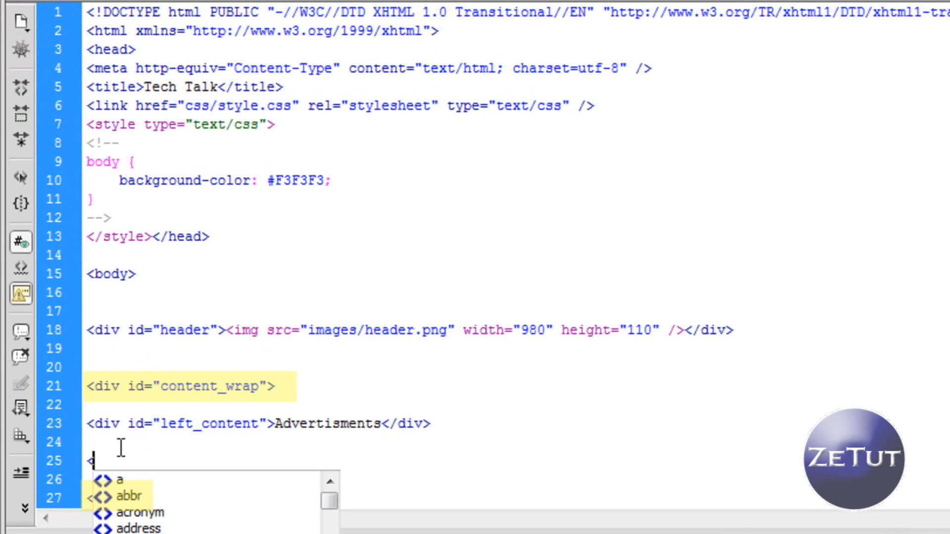
type("div")
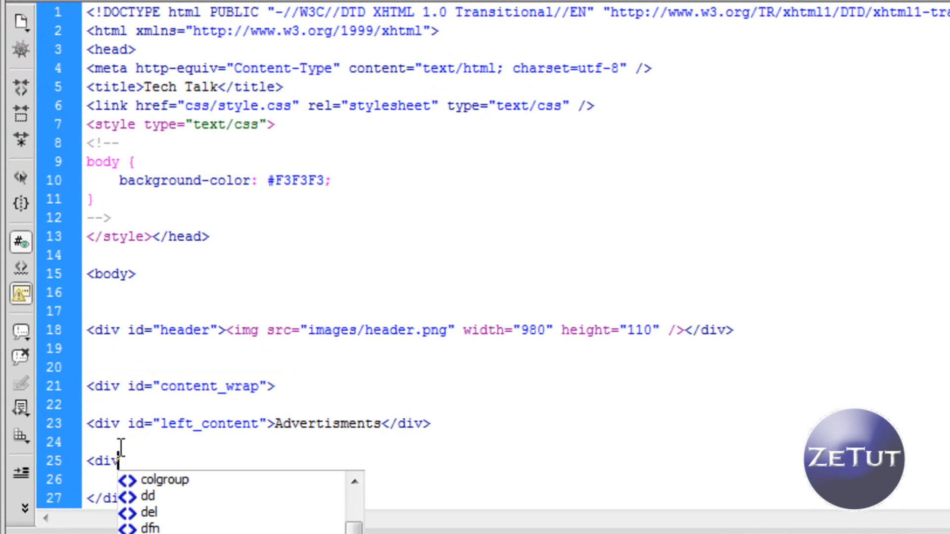
type("id=\"")
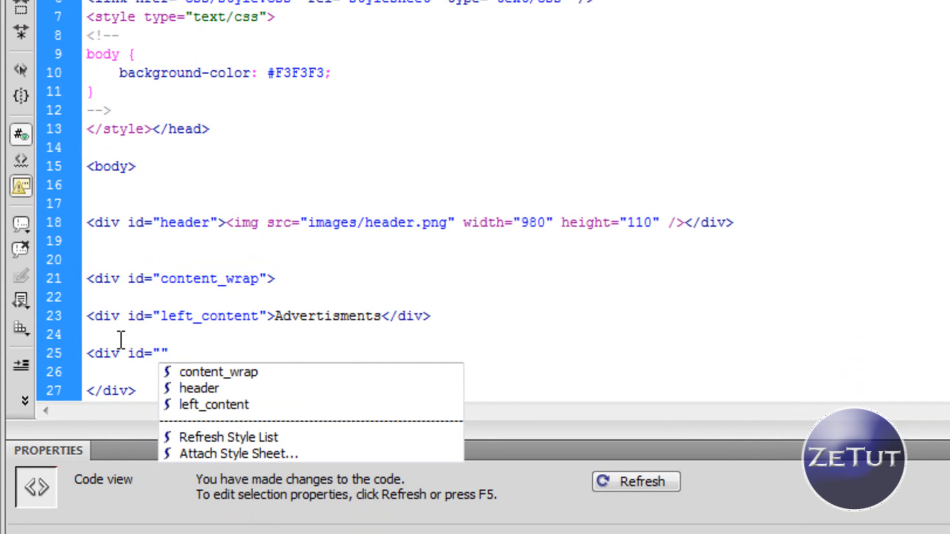
type("right_")
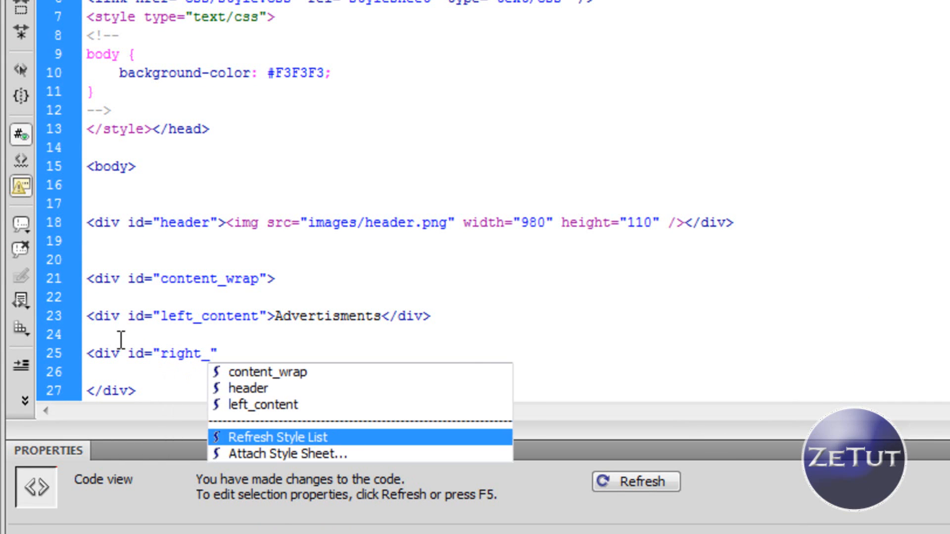
type("content")
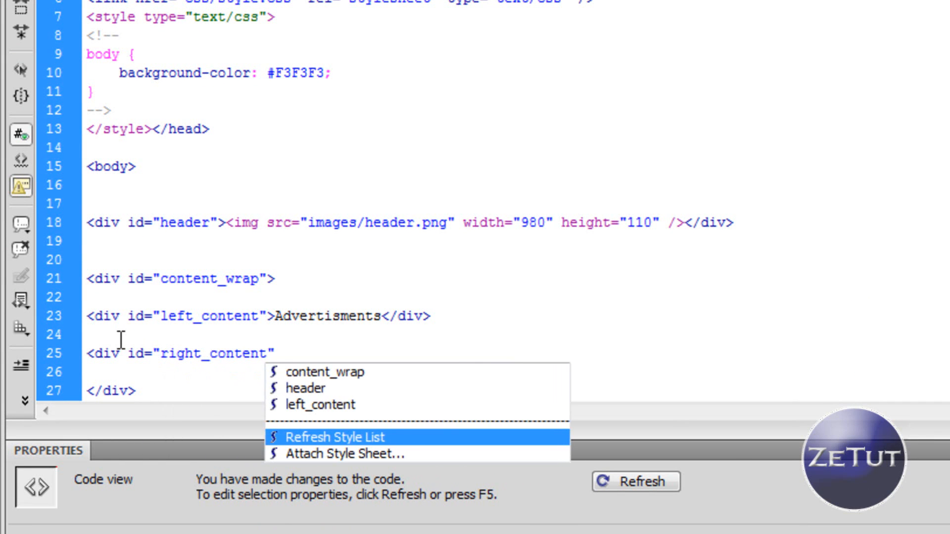
type(">")
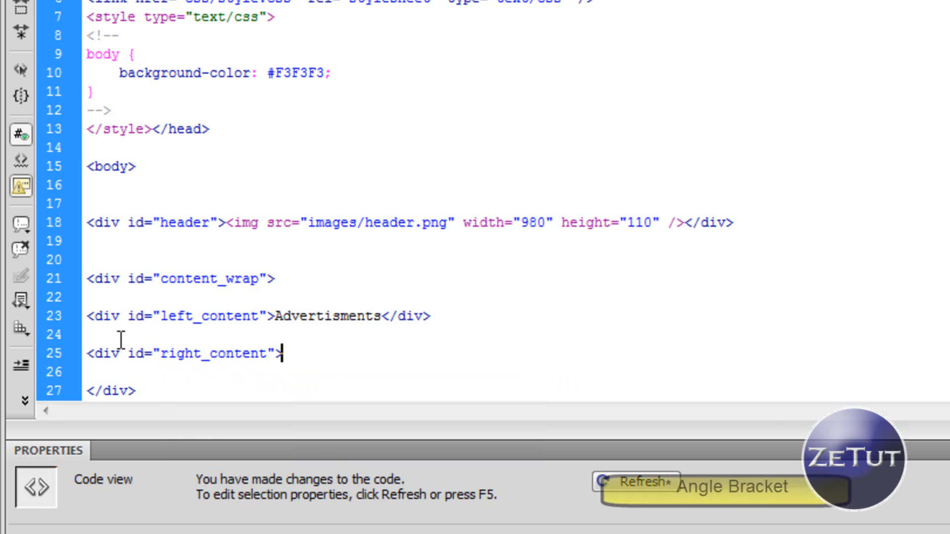
type("</div>")
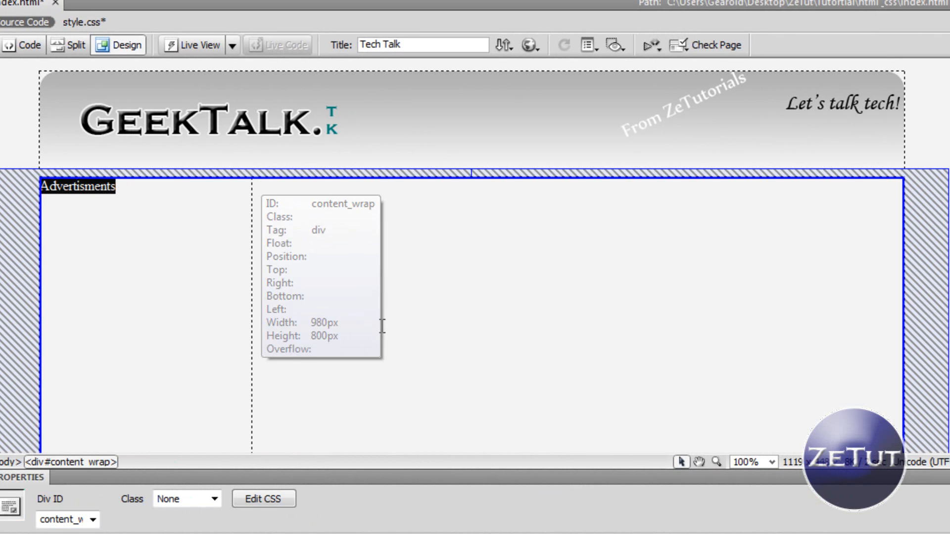
left_click(23, 44)
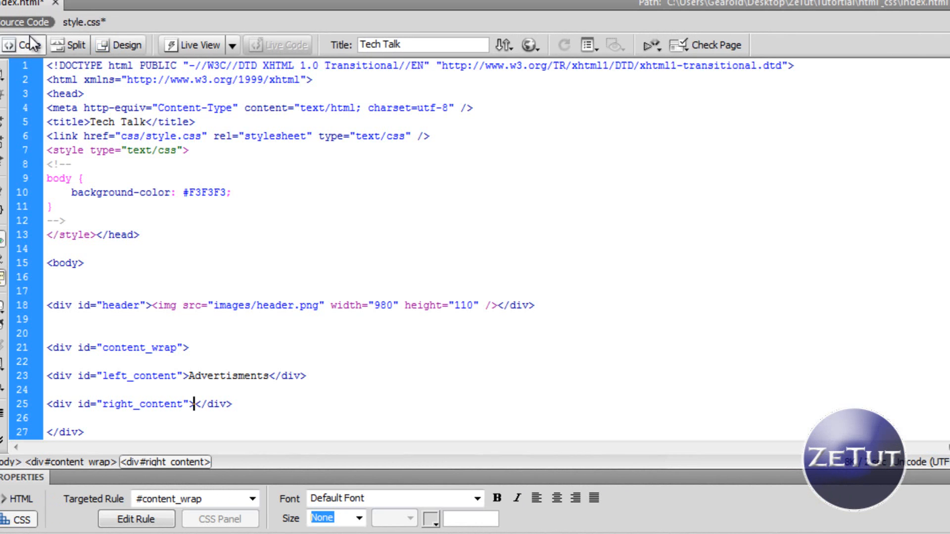
left_click(93, 22)
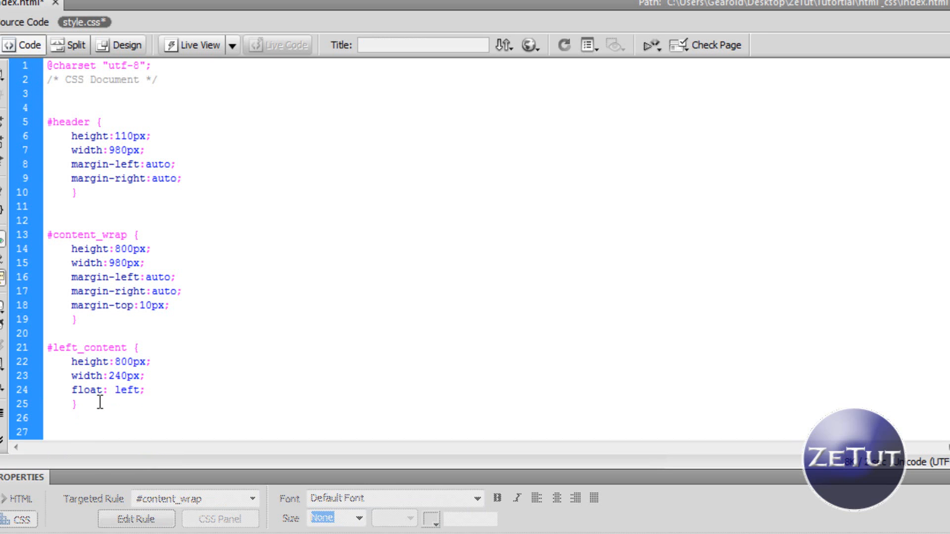
Start a #right_content rule with height 800px and width 730px
type("#right")
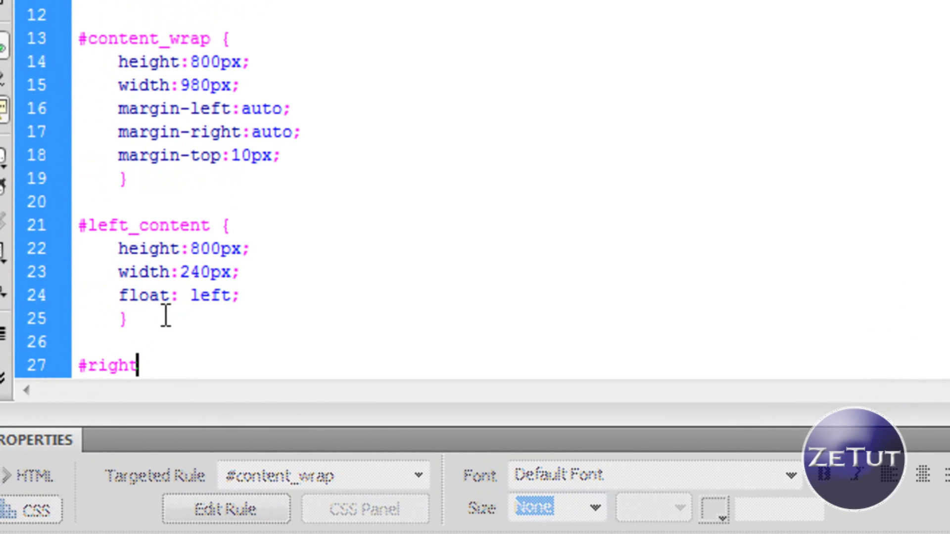
type("_content {")
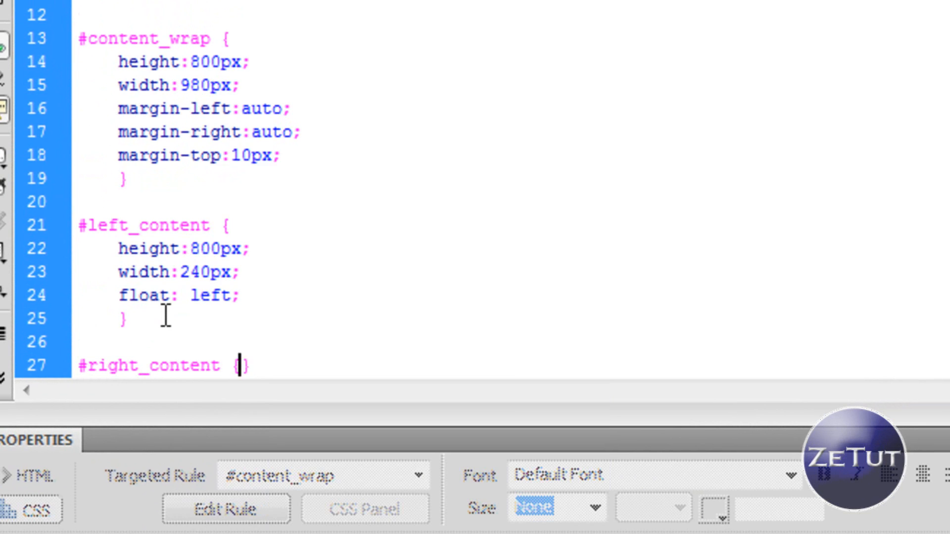
key("Enter")
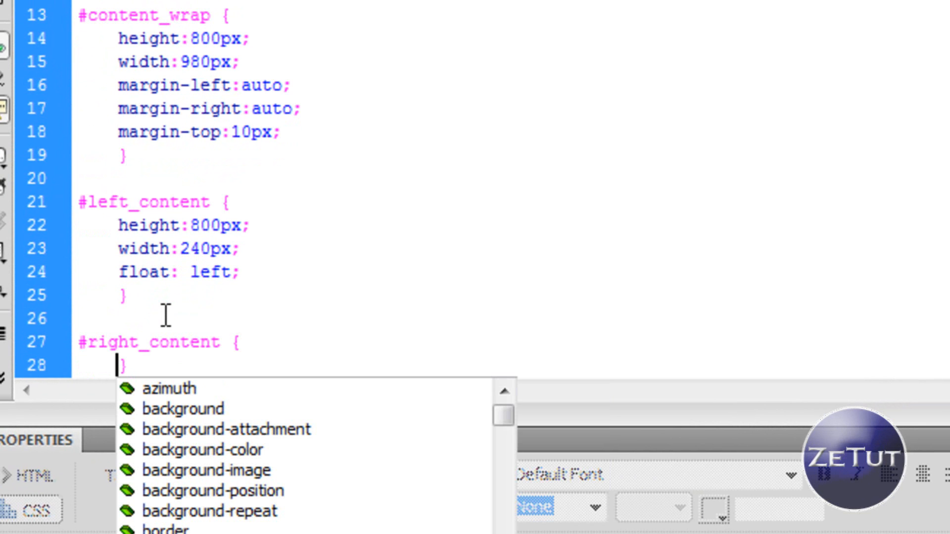
type("height:")
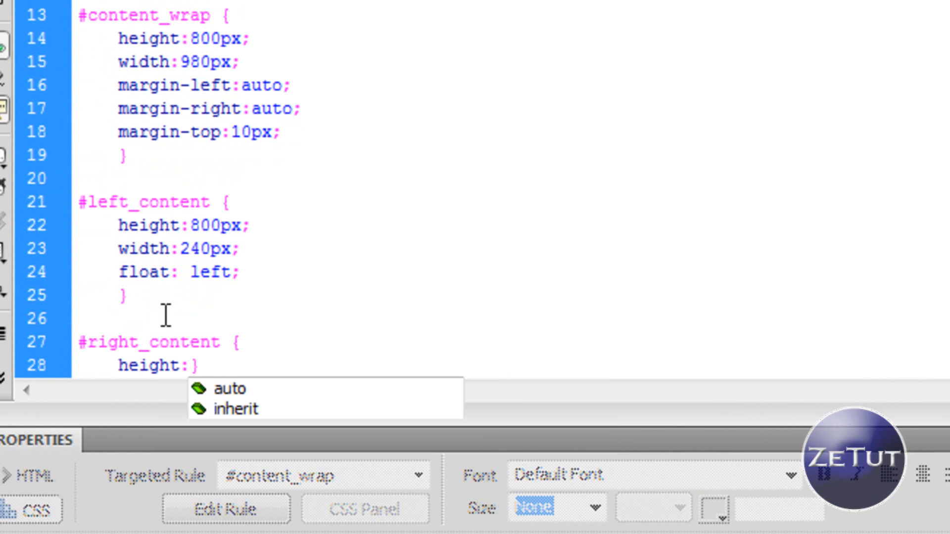
type("800px;")
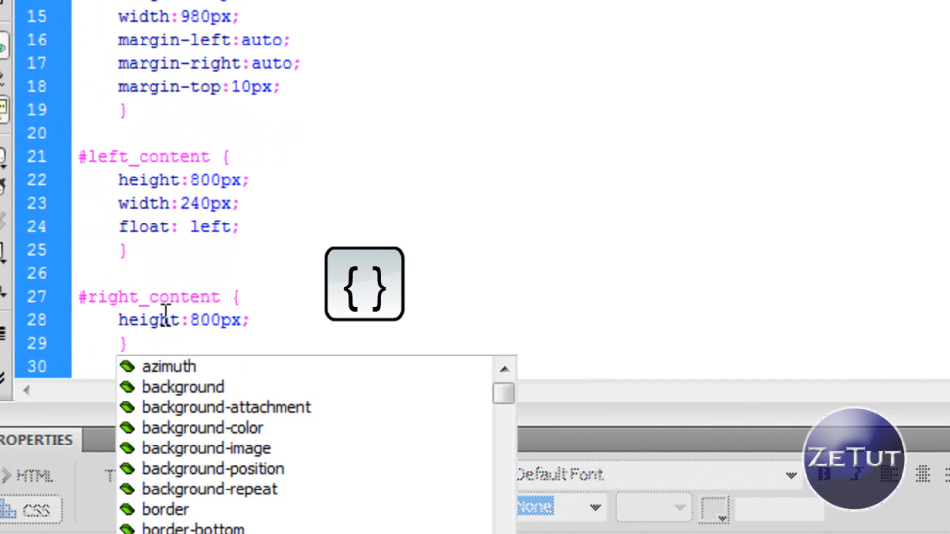
type("width:")
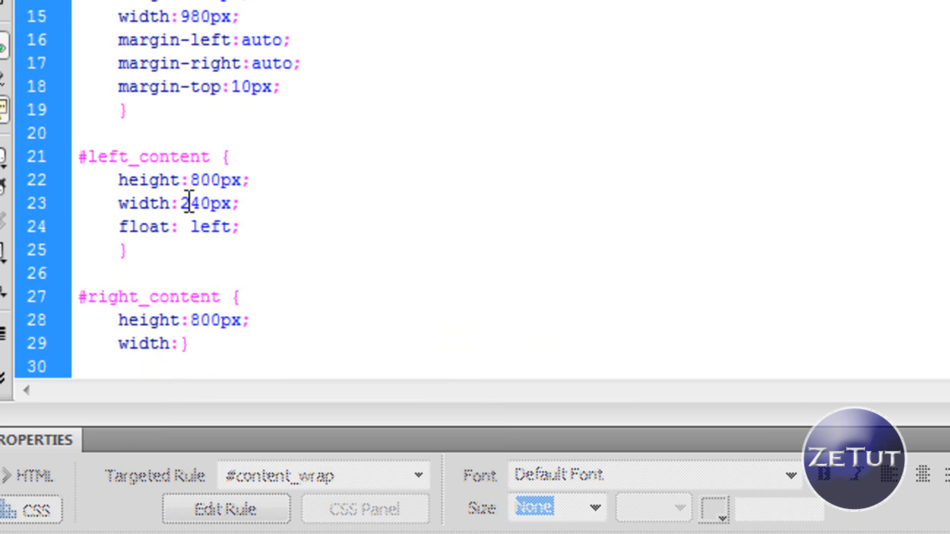
double_click(195, 203)
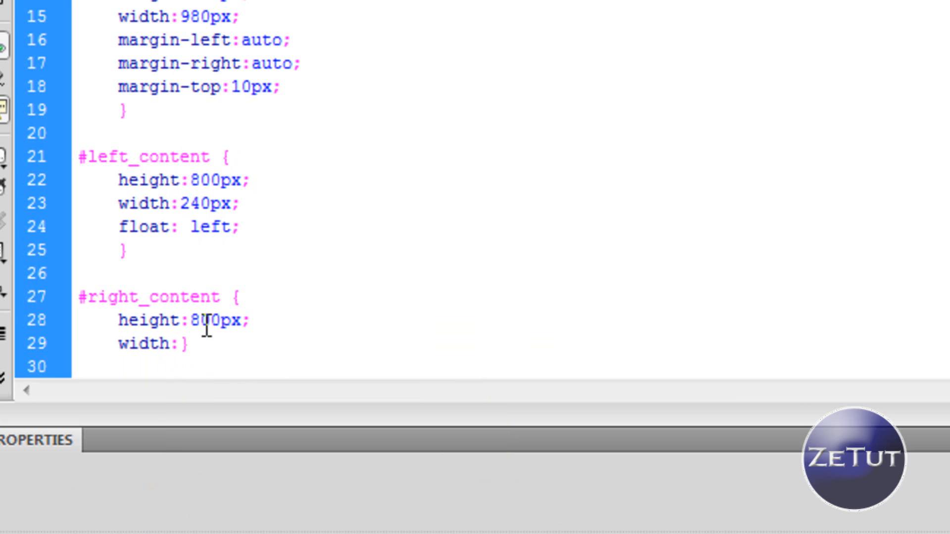
type("730")
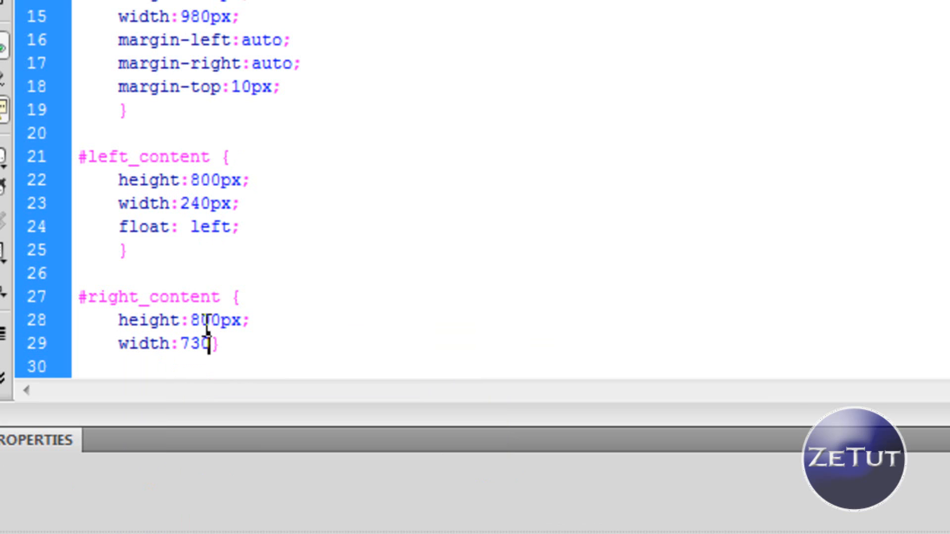
type("px;")
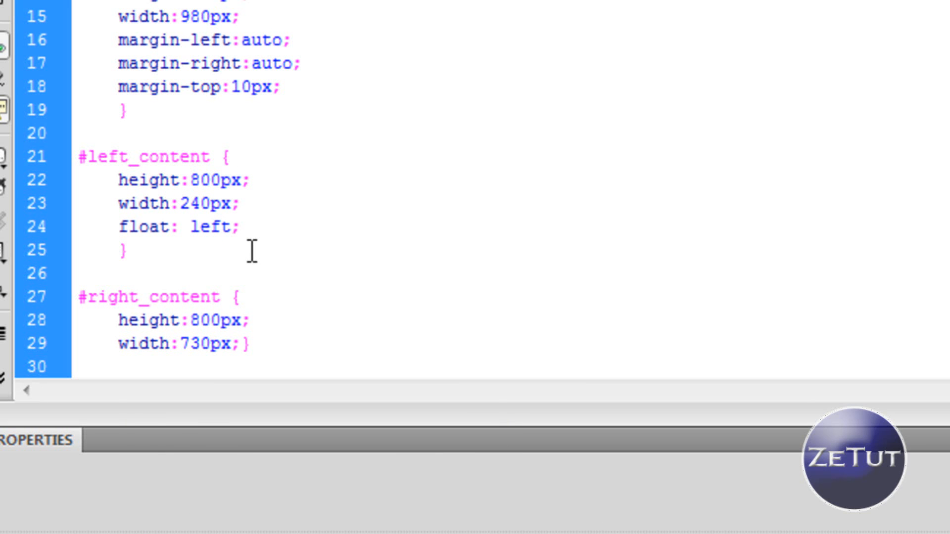
Add margin-left:10px to #right_content and view the new column in the layout
type("ma}")
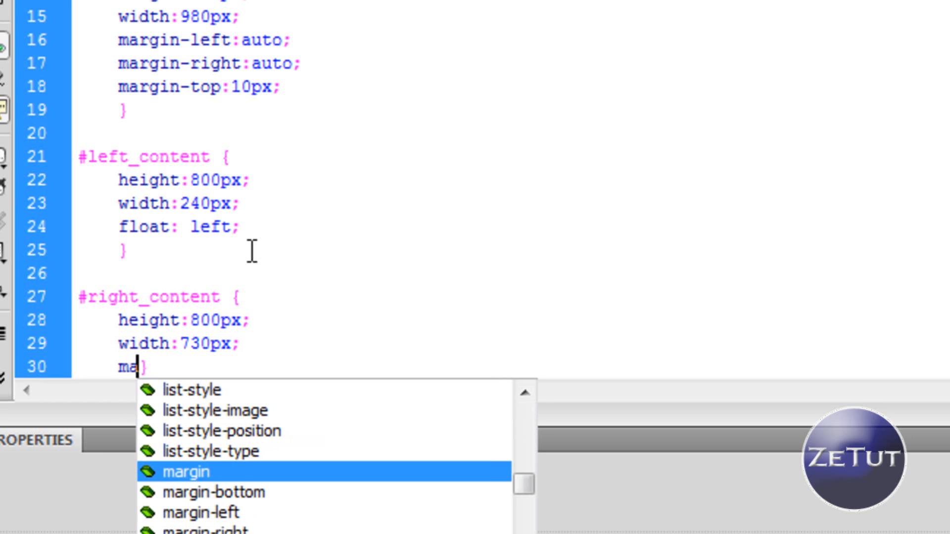
key("Down")
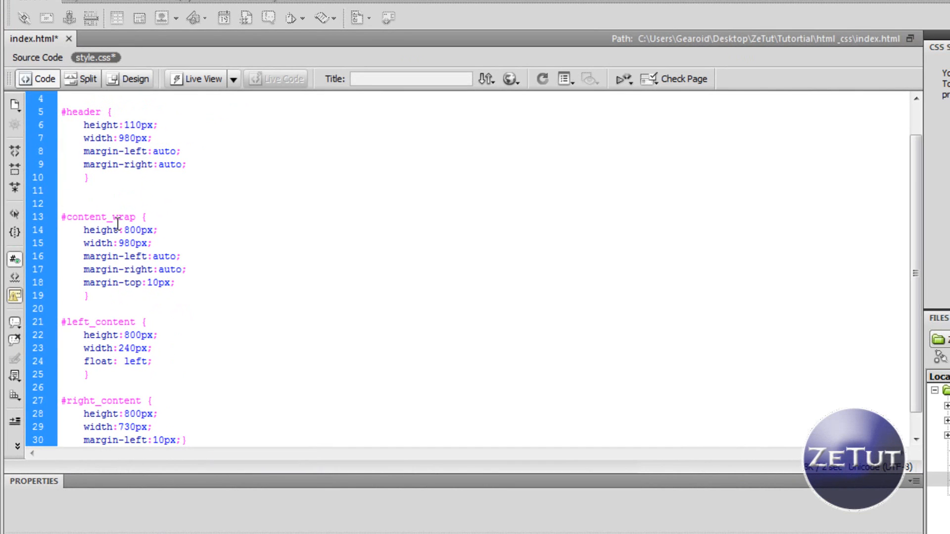
left_click(134, 79)
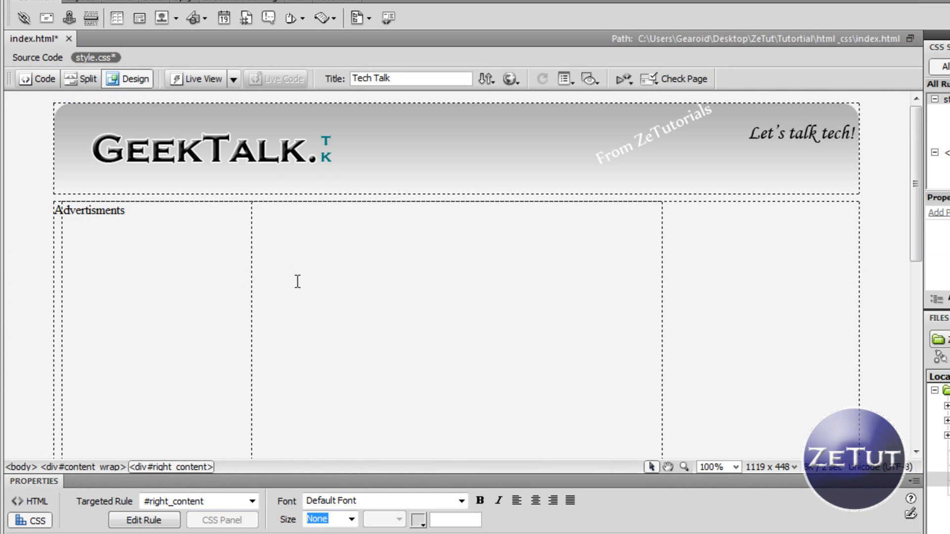
Inspect right_content's 730px by 800px size, then return to the stylesheet code on a new line
left_click(55, 261)
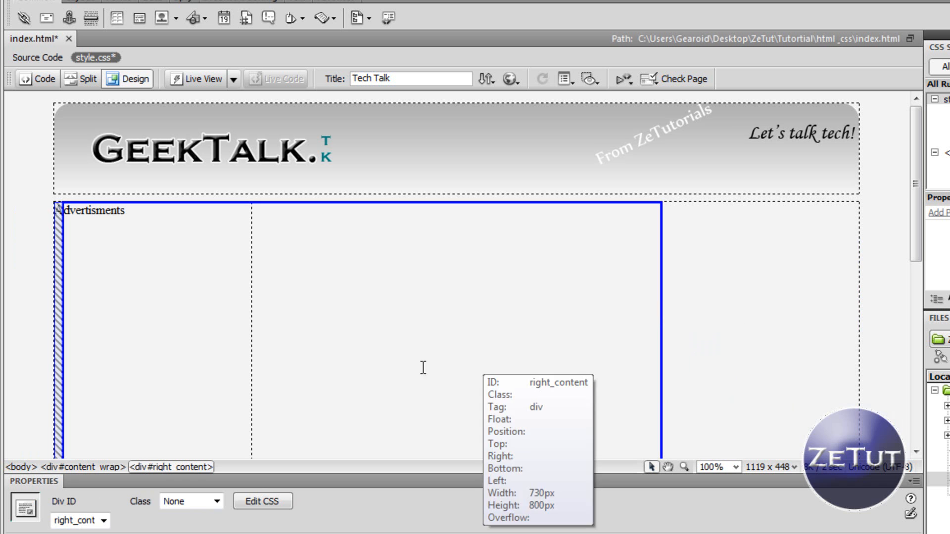
mouse_move(154, 167)
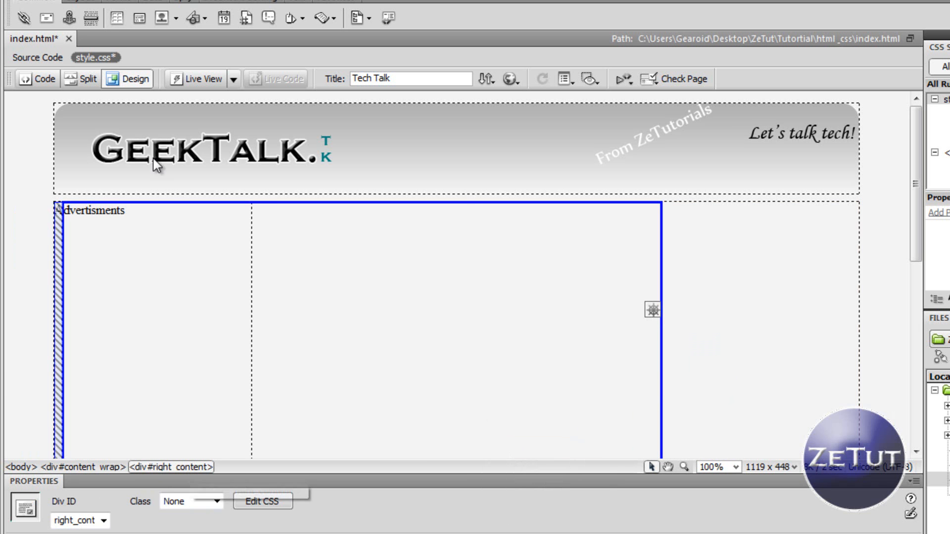
left_click(37, 79)
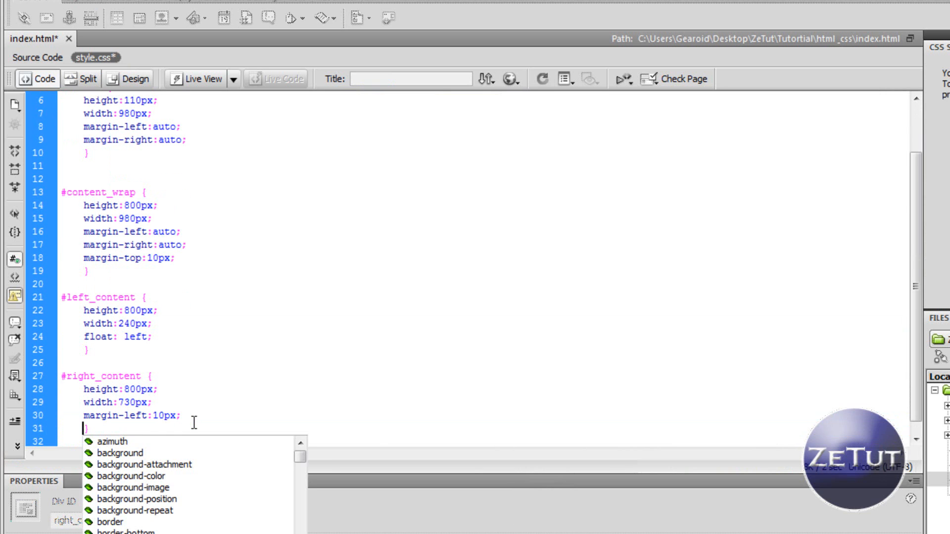
Set float:right on #right_content and view the column beside Advertisments
type("float:")
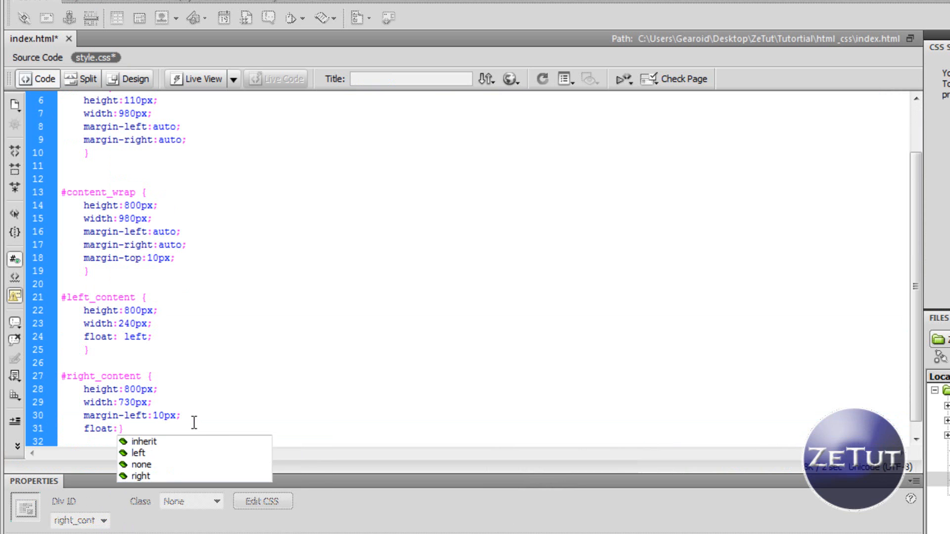
left_click(140, 476)
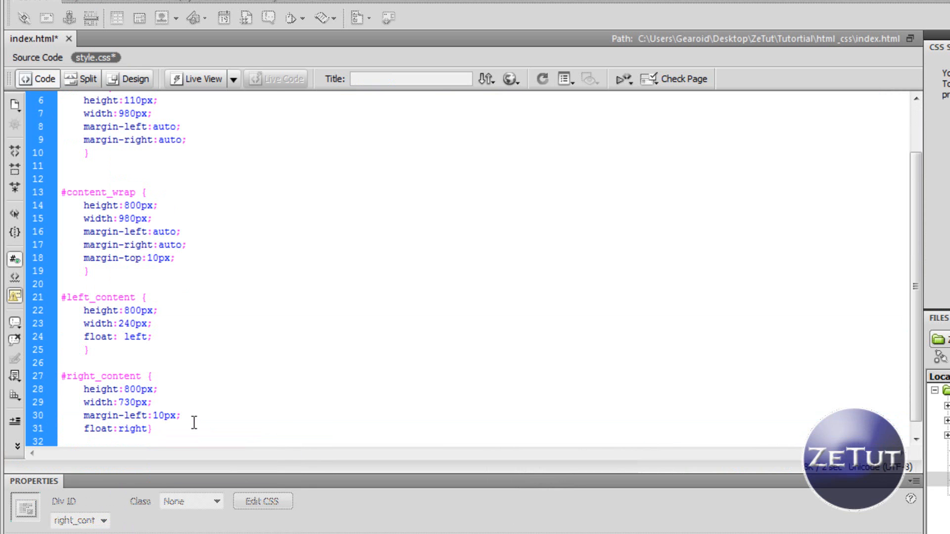
key("Enter")
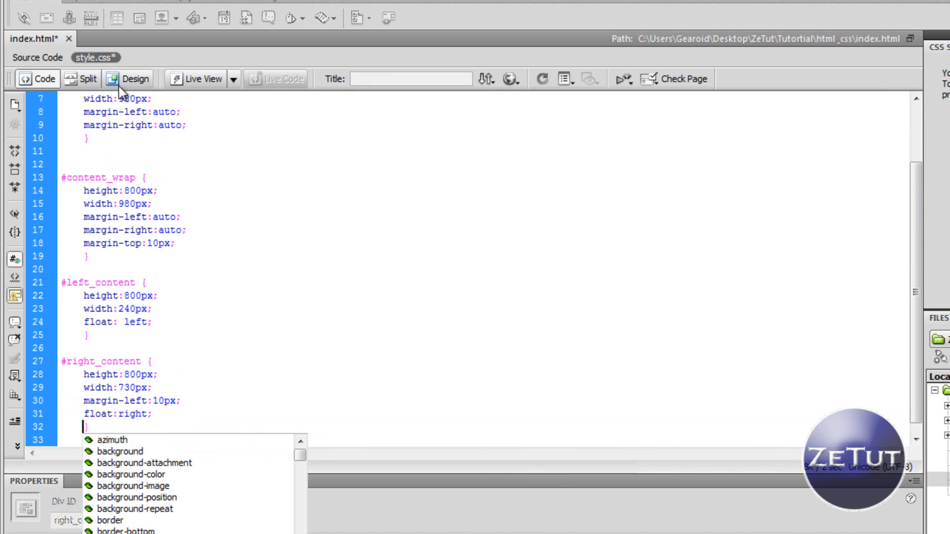
left_click(134, 79)
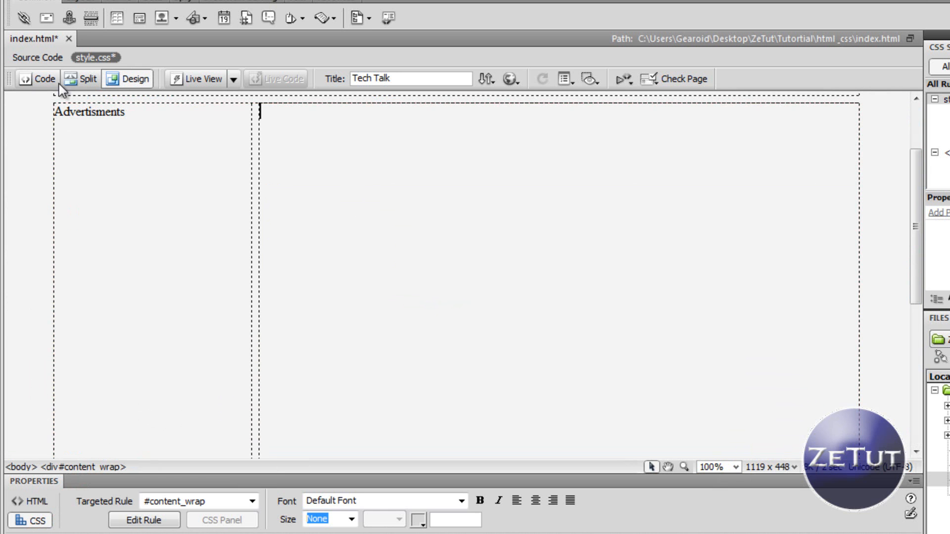
Fill right_content with 'Welcome to GeeksTalk.tk Here you will find all the tech news…' and view it on the page
left_click(38, 79)
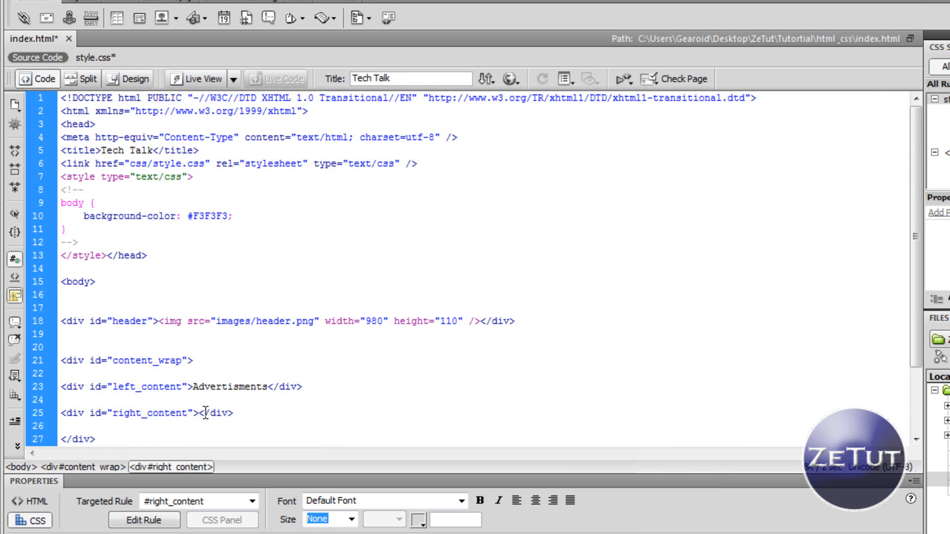
type("Welc")
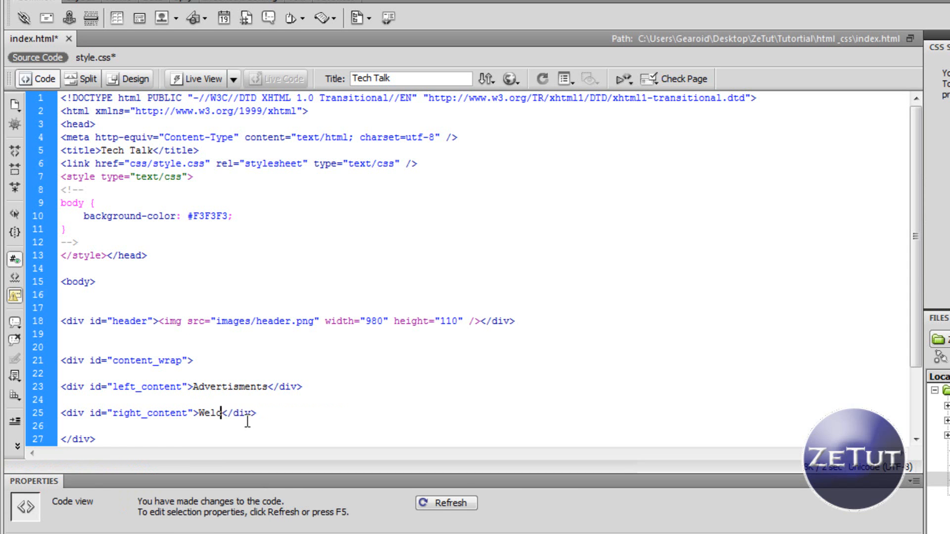
type("come to")
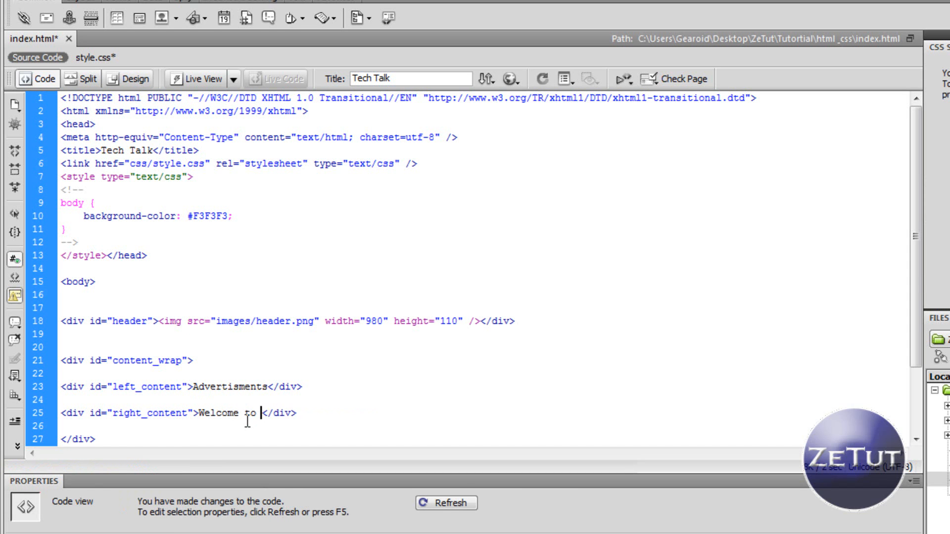
type("Geek")
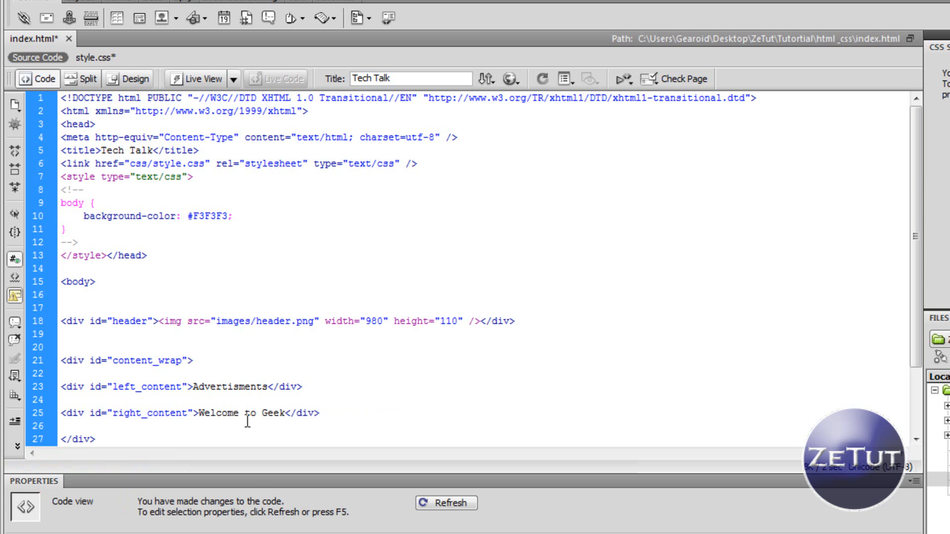
type("sTalk")
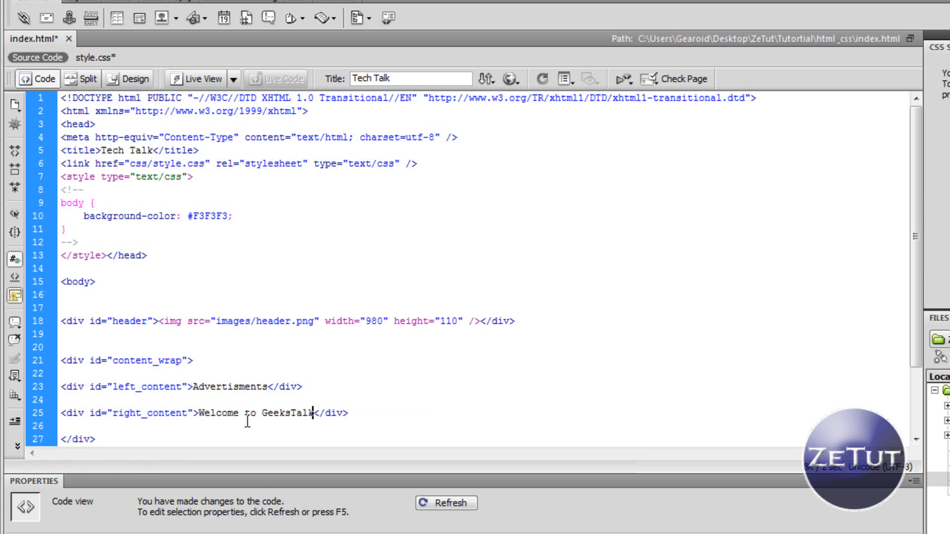
type(".tk Here you will find all the tech news and updates you need with constant wuestipons and answers. If you are in need of some help, just ask you question below and we will answer it. Feel free to contribute to all")
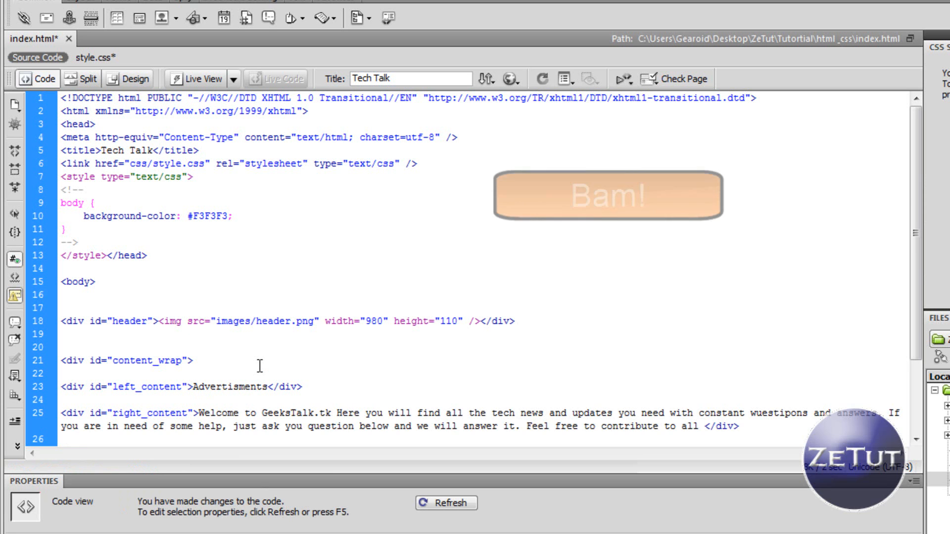
type("conversations!")
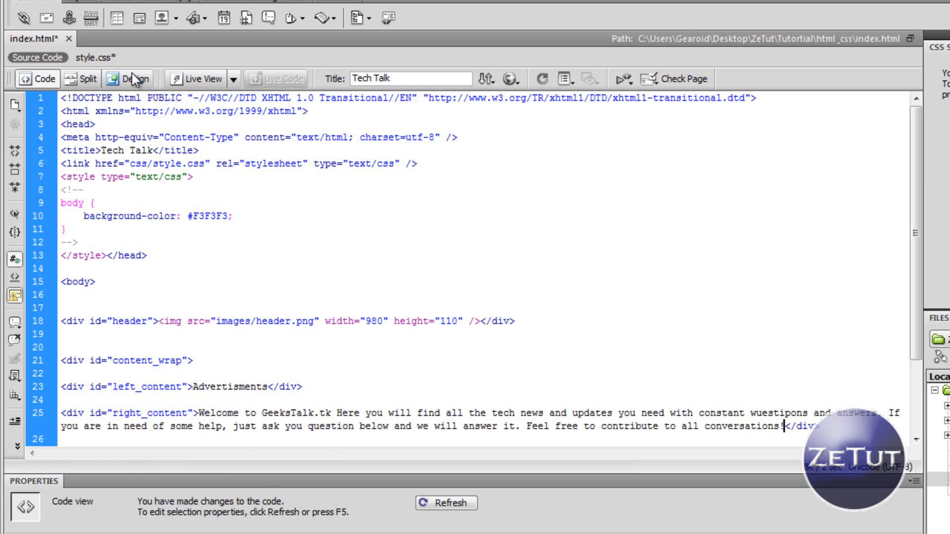
left_click(134, 79)
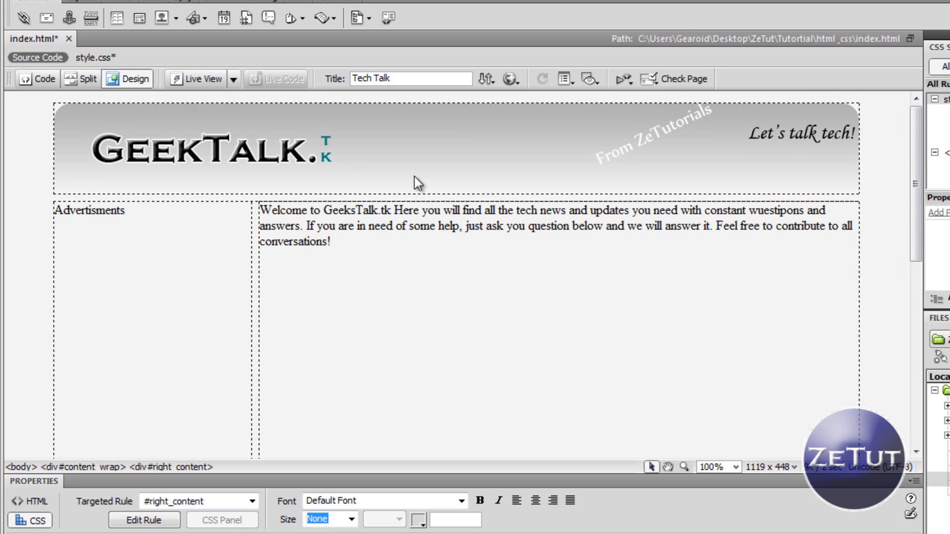
Preview the GeekTalk page in the browser, selecting and deselecting the welcome paragraph
left_click(198, 79)
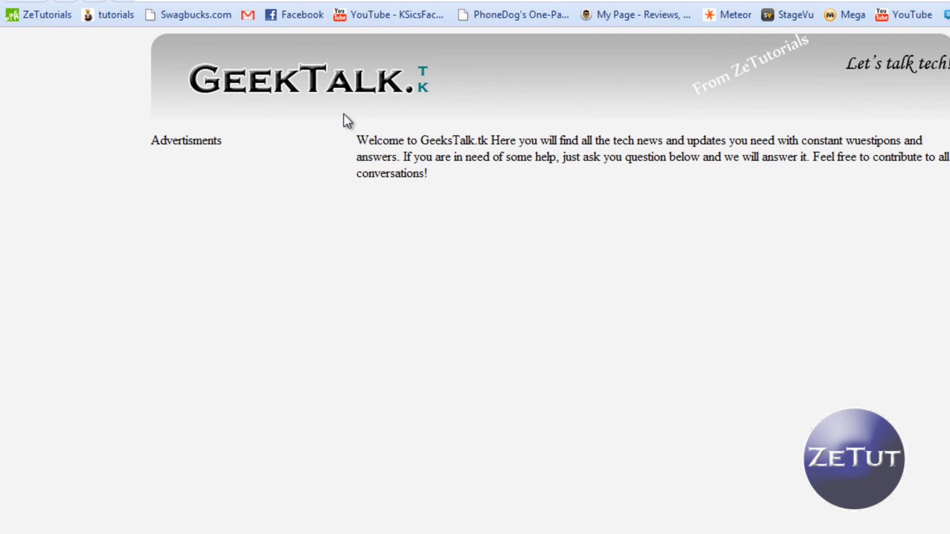
left_click_drag(356, 140, 427, 174)
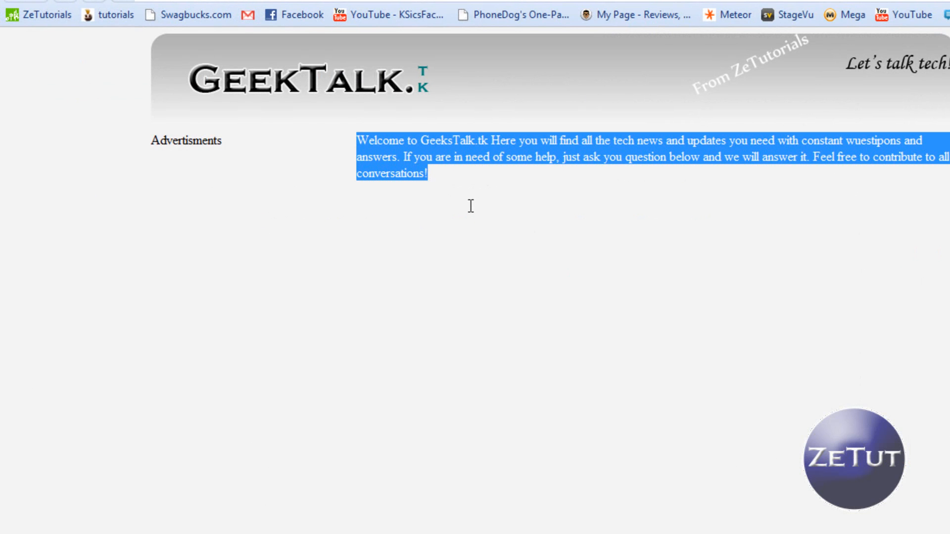
left_click(455, 204)
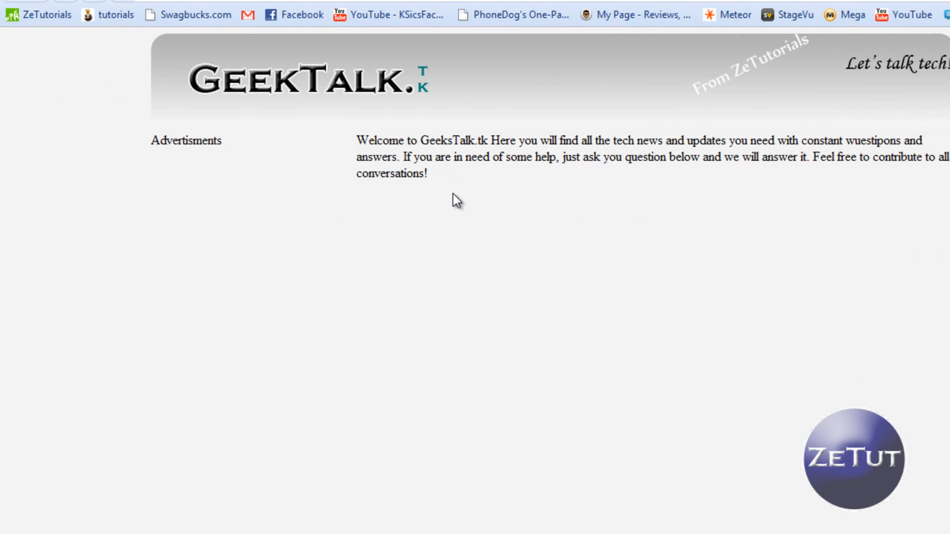
mouse_move(398, 150)
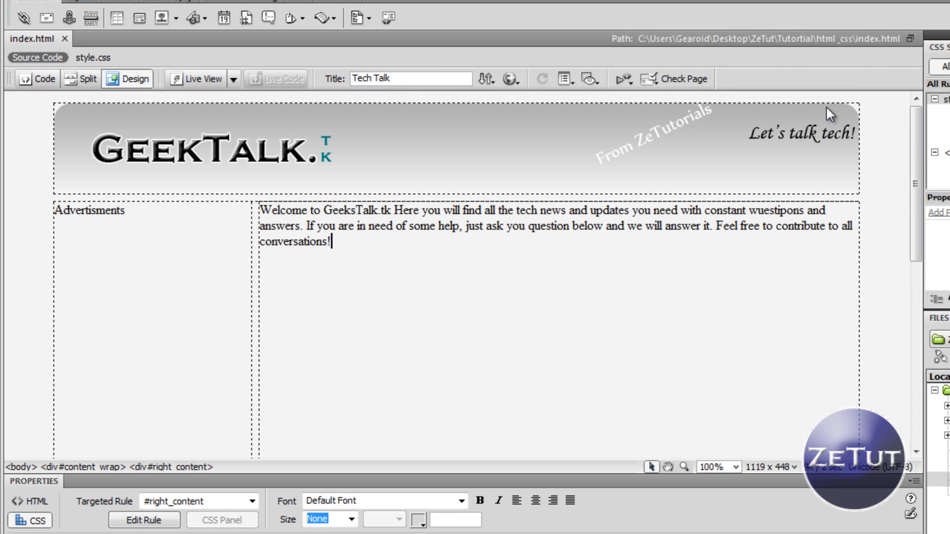
mouse_move(451, 252)
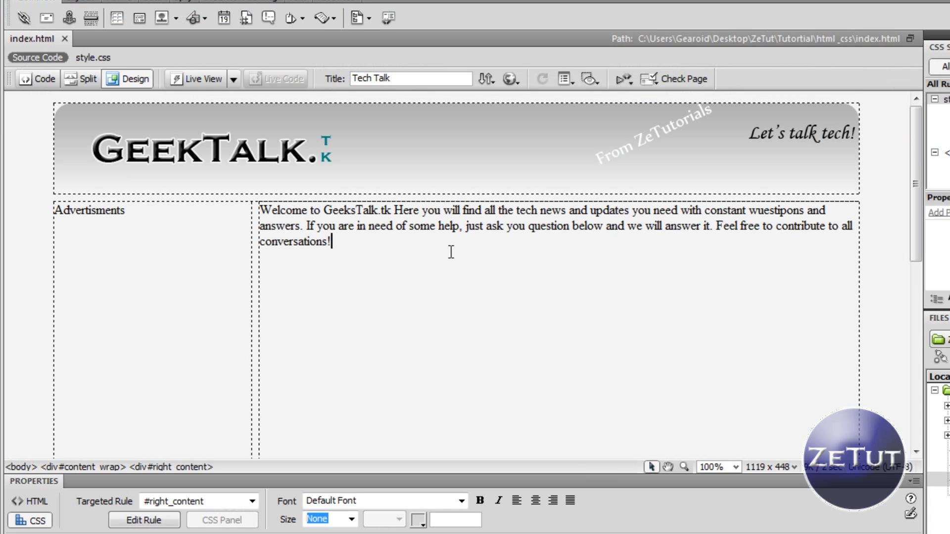
Scroll the page and show style.css code above the rendered layout with #content_wrap in view
scroll("down", 3)
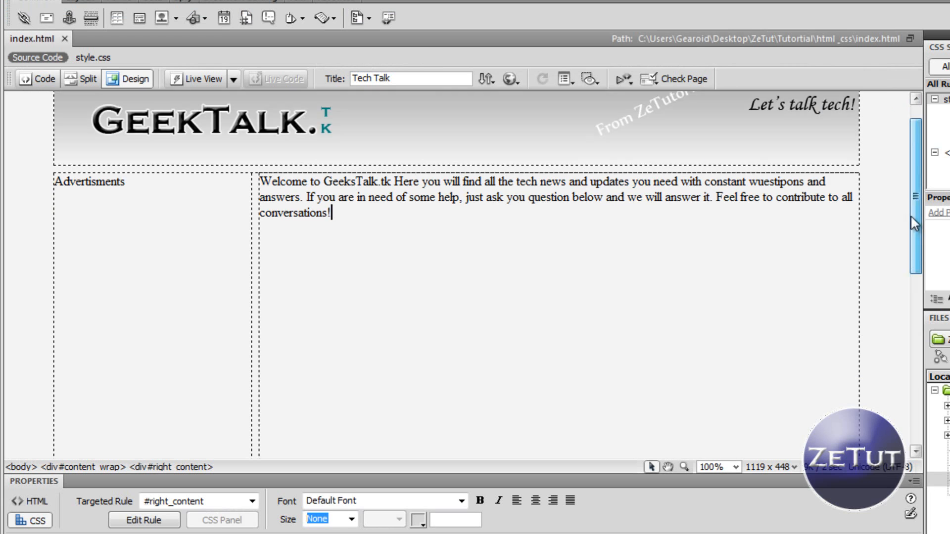
scroll("down", 3)
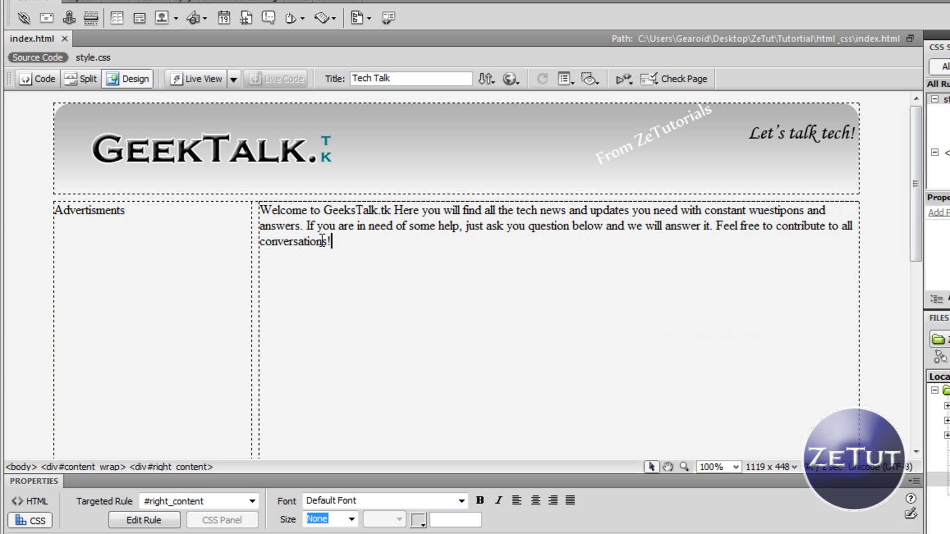
mouse_move(188, 259)
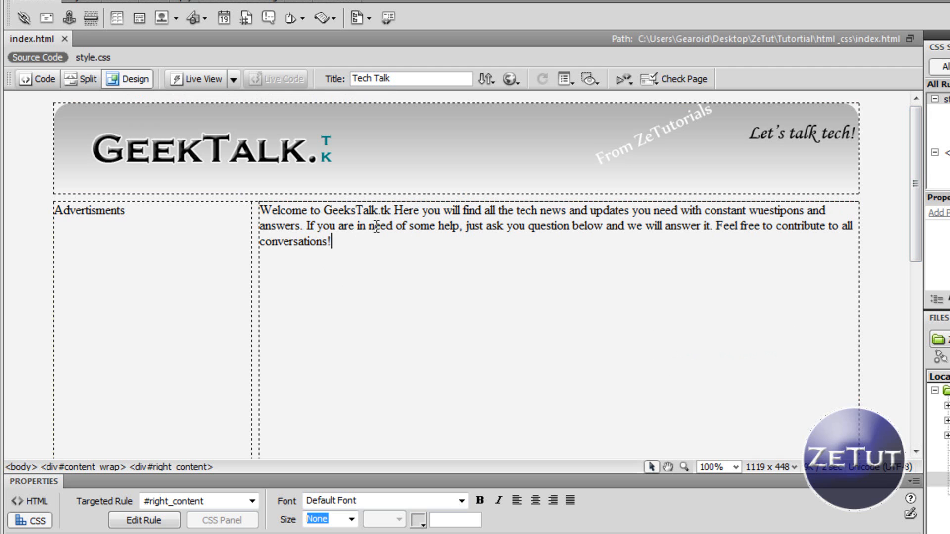
mouse_move(356, 260)
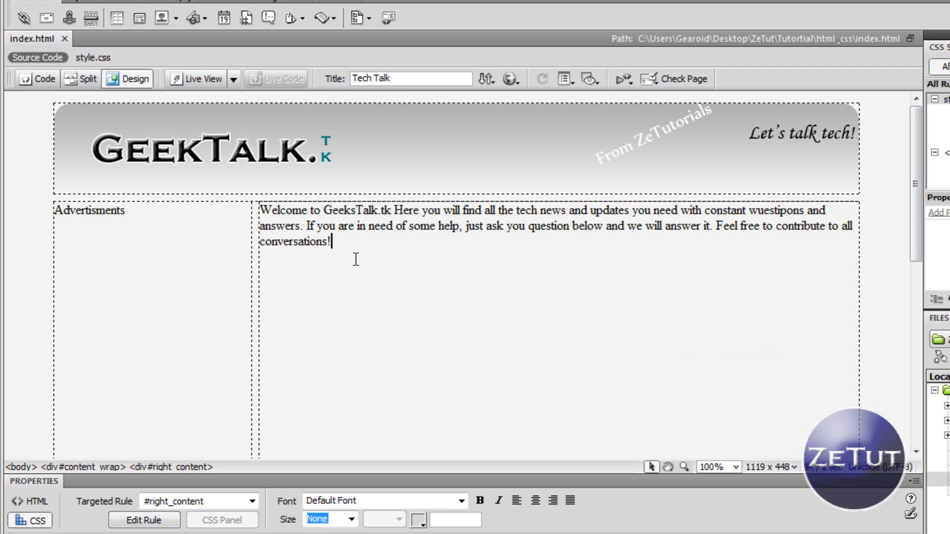
mouse_move(233, 272)
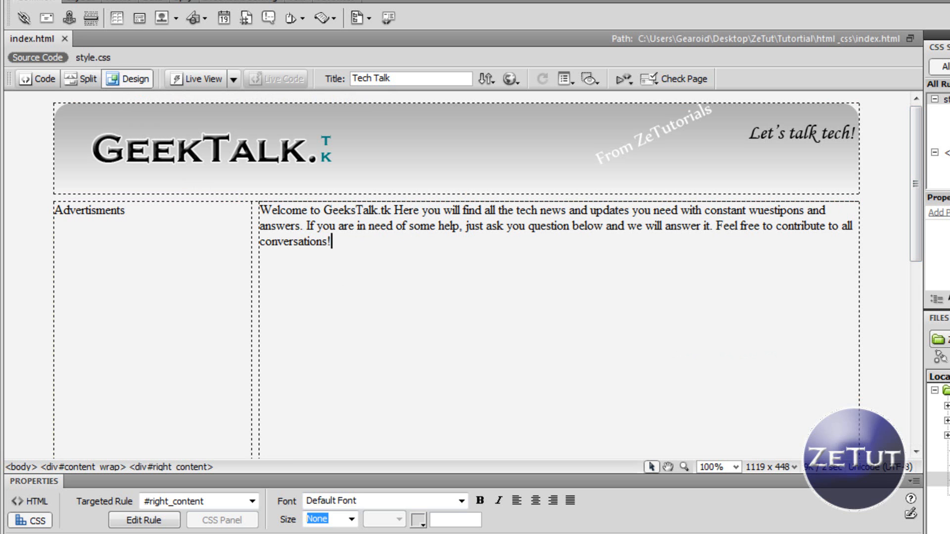
left_click(81, 80)
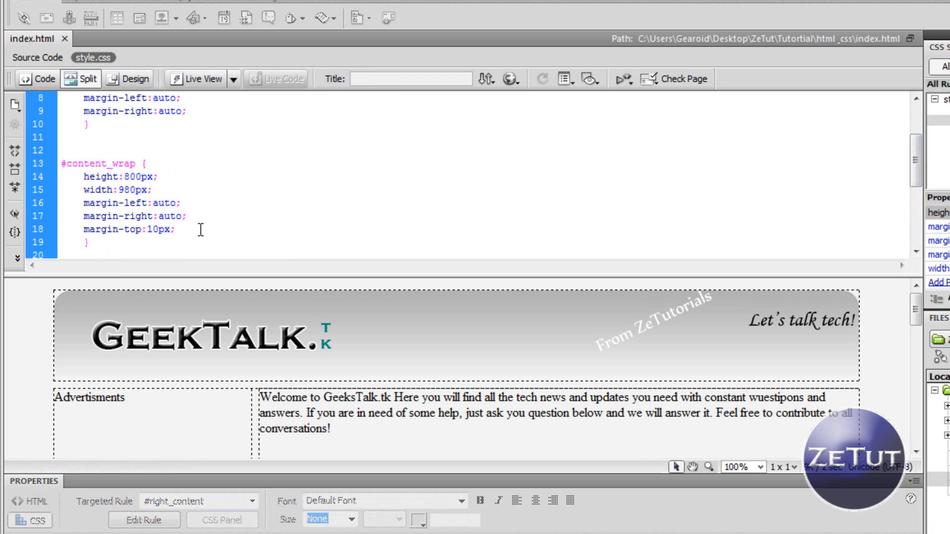
Set background-color #F9F9F9 on #content_wrap via the colour chooser and view the design
type("background-color:")
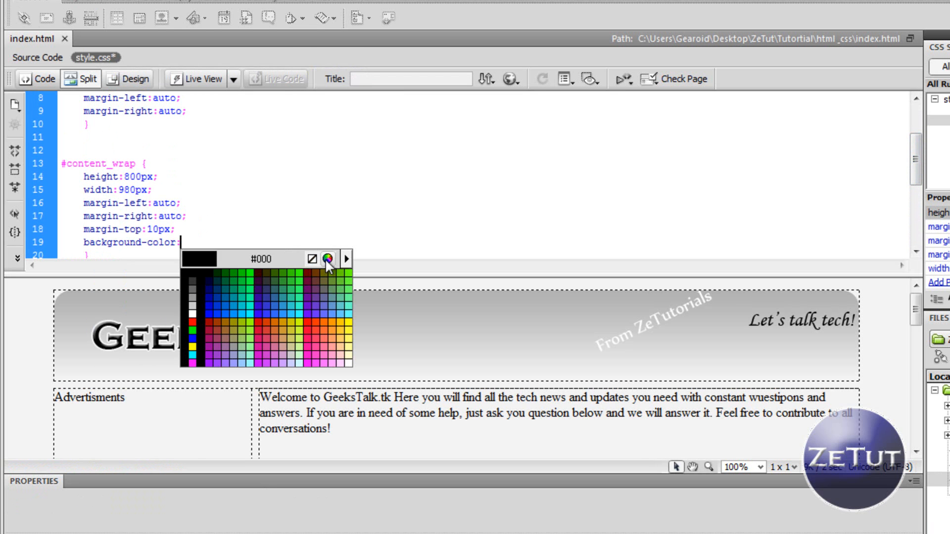
left_click(328, 260)
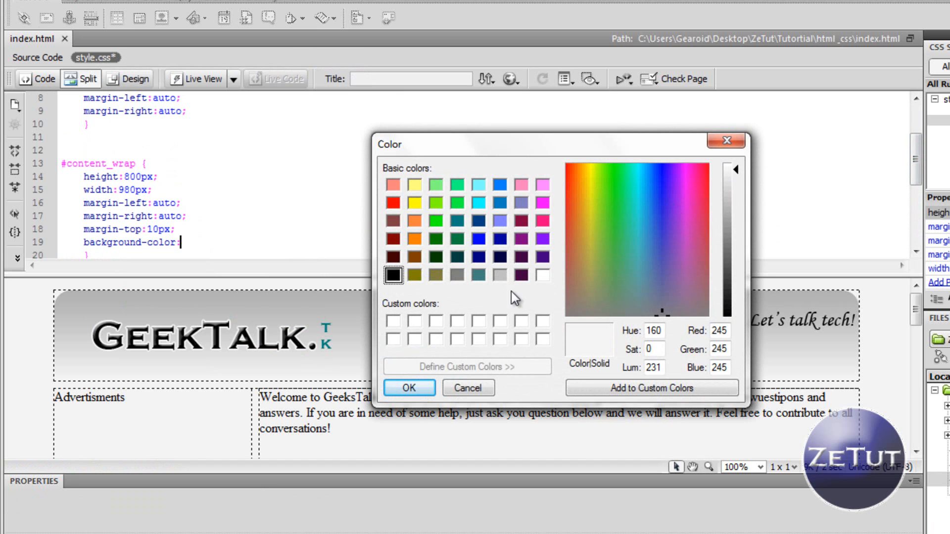
left_click(408, 388)
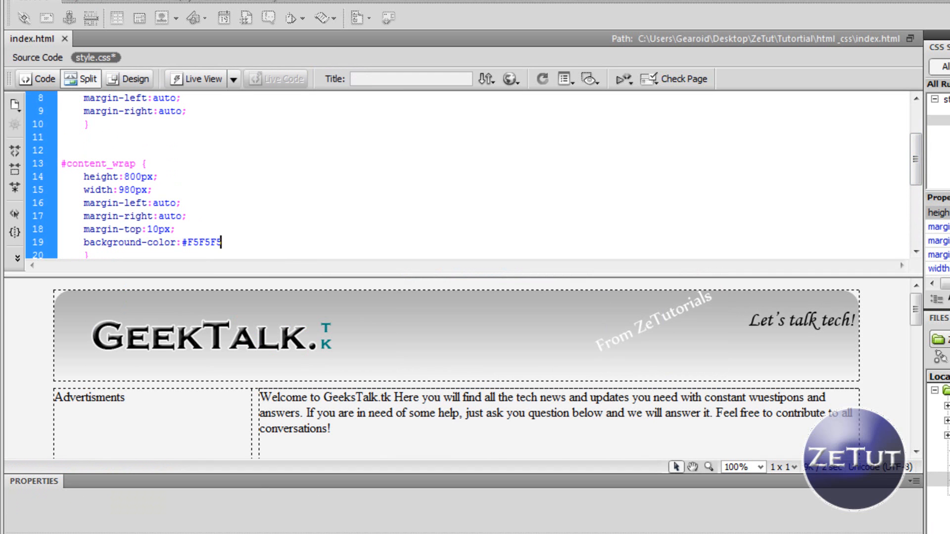
mouse_move(249, 228)
type("9F9F9")
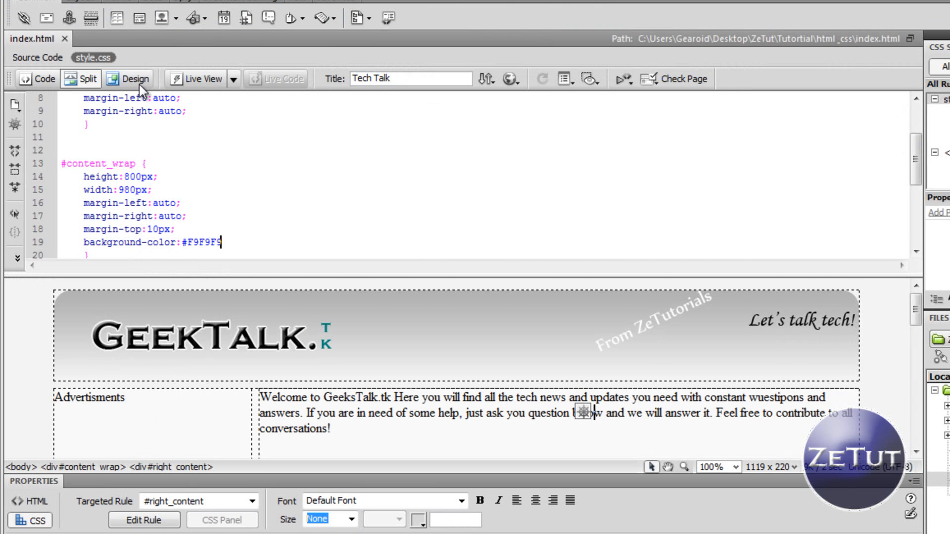
left_click(134, 79)
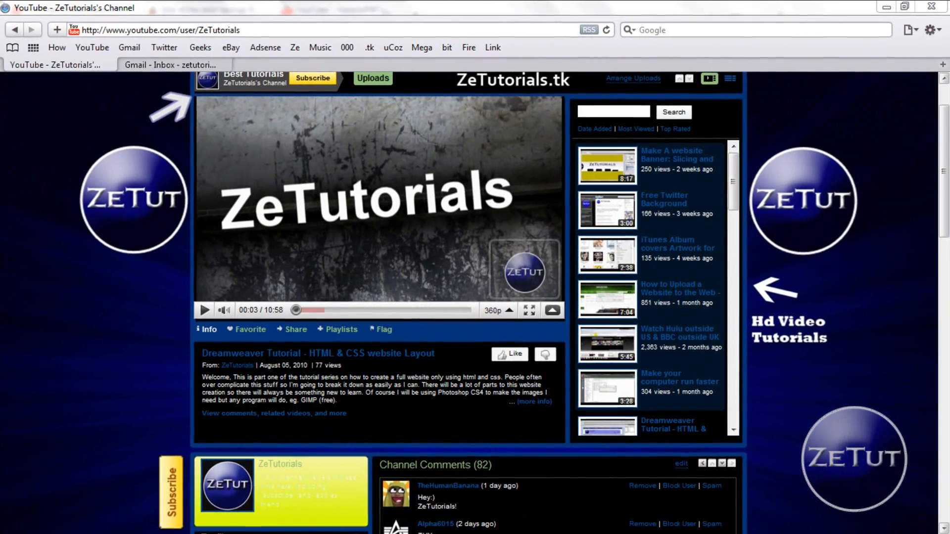
Load zetutorials.tk from the Ze bookmark, look over its home page, then return to YouTube
scroll("down", 3)
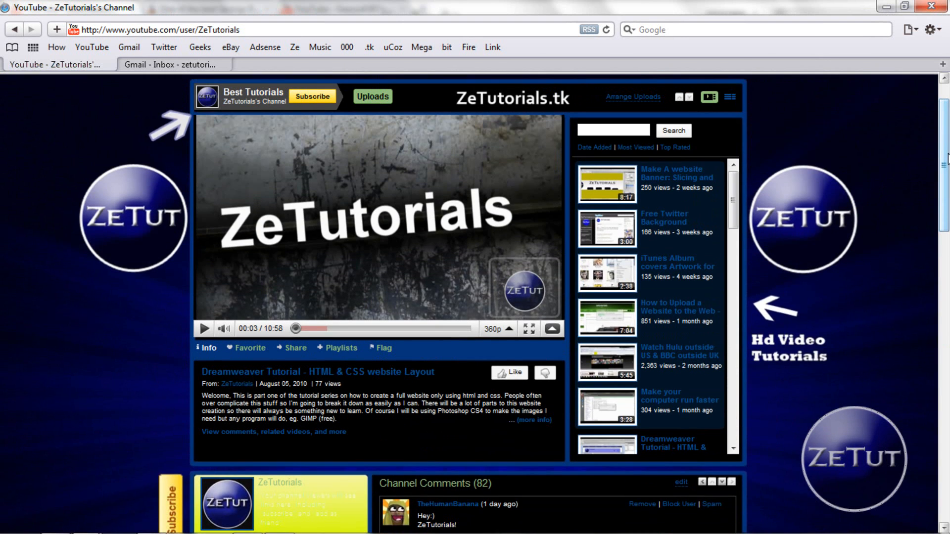
mouse_move(63, 44)
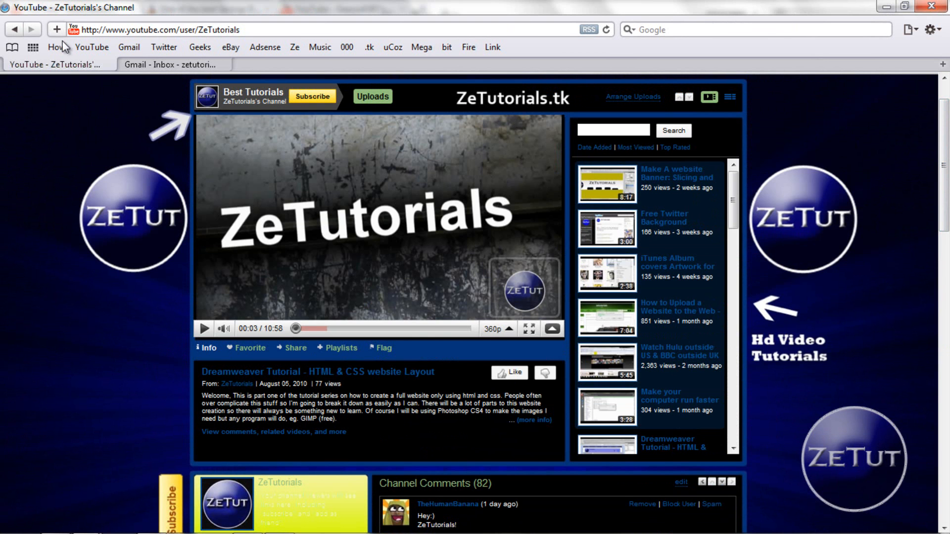
left_click(294, 46)
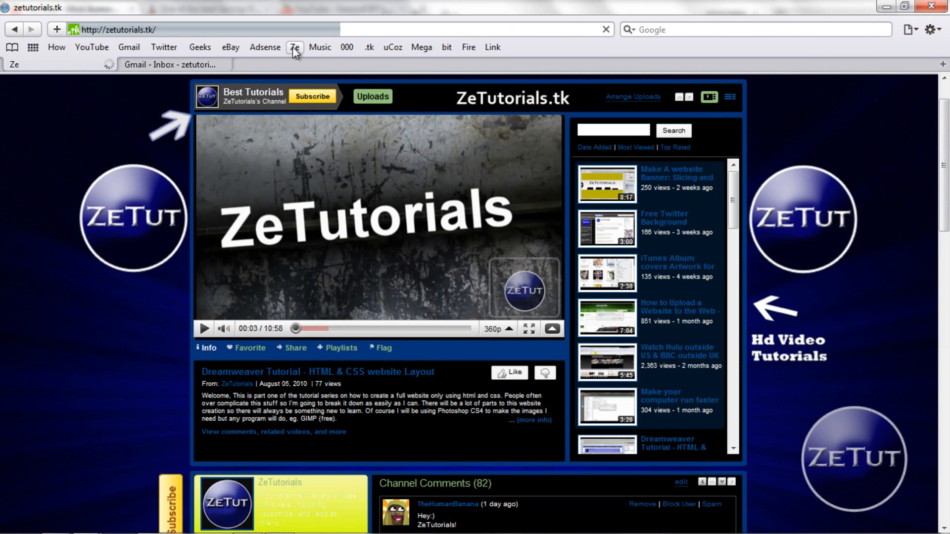
left_click(296, 46)
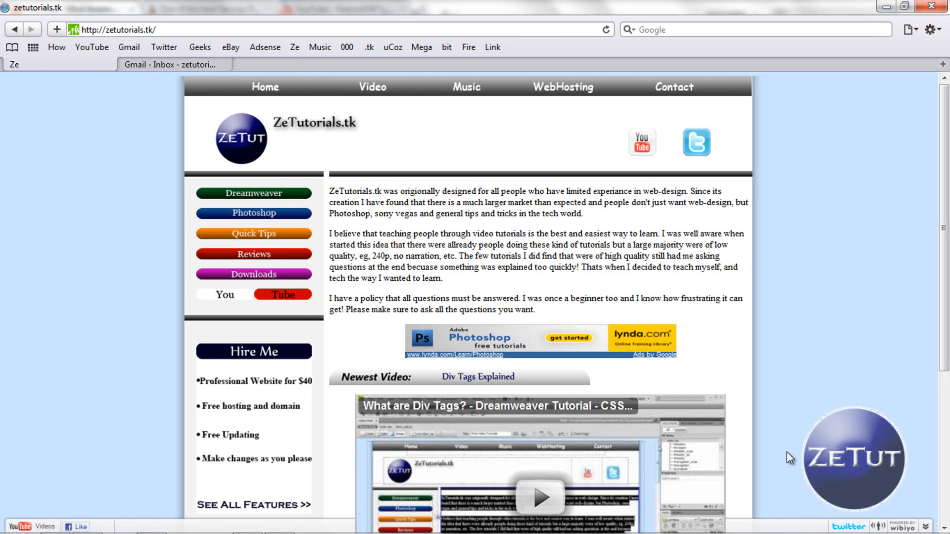
scroll("down", 3)
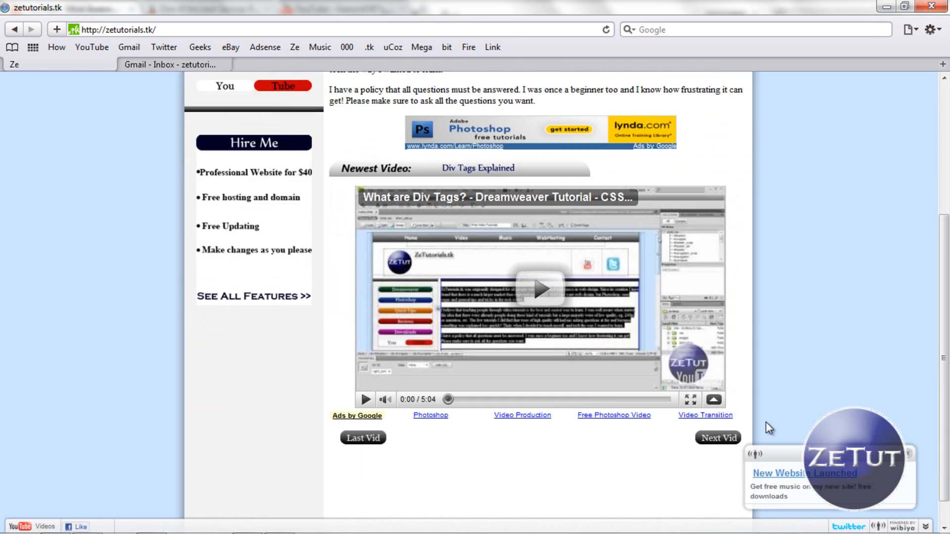
scroll("up", 3)
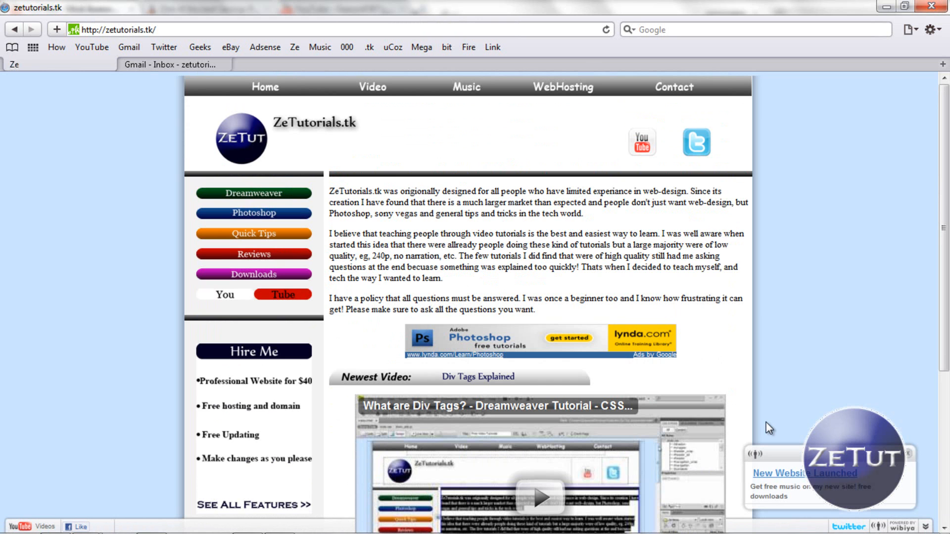
scroll("down", 3)
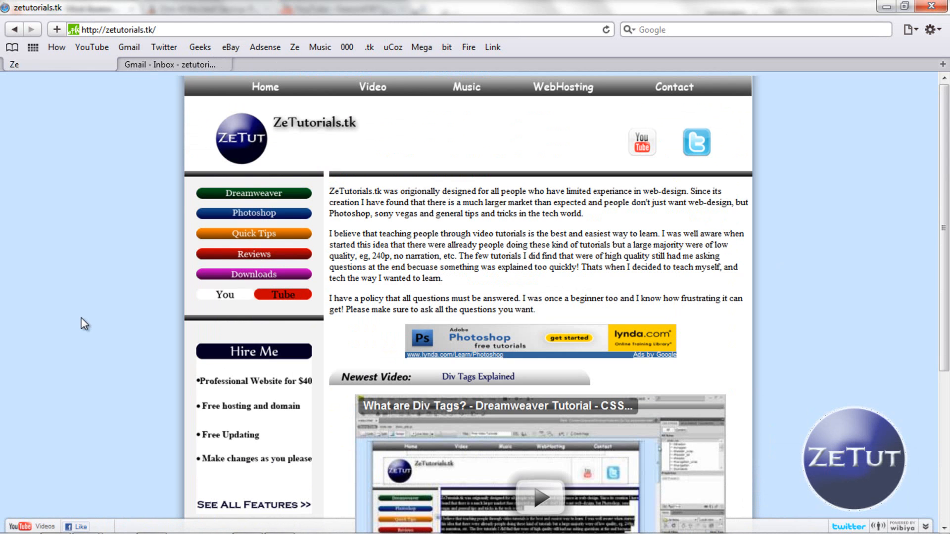
left_click(91, 47)
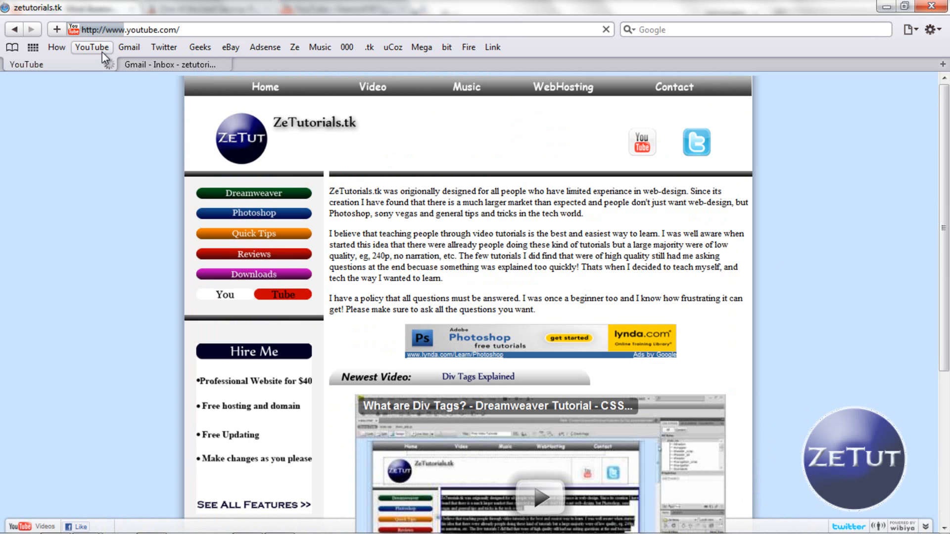
Choose My Videos from the account dropdown and browse the 24 uploaded videos
left_click(91, 48)
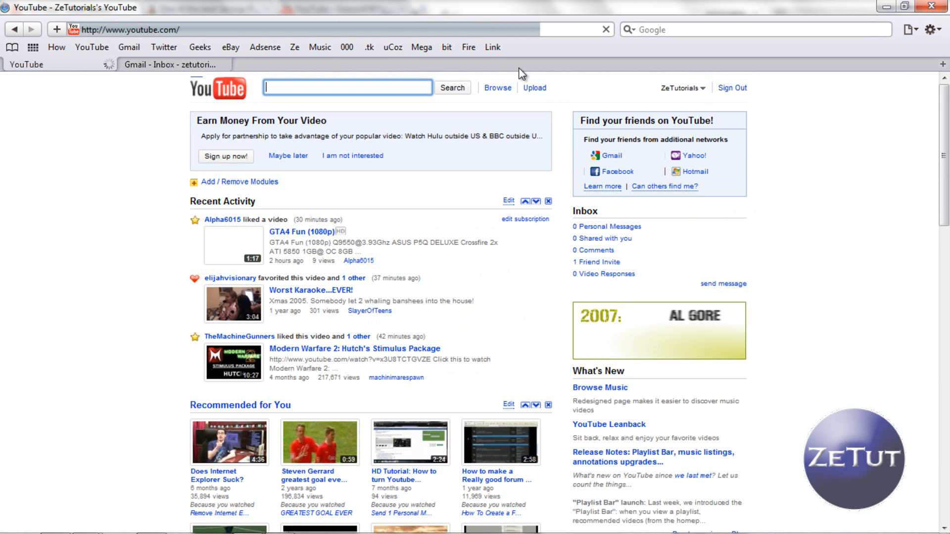
left_click(682, 87)
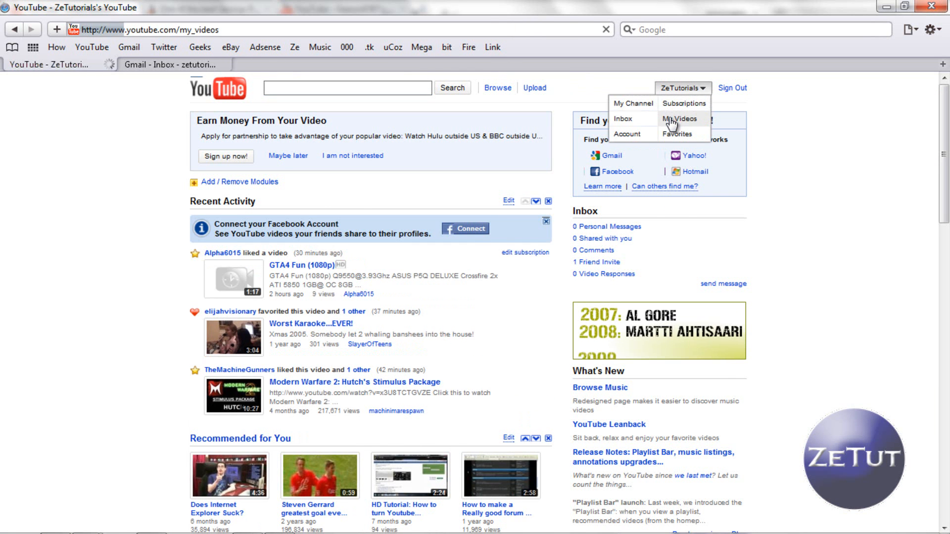
left_click(677, 119)
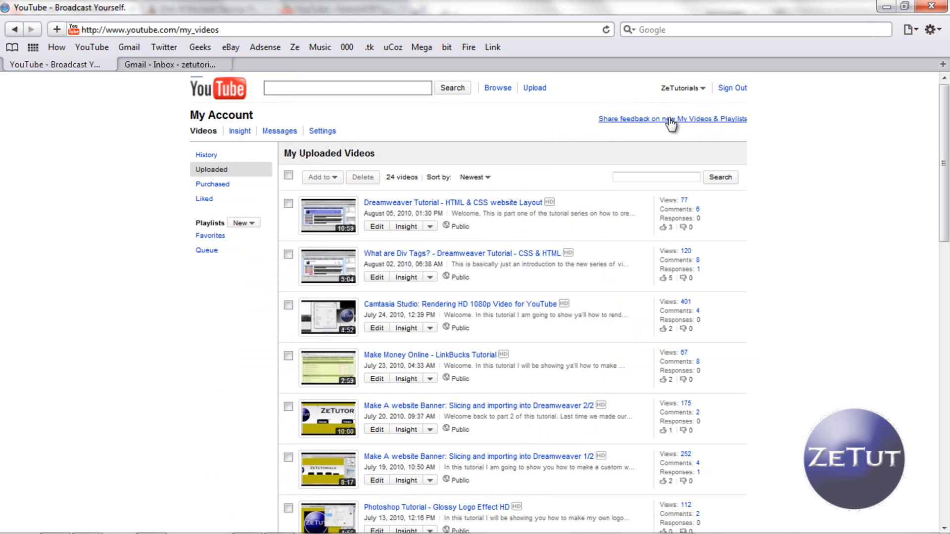
scroll("down", 3)
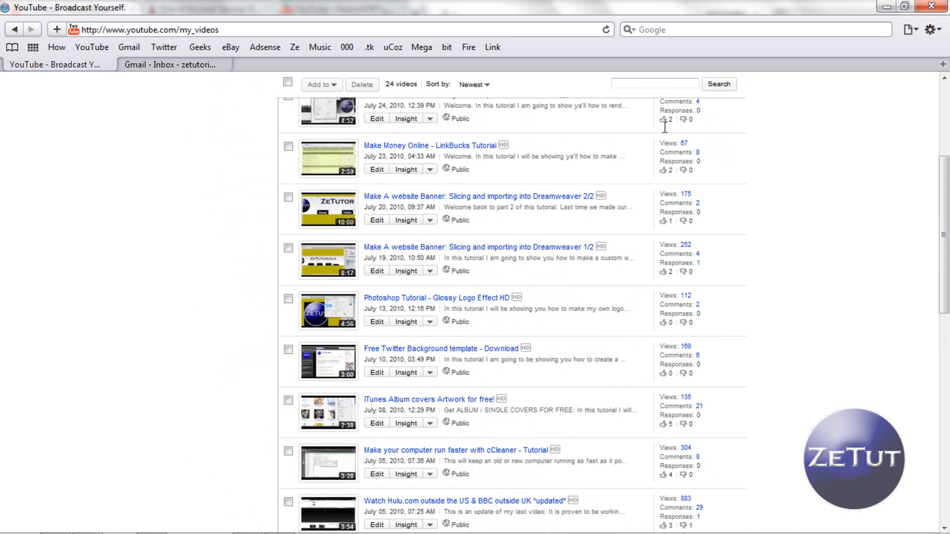